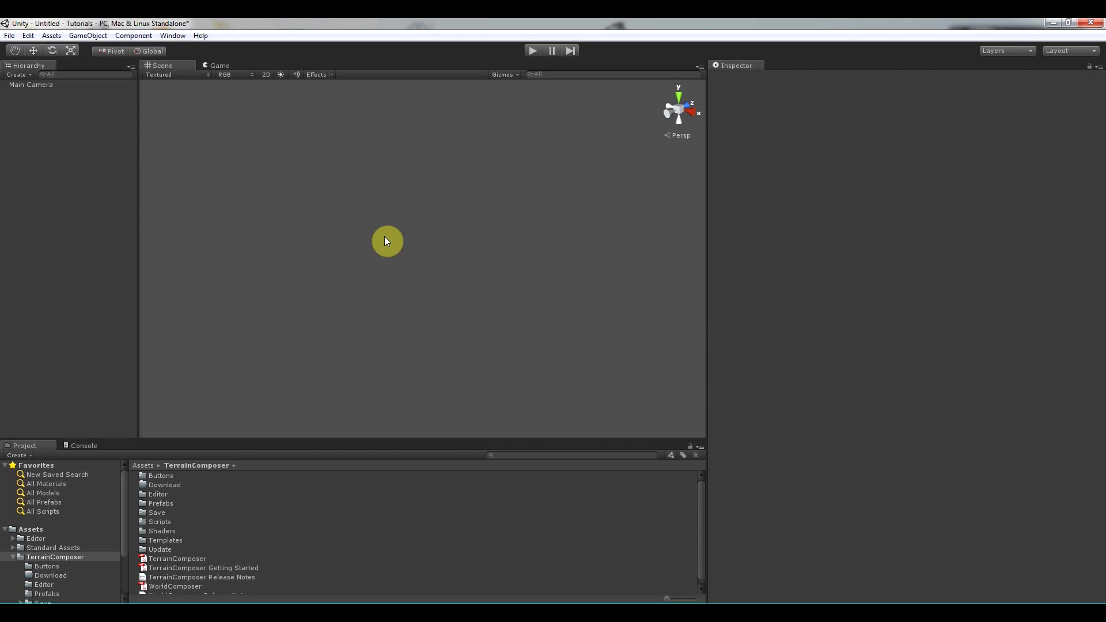
Launch the TerrainComposer editor window from Unity's Window menu.
{"action": "left_click", "coordinate": [172, 35]}
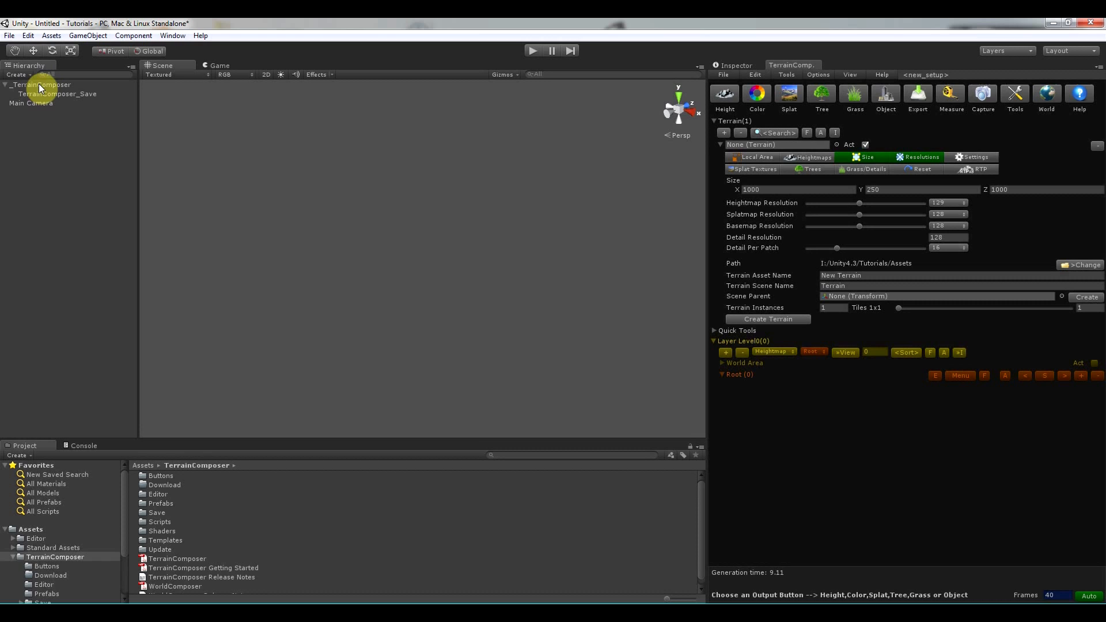
{"action": "left_click", "coordinate": [40, 84]}
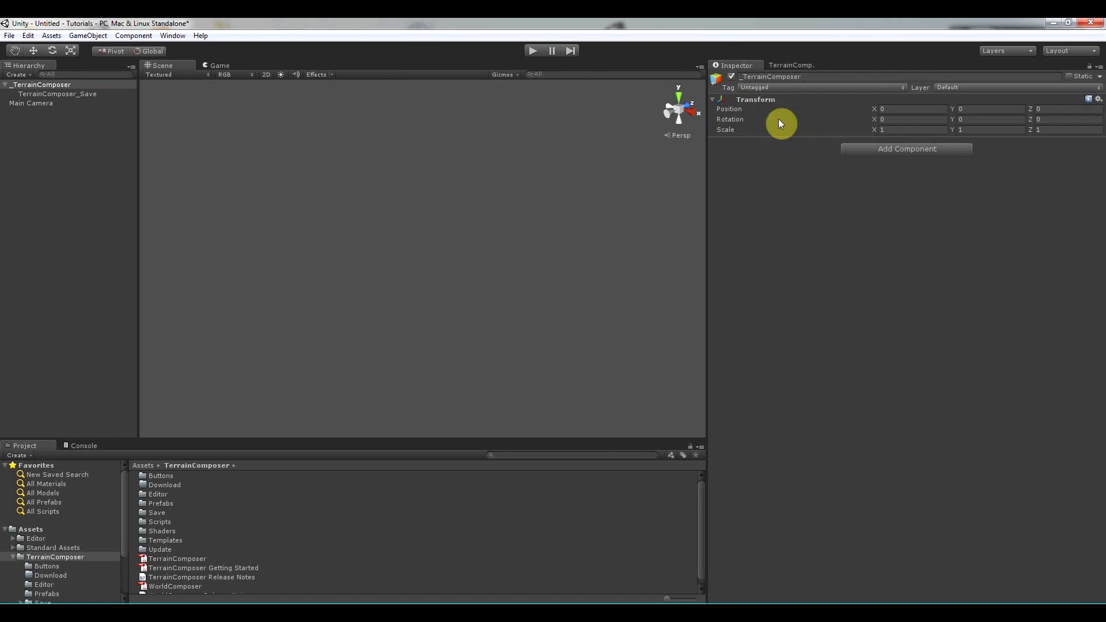
{"action": "left_click", "coordinate": [56, 94]}
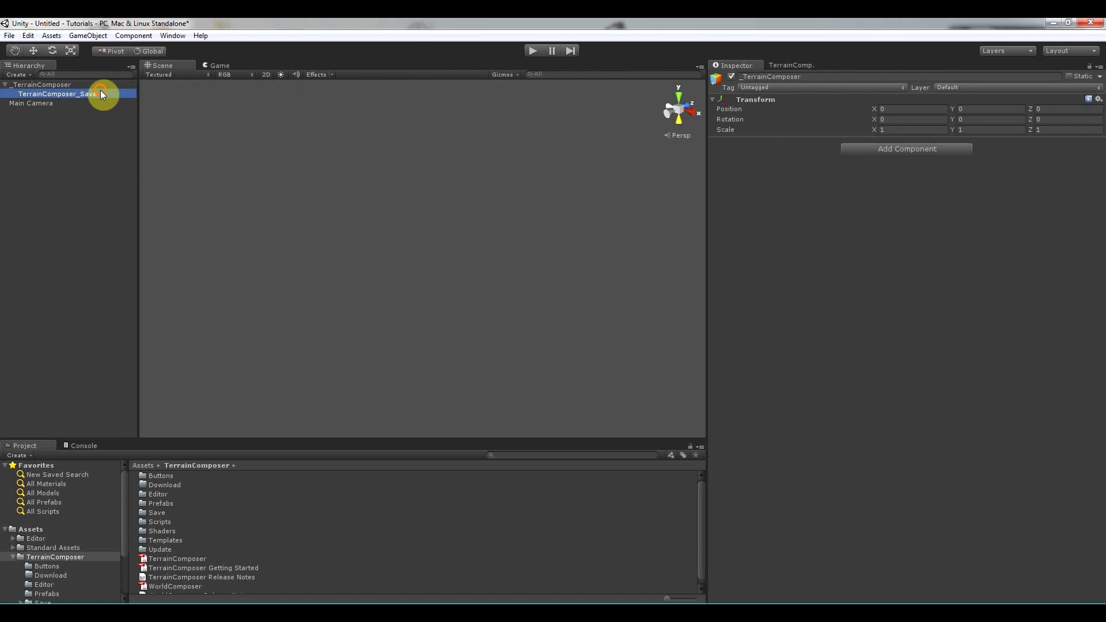
{"action": "left_click", "coordinate": [58, 94]}
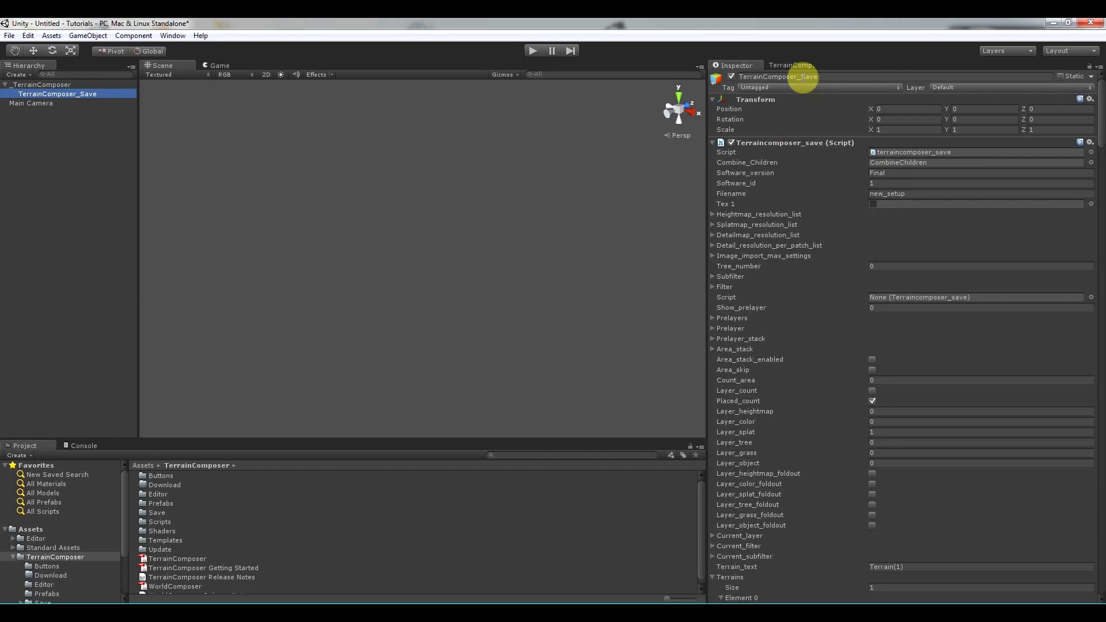
{"action": "left_click", "coordinate": [791, 65]}
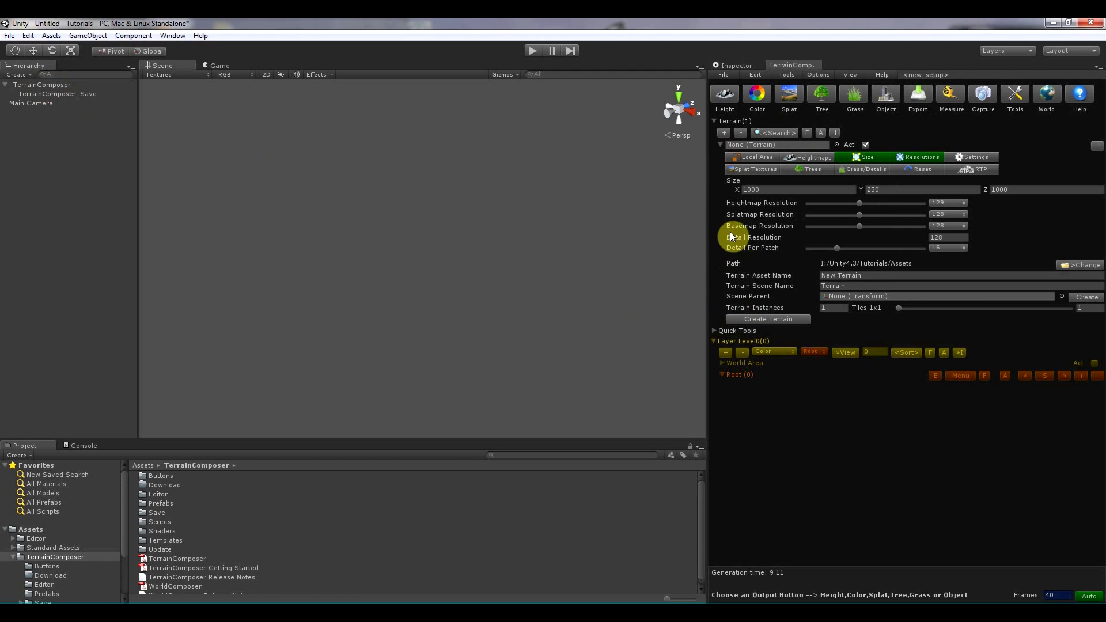
{"action": "mouse_move", "coordinate": [721, 76]}
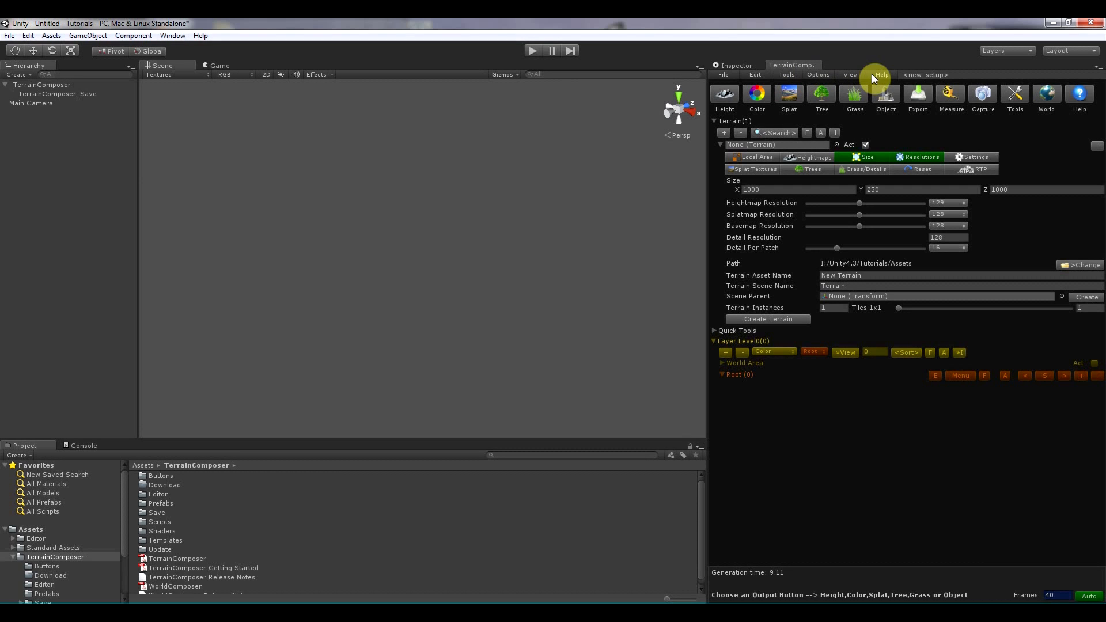
{"action": "mouse_move", "coordinate": [877, 78]}
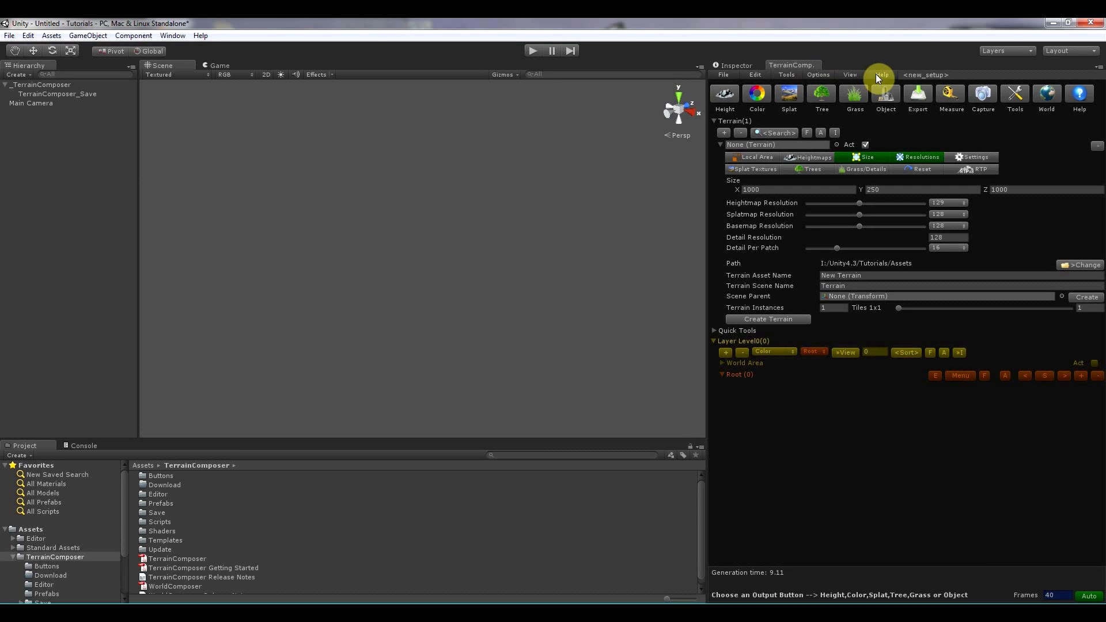
{"action": "left_click", "coordinate": [880, 75]}
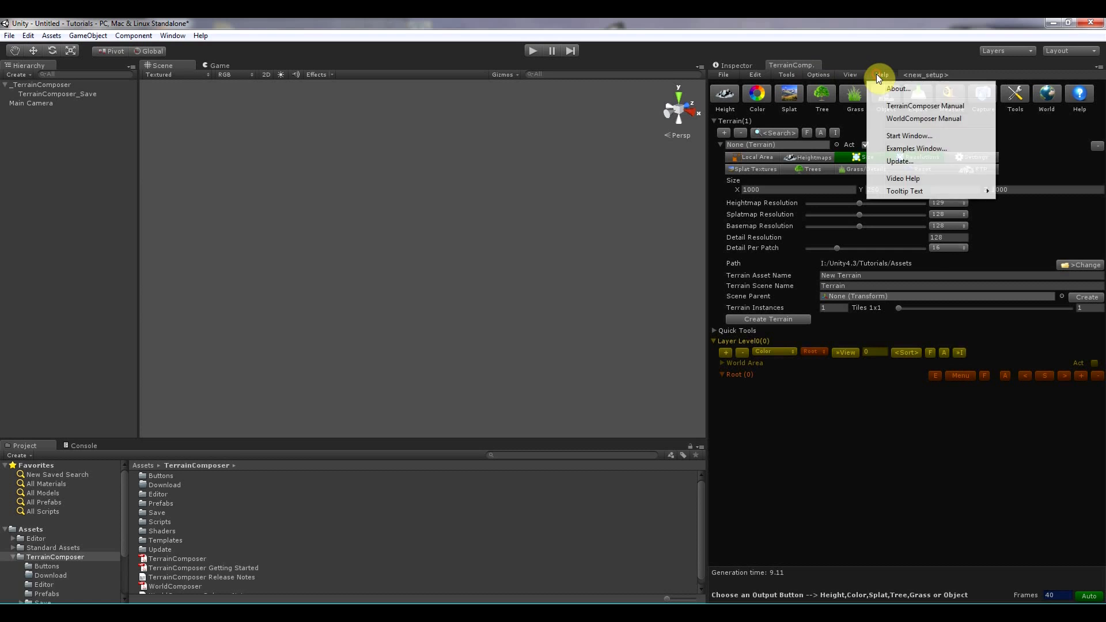
{"action": "left_click", "coordinate": [899, 160]}
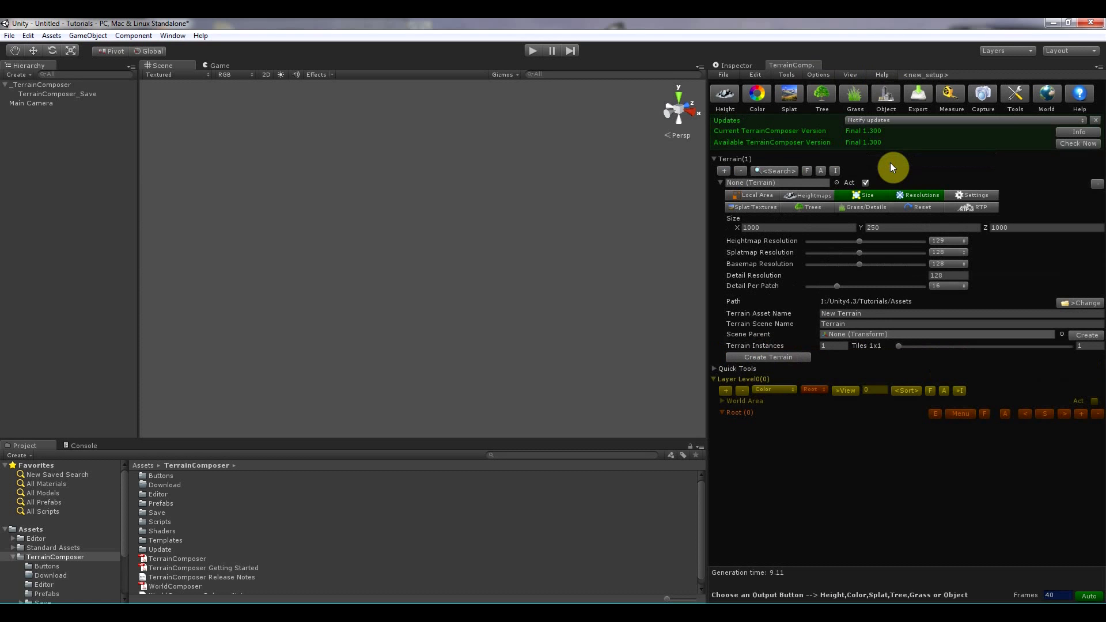
{"action": "mouse_move", "coordinate": [917, 162]}
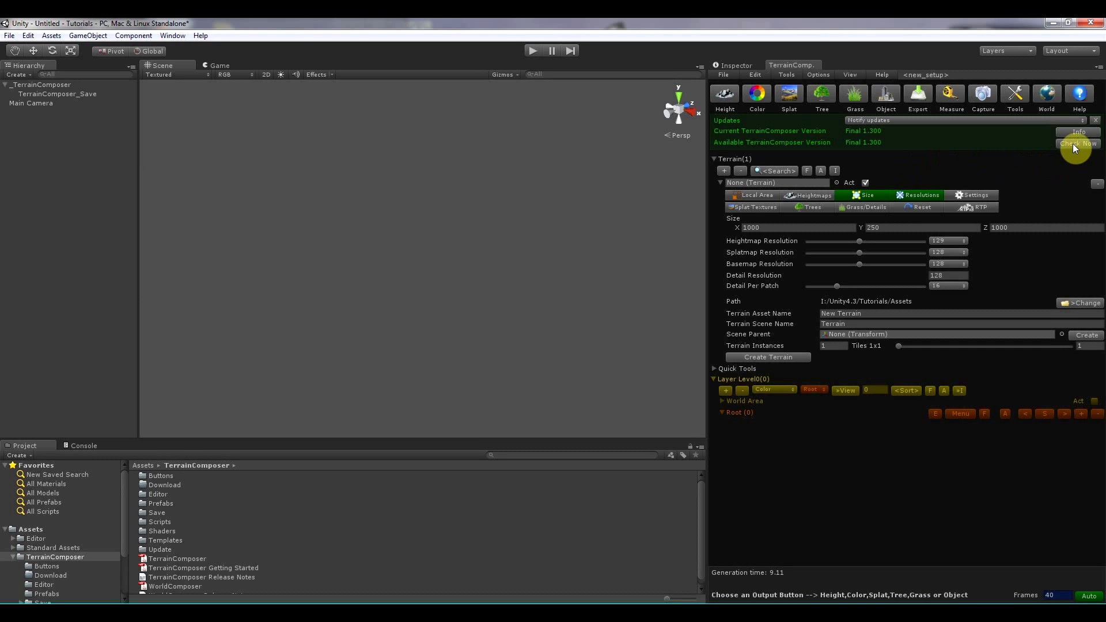
{"action": "left_click", "coordinate": [1077, 144]}
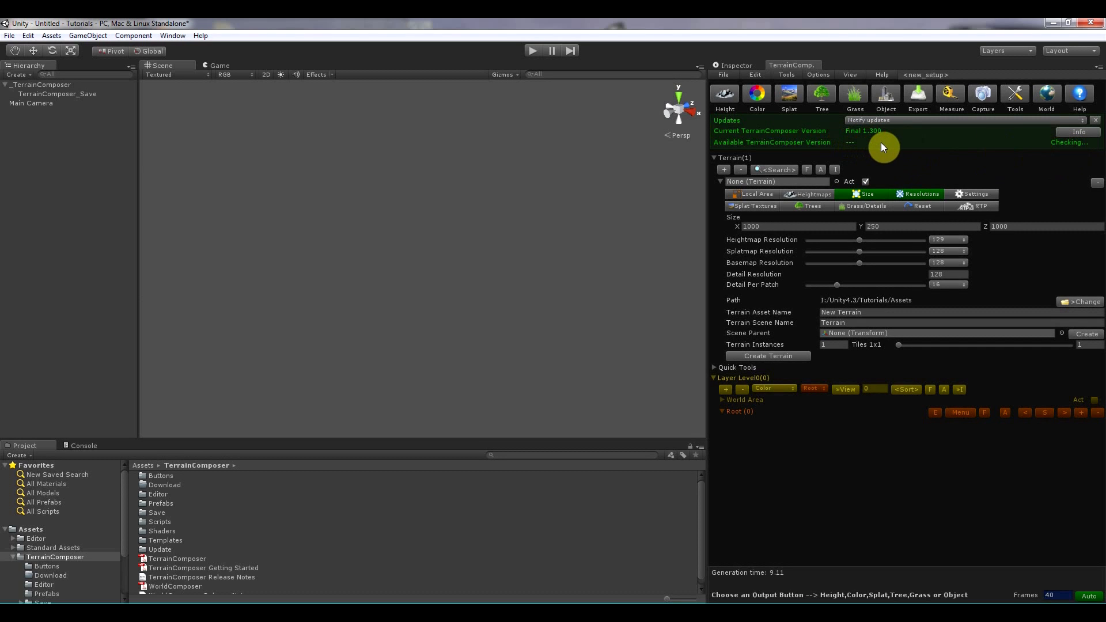
{"action": "left_click", "coordinate": [1078, 143]}
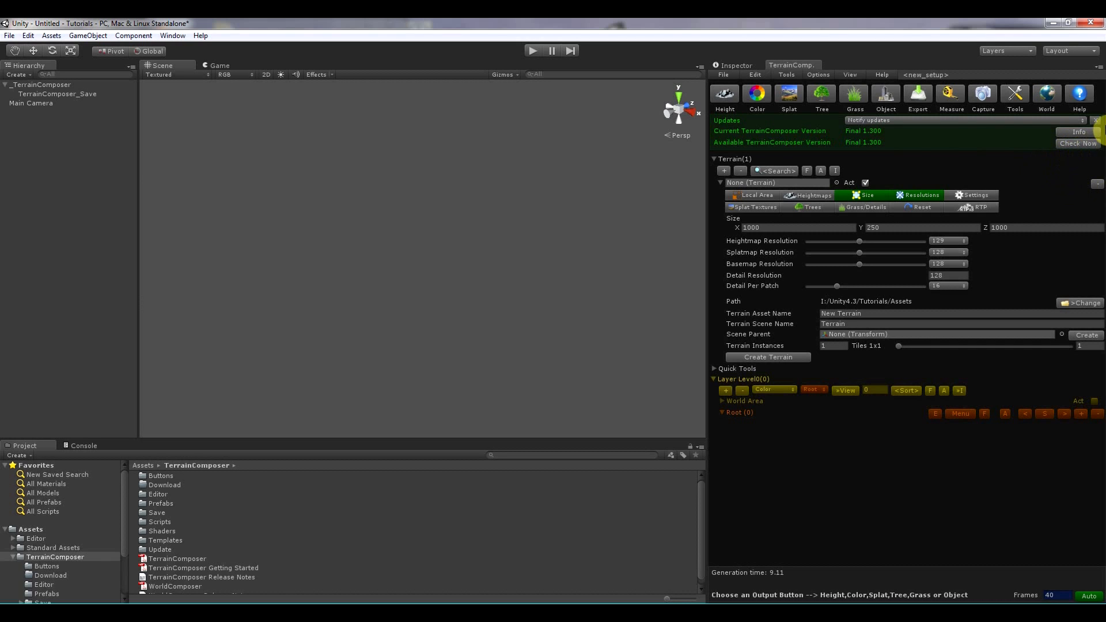
{"action": "left_click", "coordinate": [724, 95]}
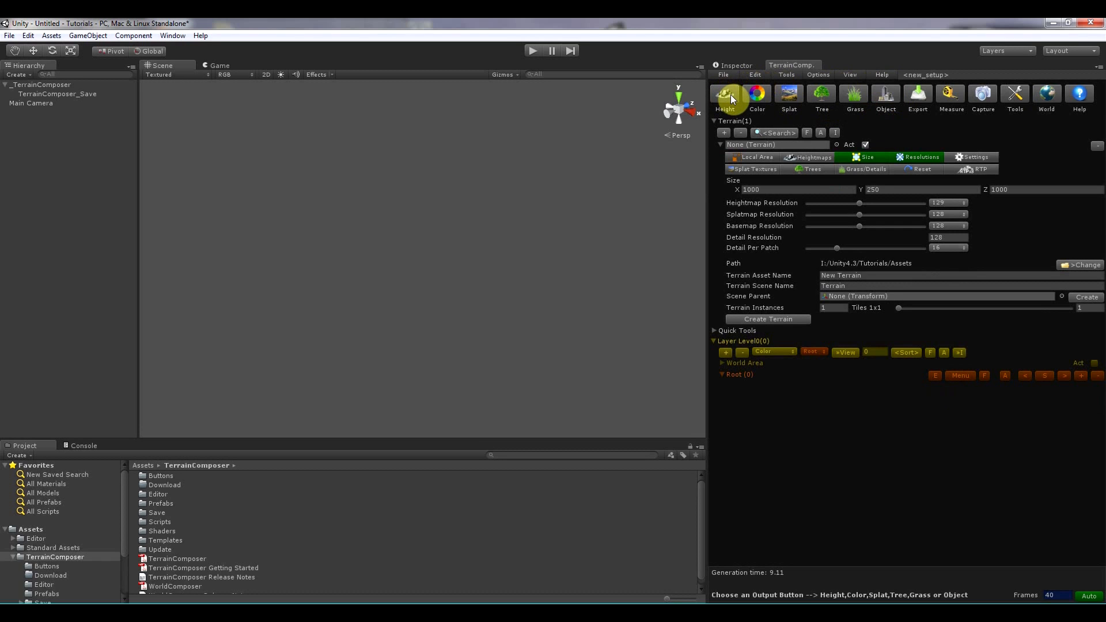
Cycle the output through heightmap, colormap, splatmap and objects, then turn on export mode.
{"action": "left_click", "coordinate": [724, 97]}
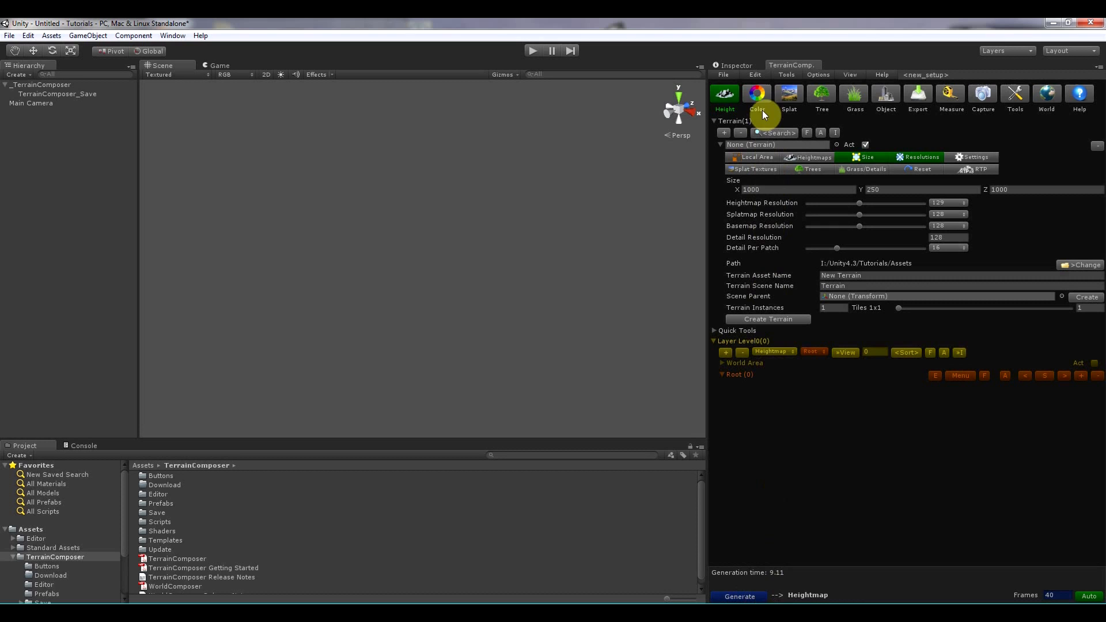
{"action": "left_click", "coordinate": [757, 94]}
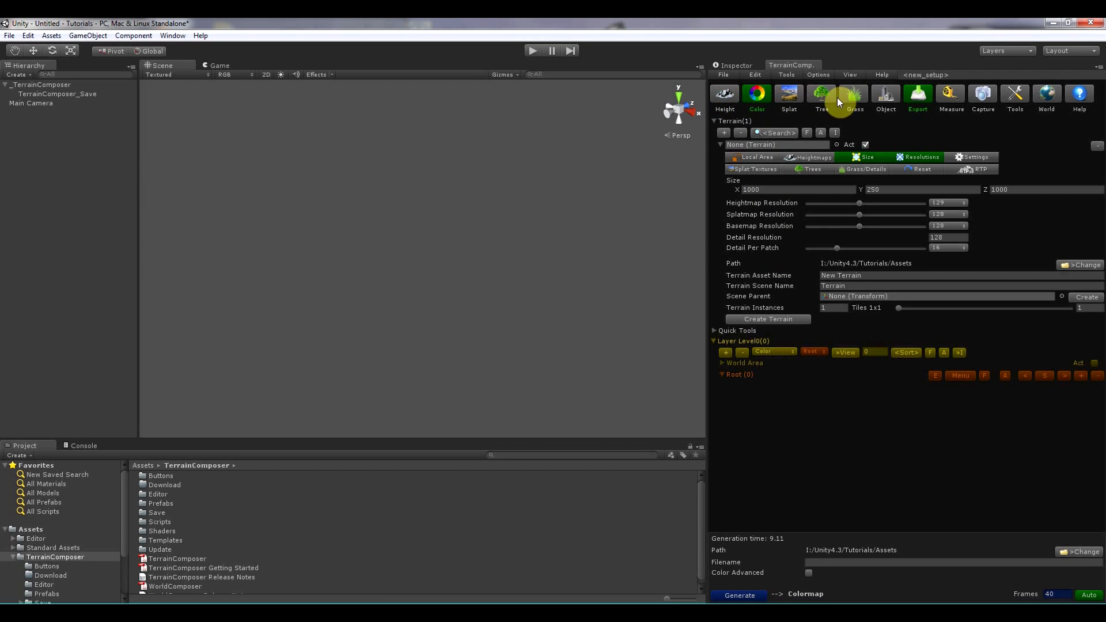
{"action": "left_click", "coordinate": [789, 95]}
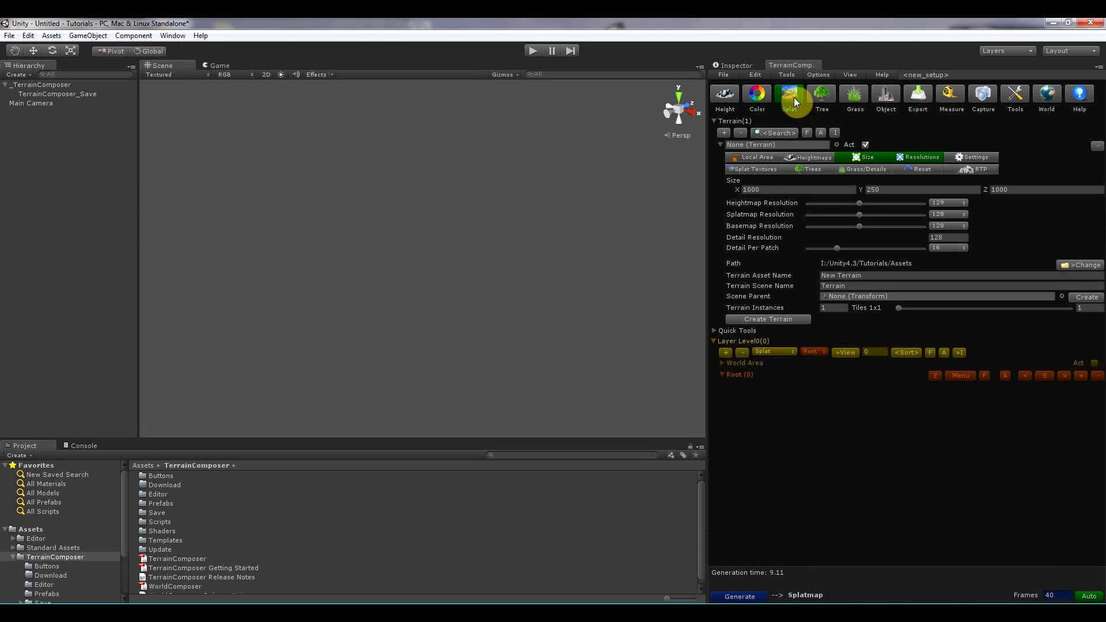
{"action": "mouse_move", "coordinate": [820, 99]}
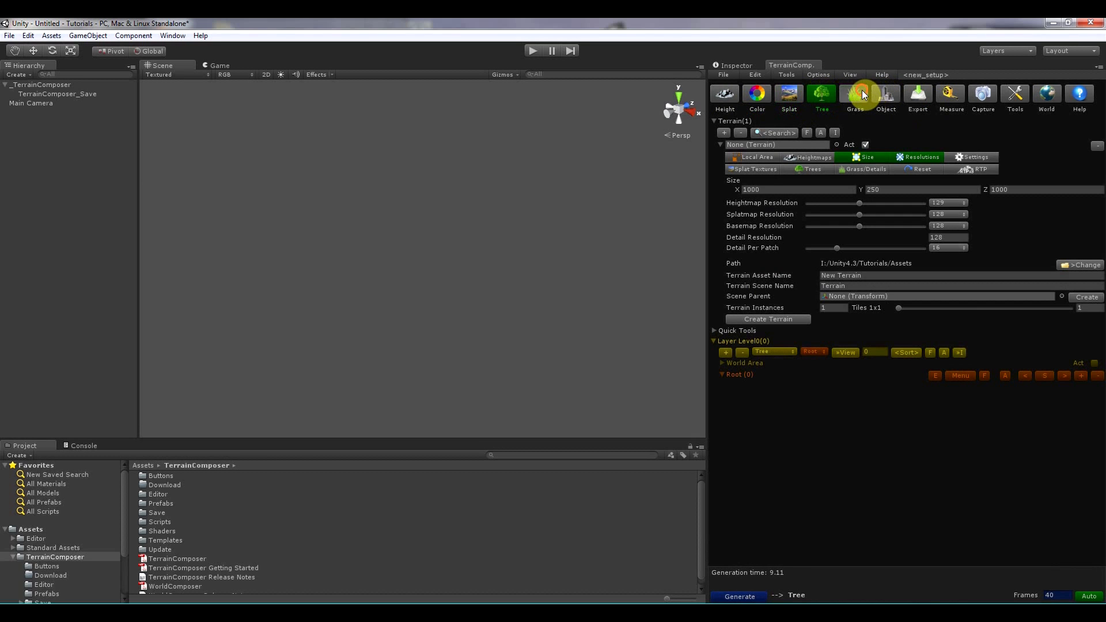
{"action": "left_click", "coordinate": [886, 96]}
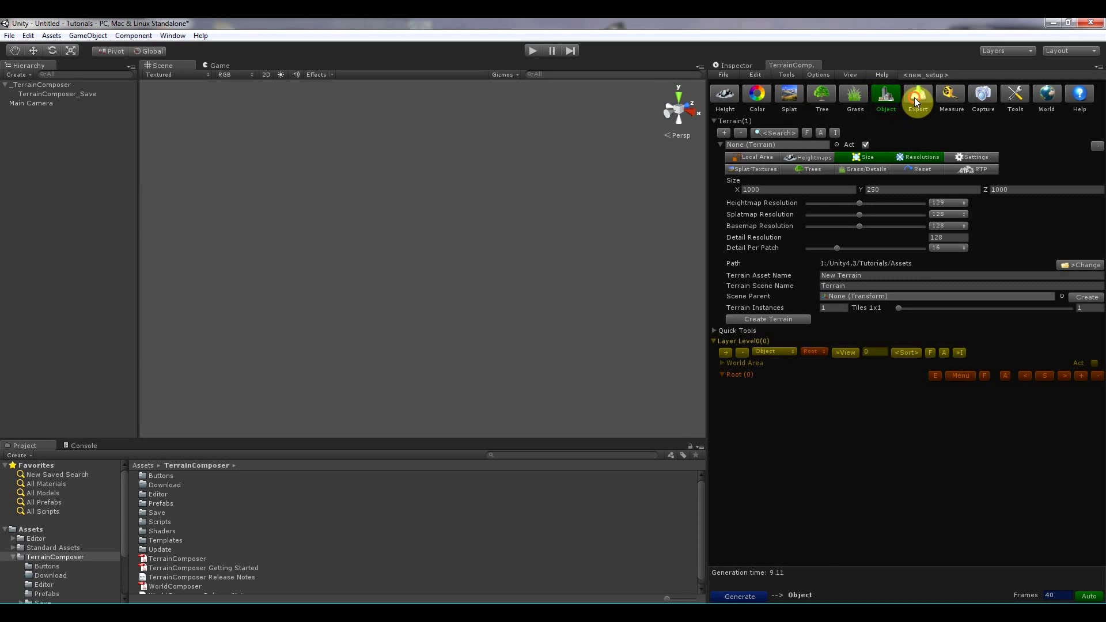
{"action": "left_click", "coordinate": [917, 98]}
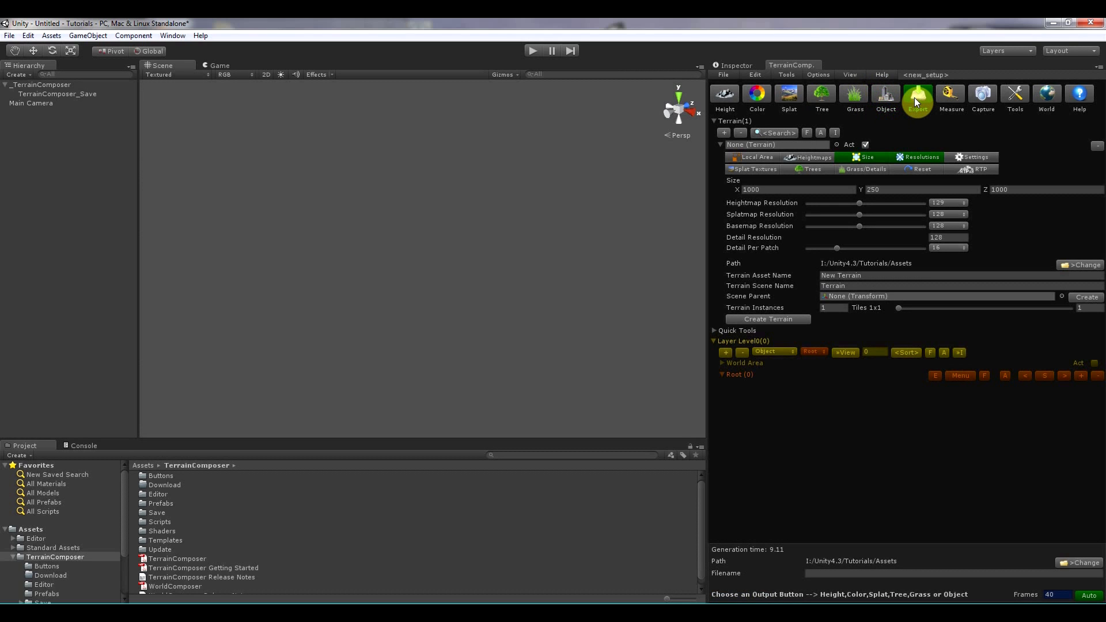
{"action": "mouse_move", "coordinate": [854, 95]}
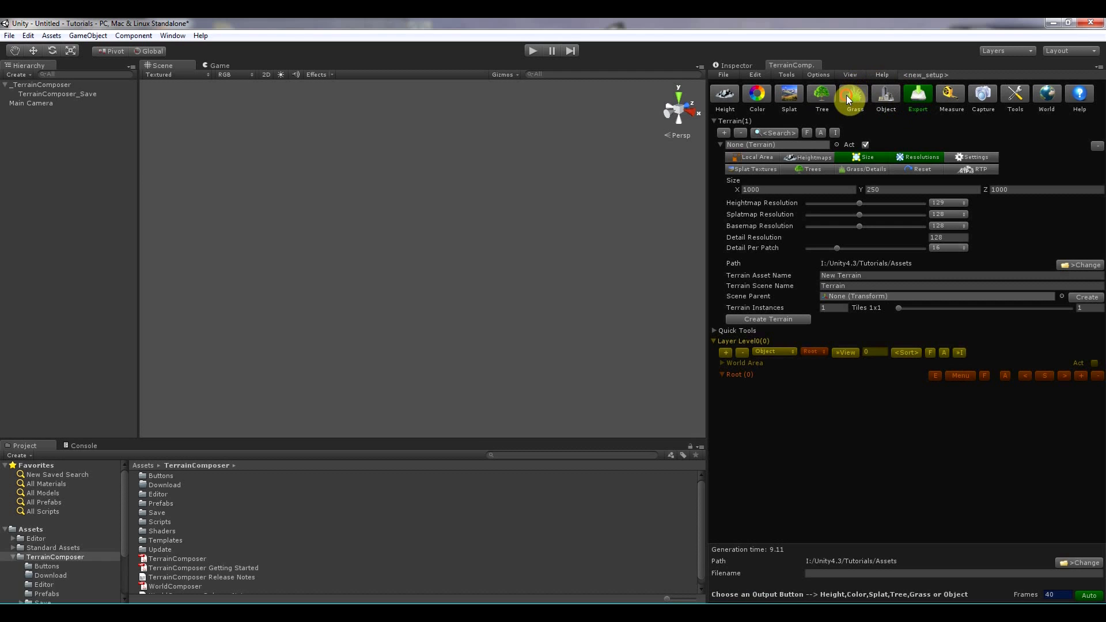
Switch the export to tree map, then splatmap as PNG, then heightmap as RAW.
{"action": "left_click", "coordinate": [821, 94]}
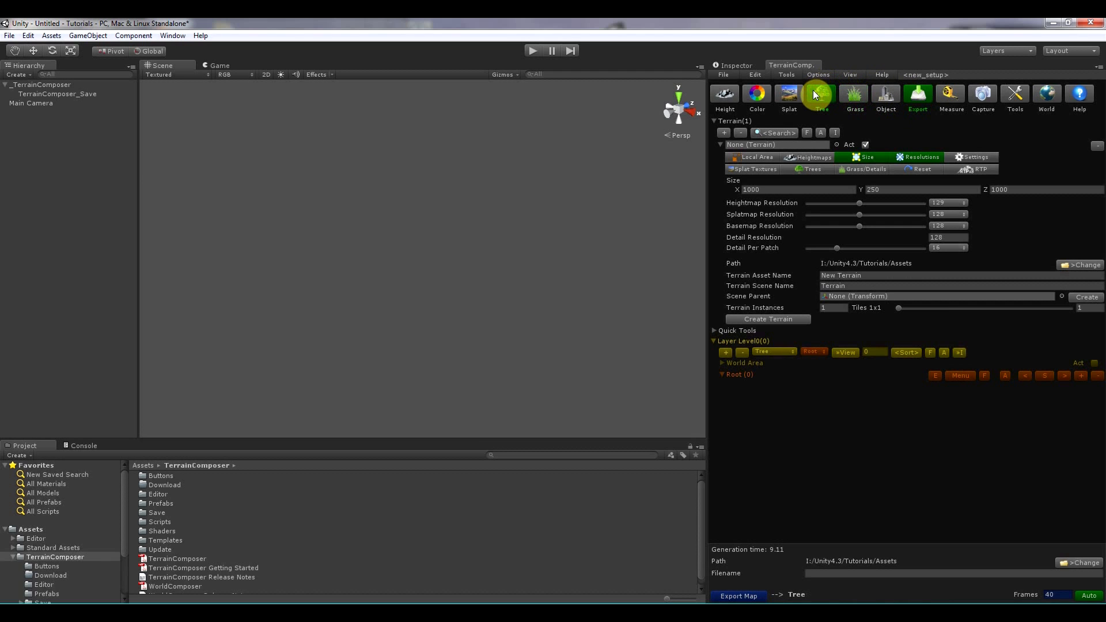
{"action": "left_click", "coordinate": [788, 94]}
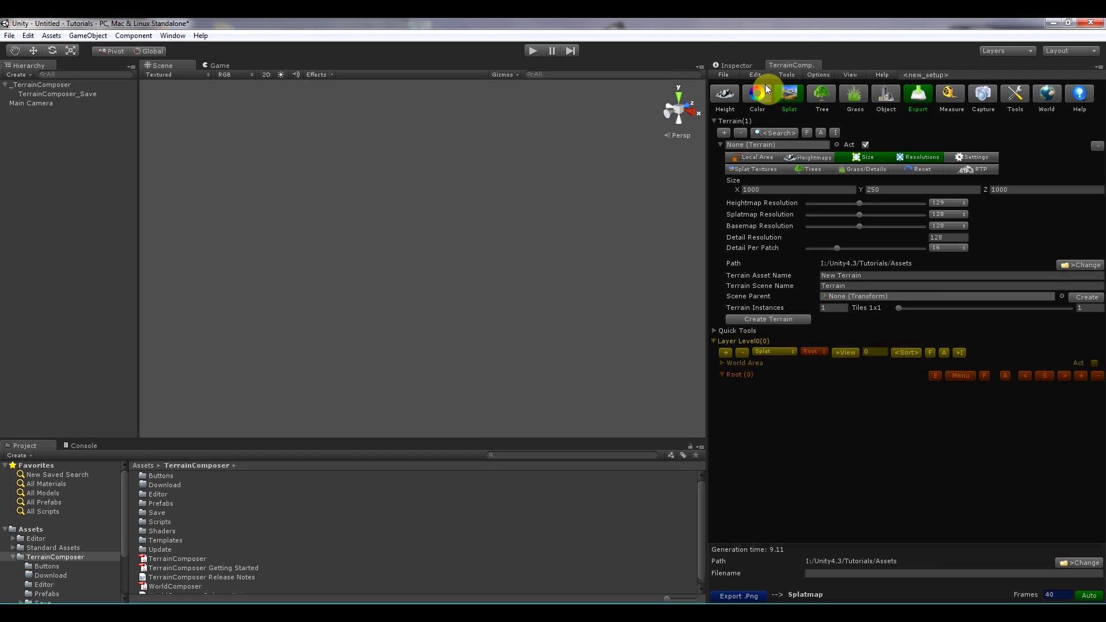
{"action": "left_click", "coordinate": [756, 94]}
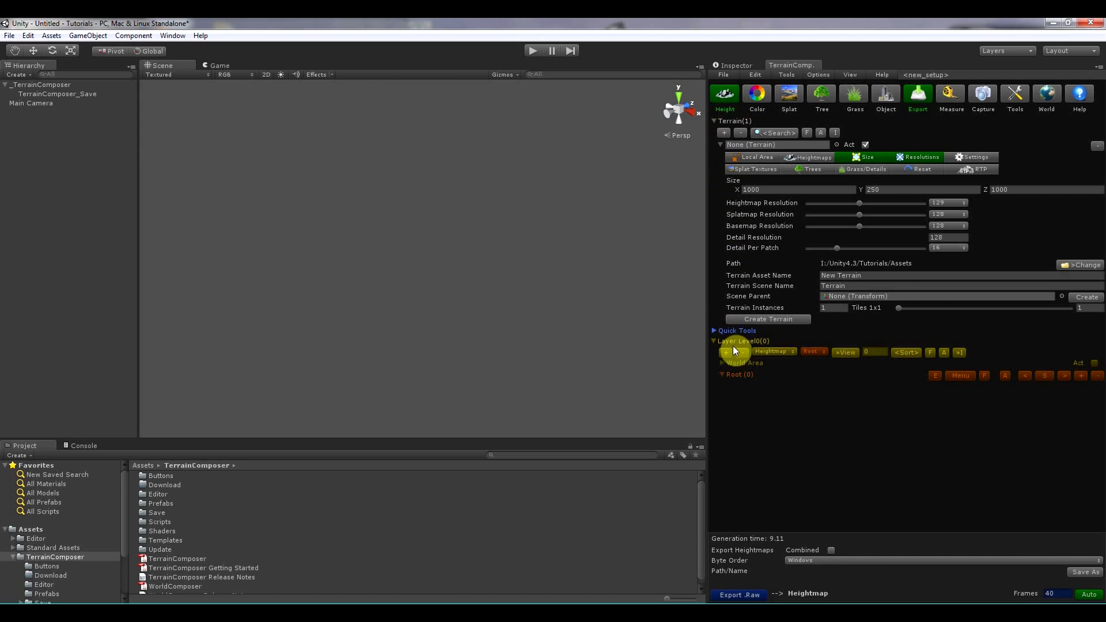
Add a heightmap layer under Root and move the export to colormap, then splatmap.
{"action": "left_click", "coordinate": [726, 353]}
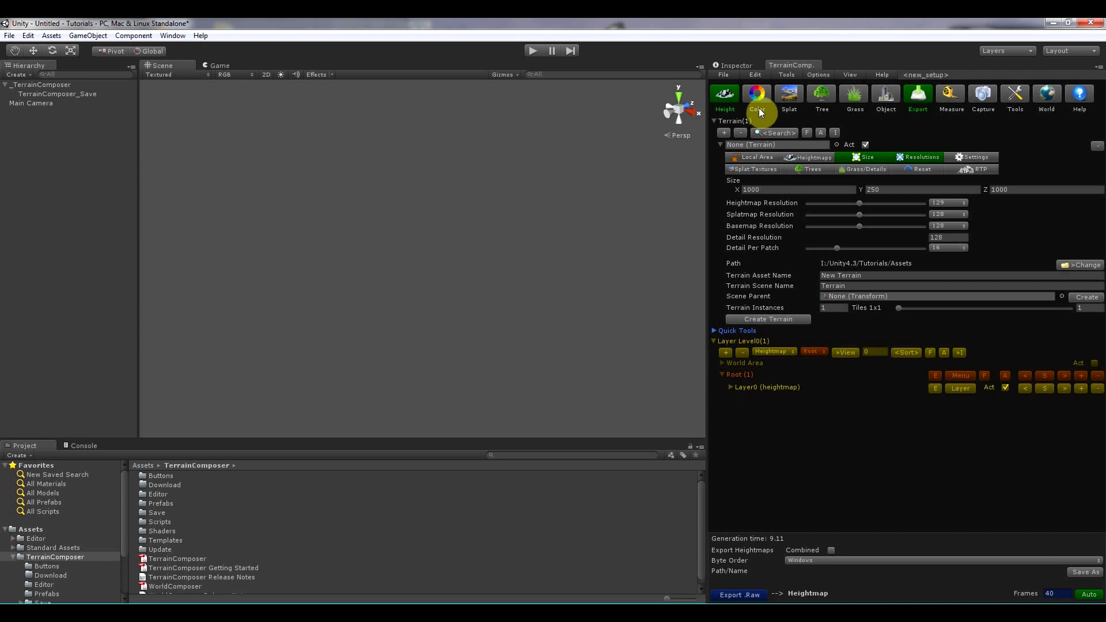
{"action": "left_click", "coordinate": [756, 97]}
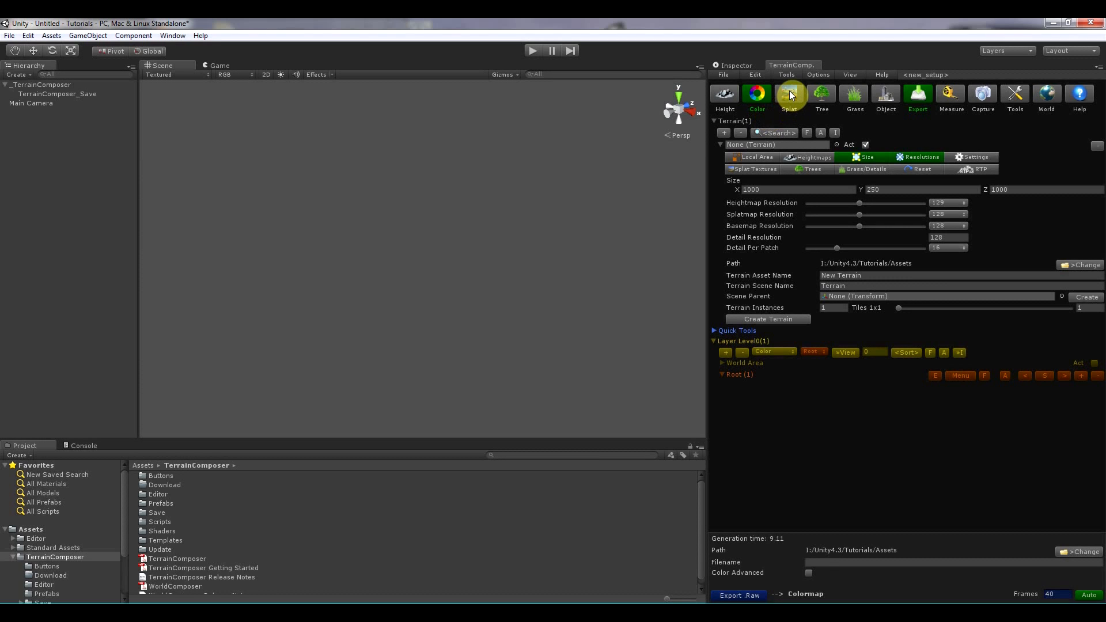
{"action": "left_click", "coordinate": [789, 95]}
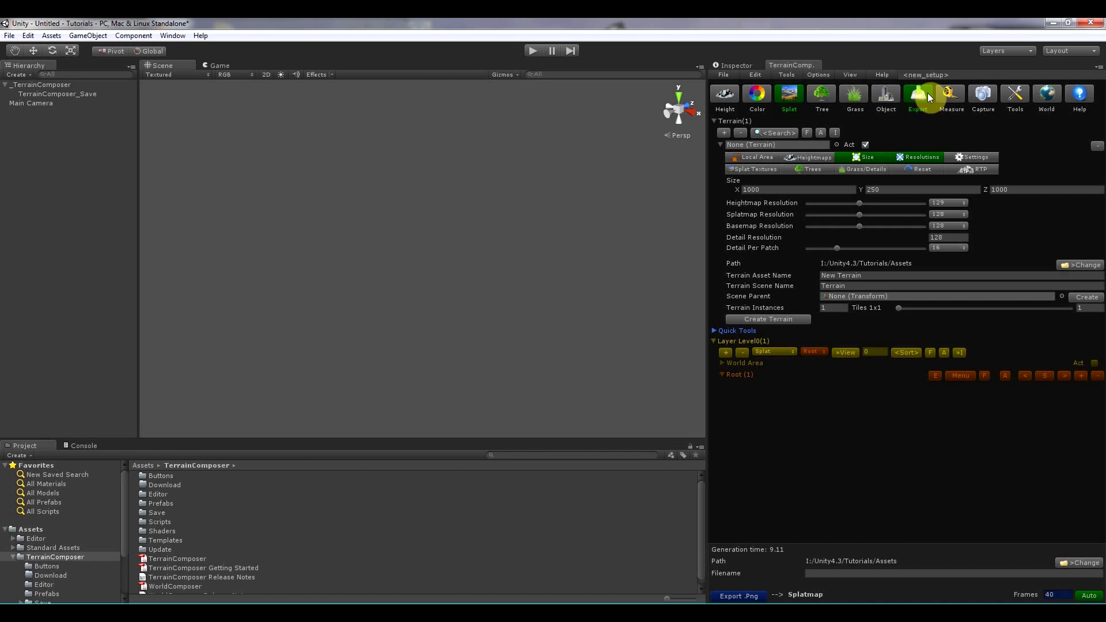
{"action": "mouse_move", "coordinate": [822, 93]}
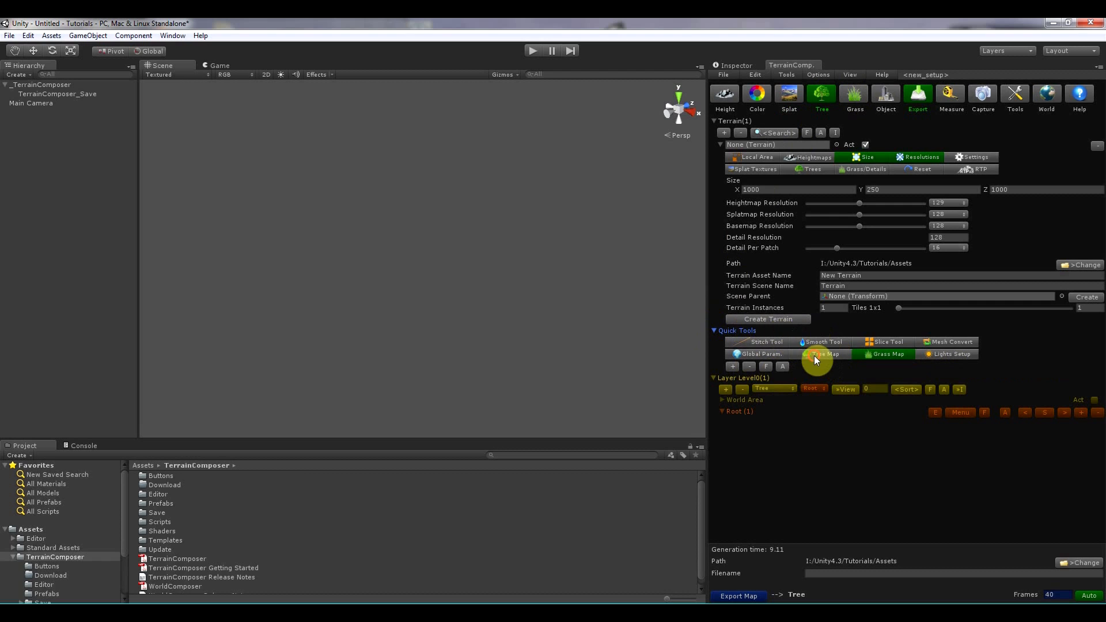
{"action": "left_click", "coordinate": [824, 353]}
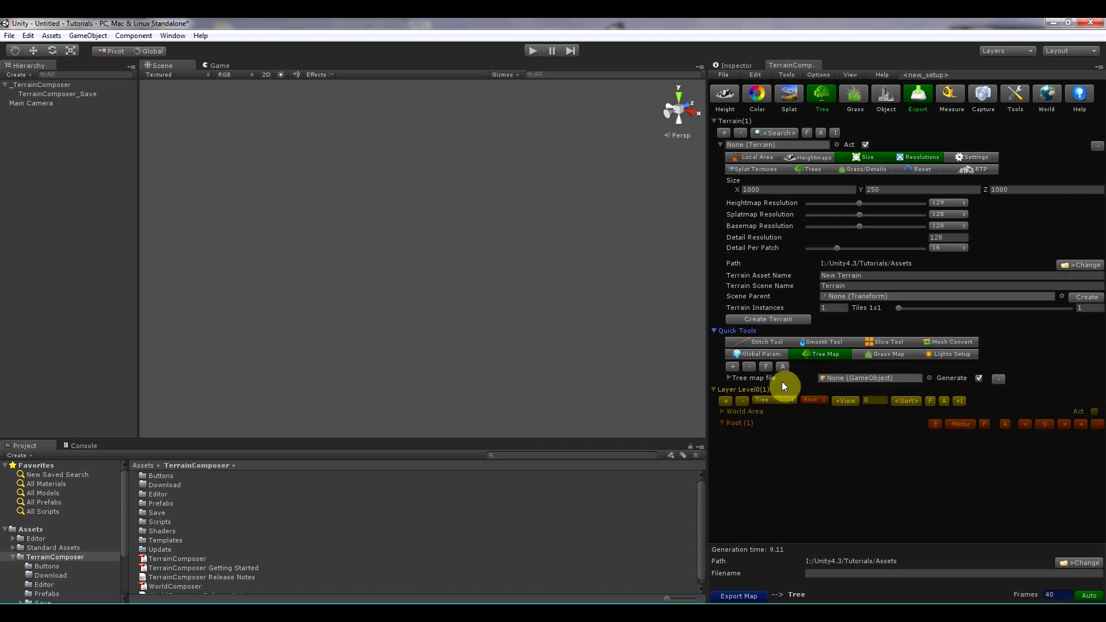
{"action": "mouse_move", "coordinate": [873, 387]}
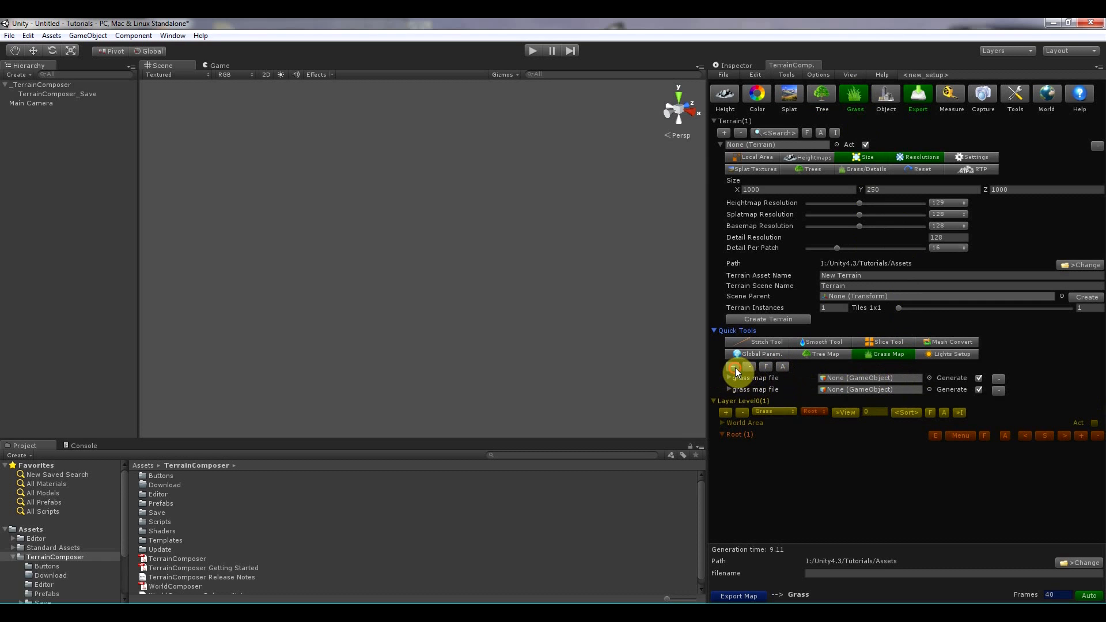
{"action": "left_click", "coordinate": [821, 354]}
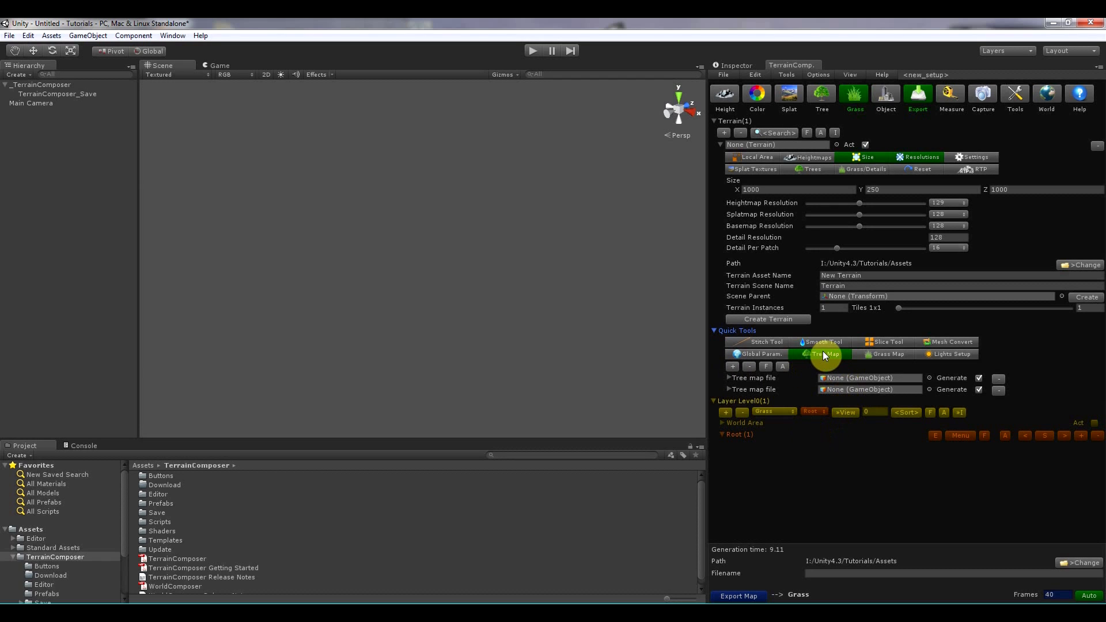
{"action": "mouse_move", "coordinate": [829, 363]}
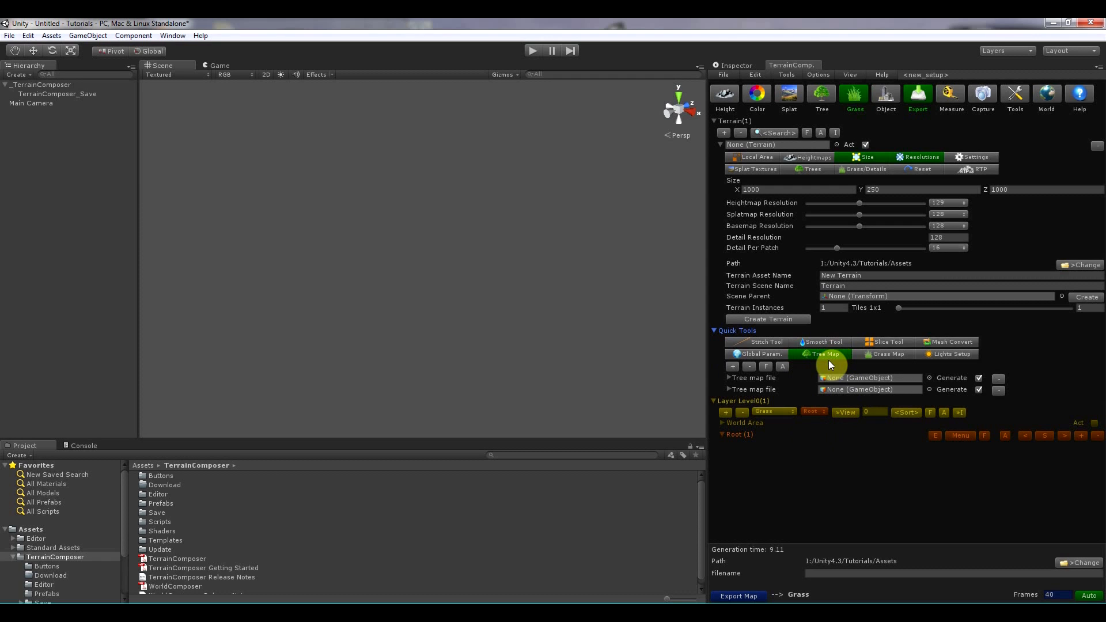
{"action": "mouse_move", "coordinate": [849, 108]}
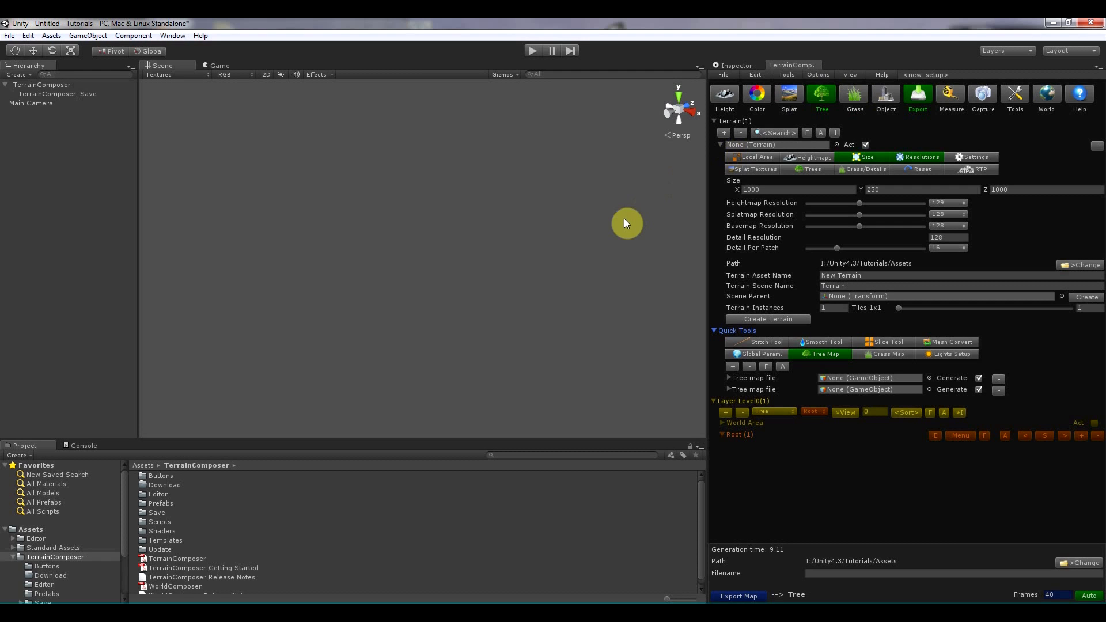
{"action": "mouse_move", "coordinate": [619, 238]}
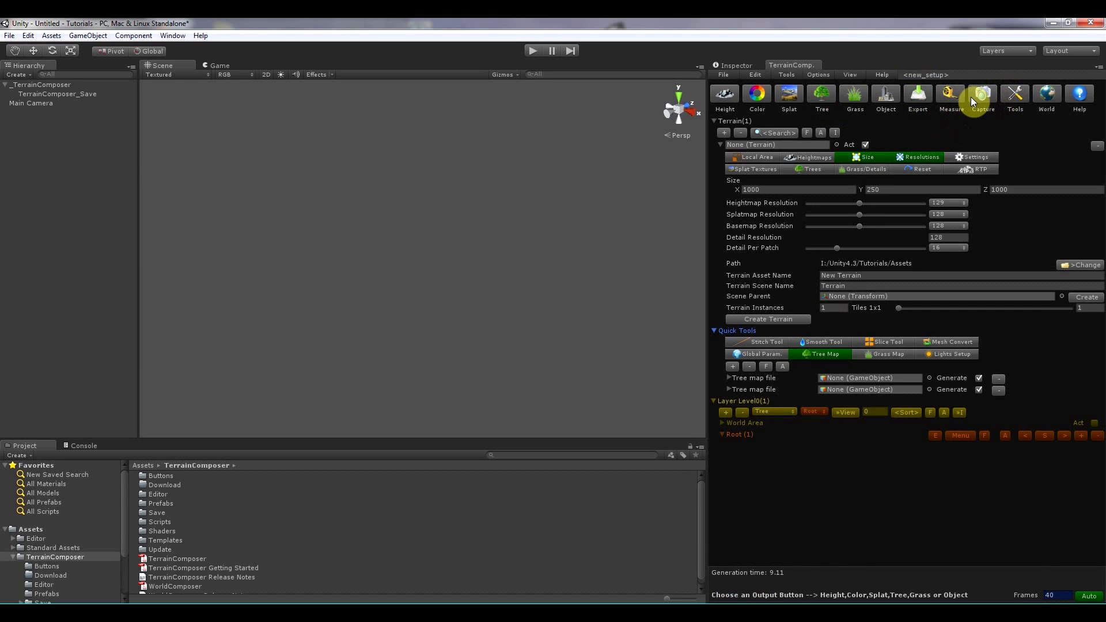
{"action": "mouse_move", "coordinate": [1052, 92]}
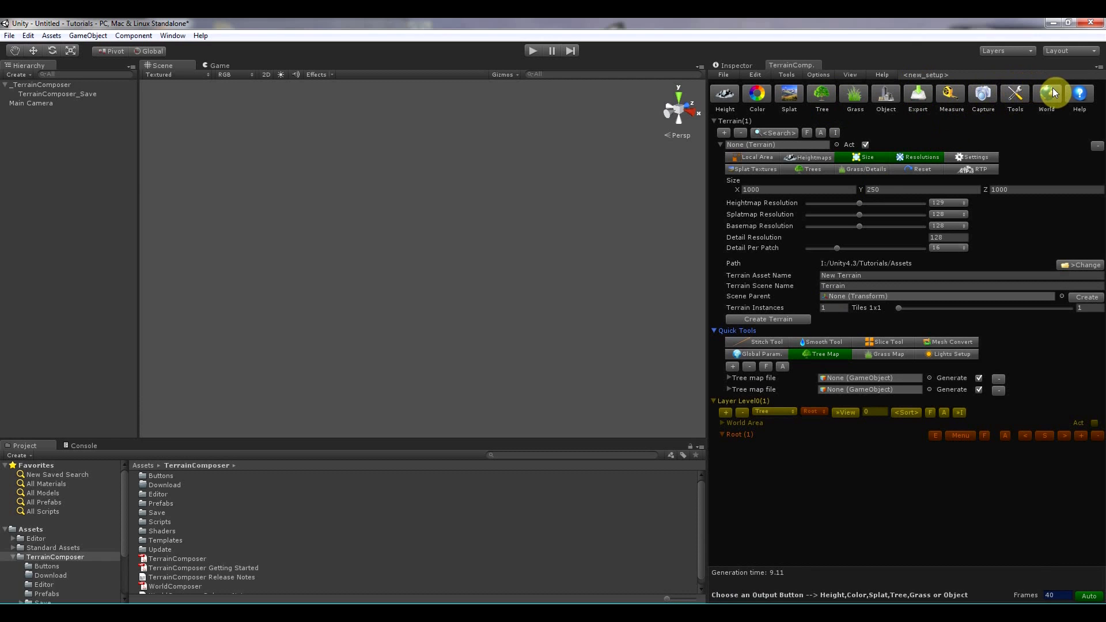
{"action": "mouse_move", "coordinate": [1089, 89]}
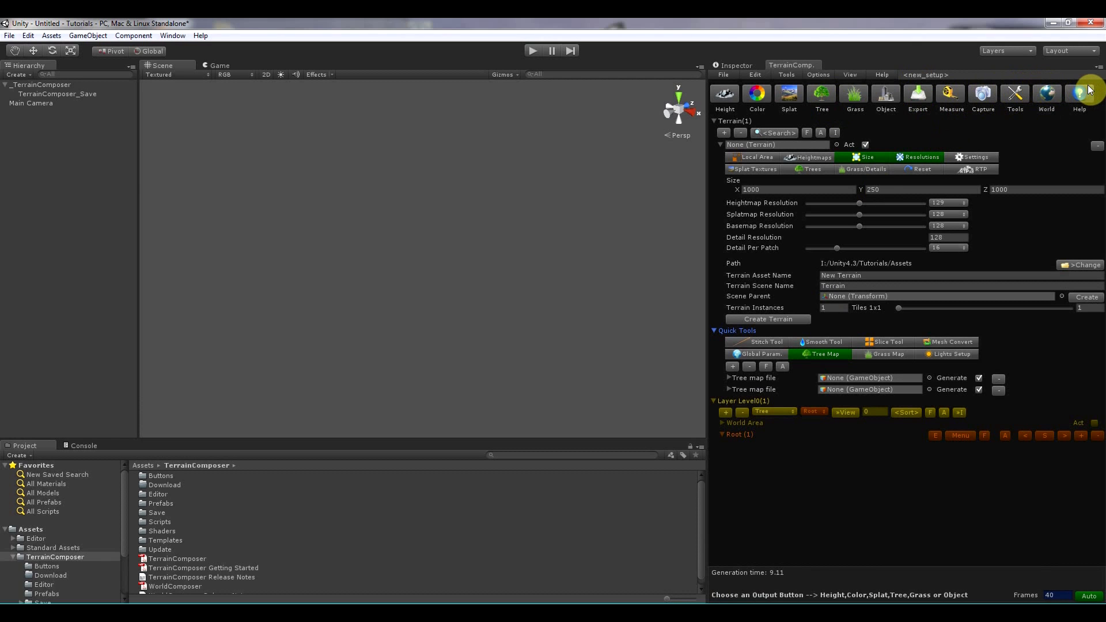
{"action": "mouse_move", "coordinate": [997, 150]}
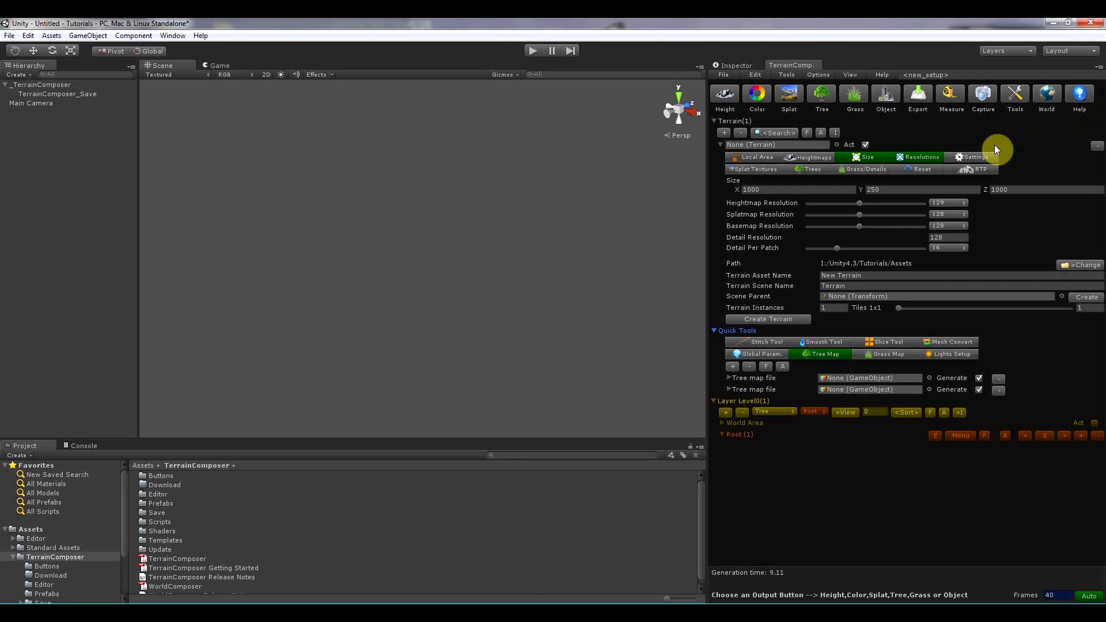
{"action": "mouse_move", "coordinate": [917, 150]}
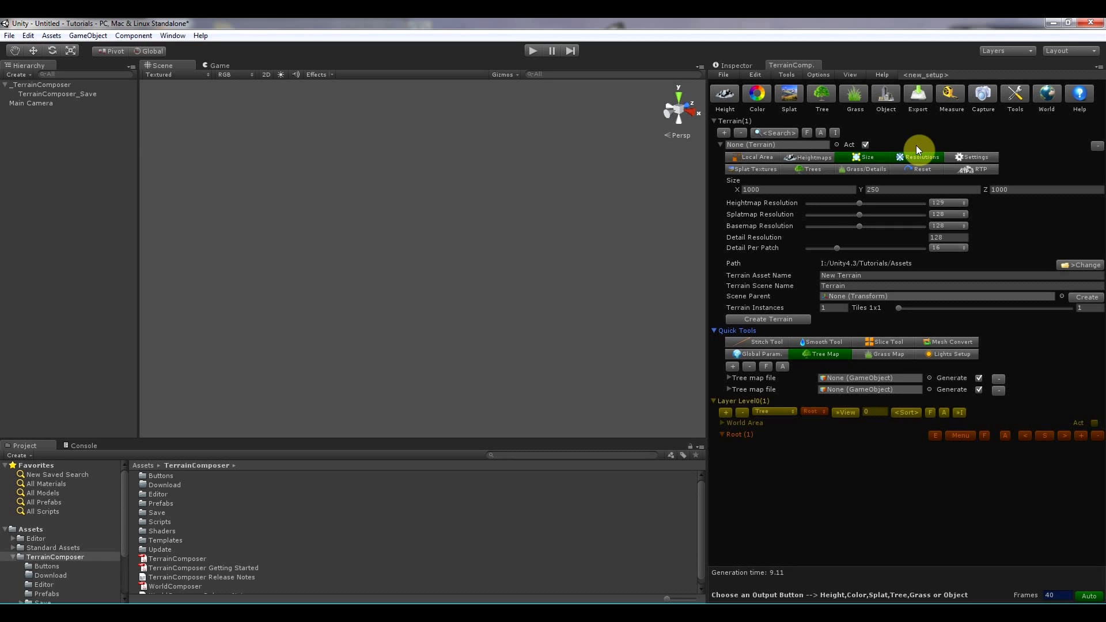
{"action": "mouse_move", "coordinate": [814, 133]}
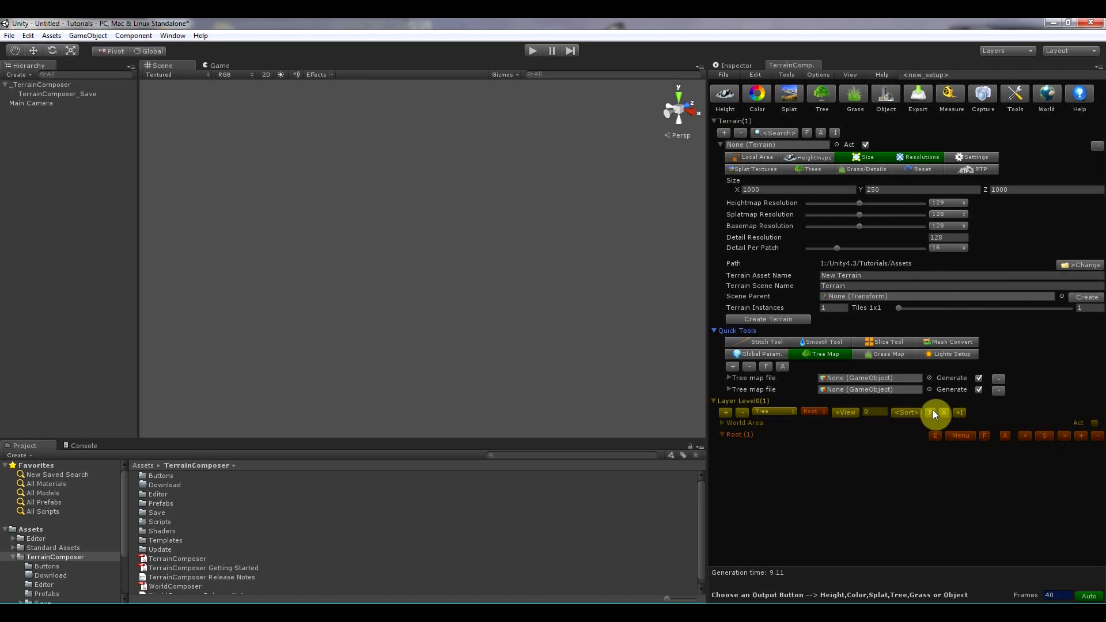
{"action": "mouse_move", "coordinate": [846, 355]}
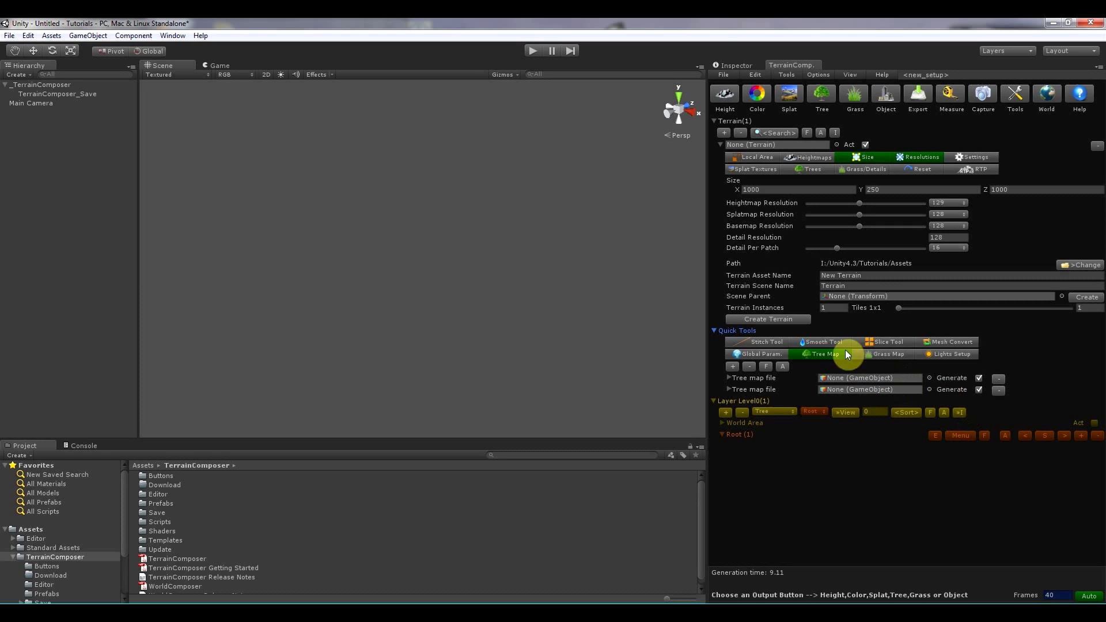
{"action": "mouse_move", "coordinate": [744, 224]}
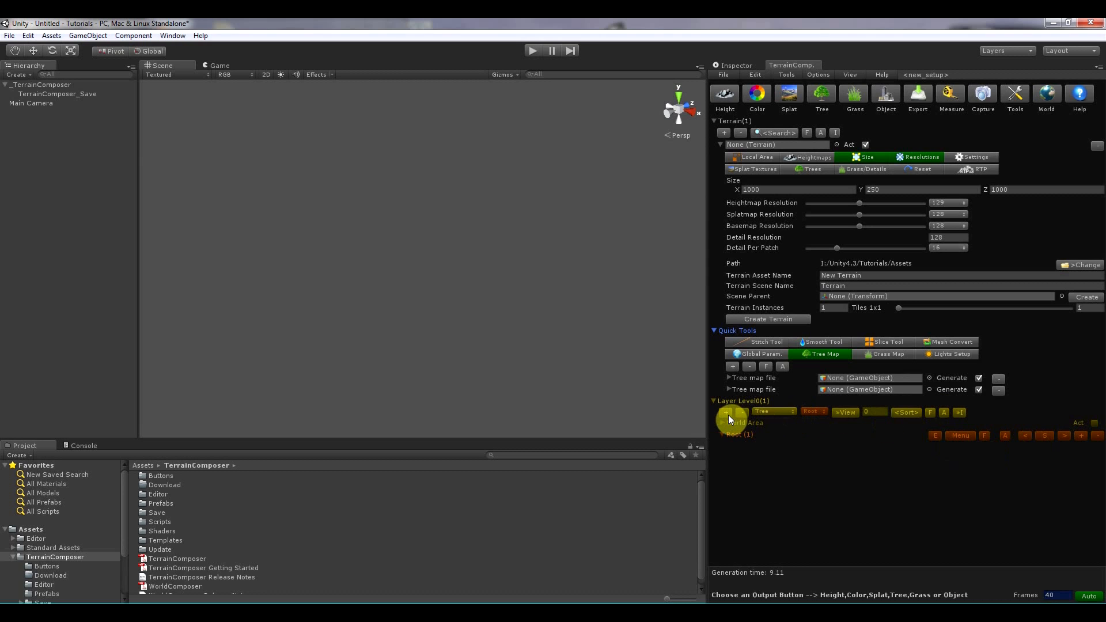
Add and erase tree layers in Root and deactivate the first three layers.
{"action": "left_click", "coordinate": [727, 416]}
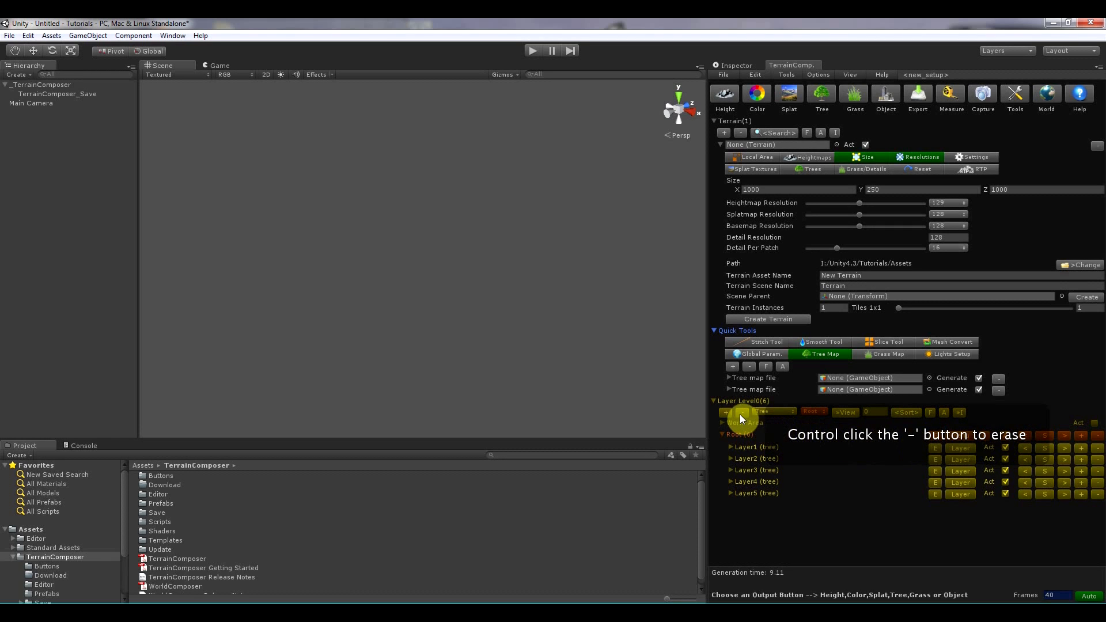
{"action": "left_click", "coordinate": [740, 412]}
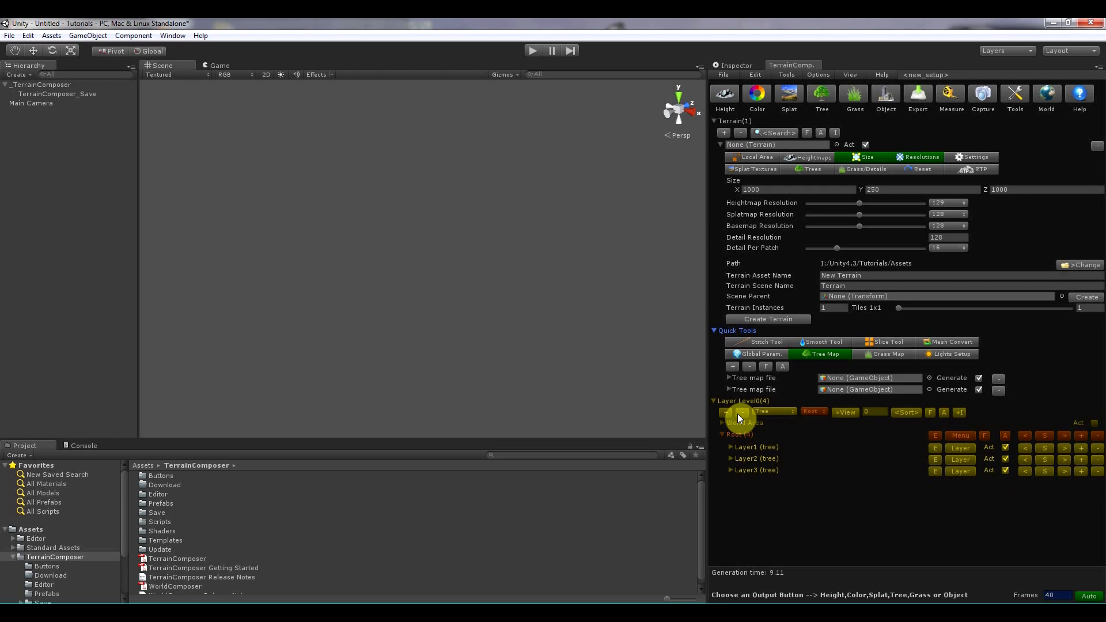
{"action": "mouse_move", "coordinate": [778, 467]}
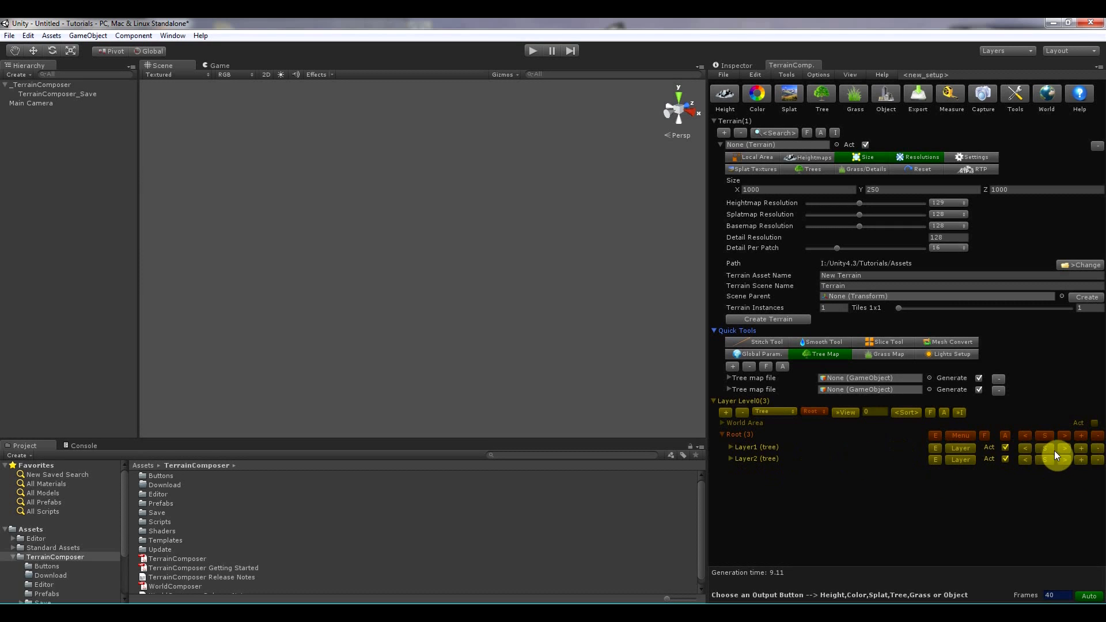
{"action": "left_click", "coordinate": [1081, 459]}
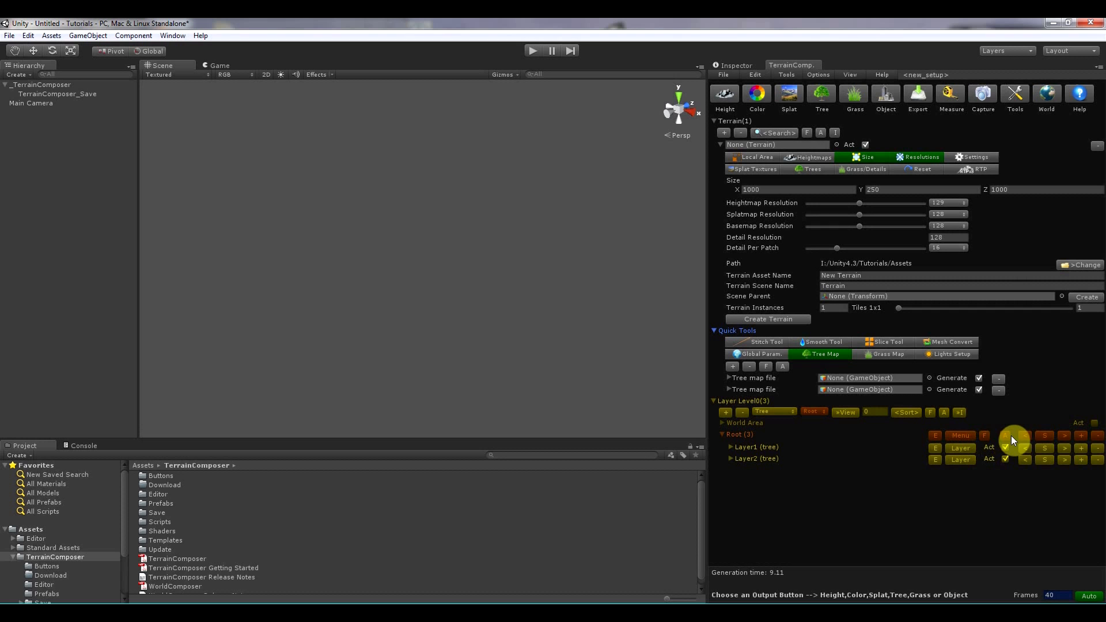
{"action": "left_click", "coordinate": [730, 446]}
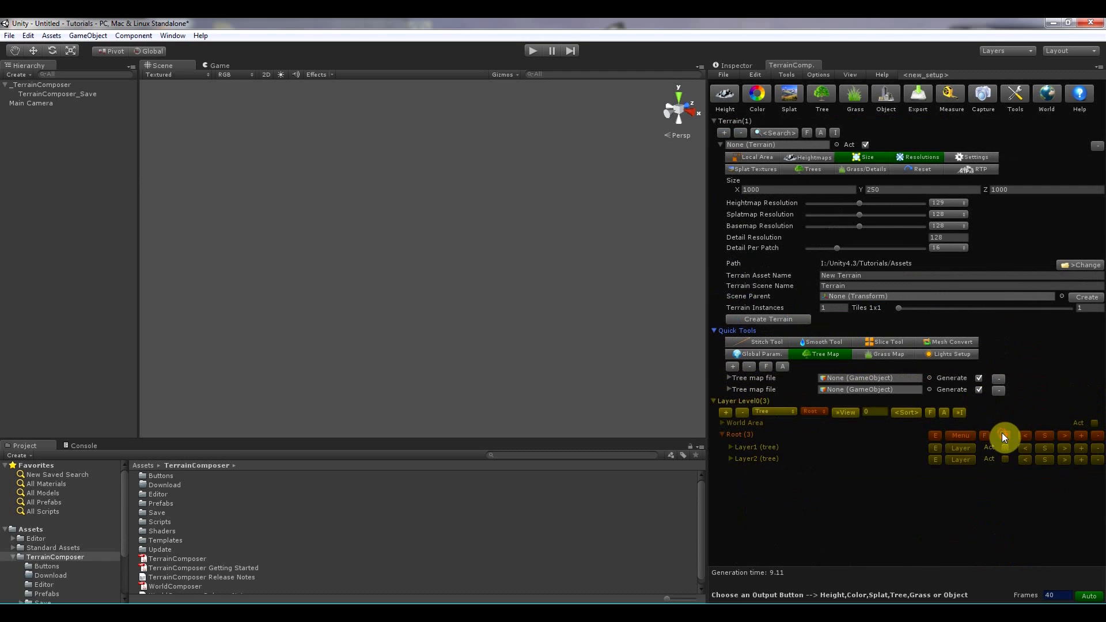
{"action": "left_click", "coordinate": [1006, 447]}
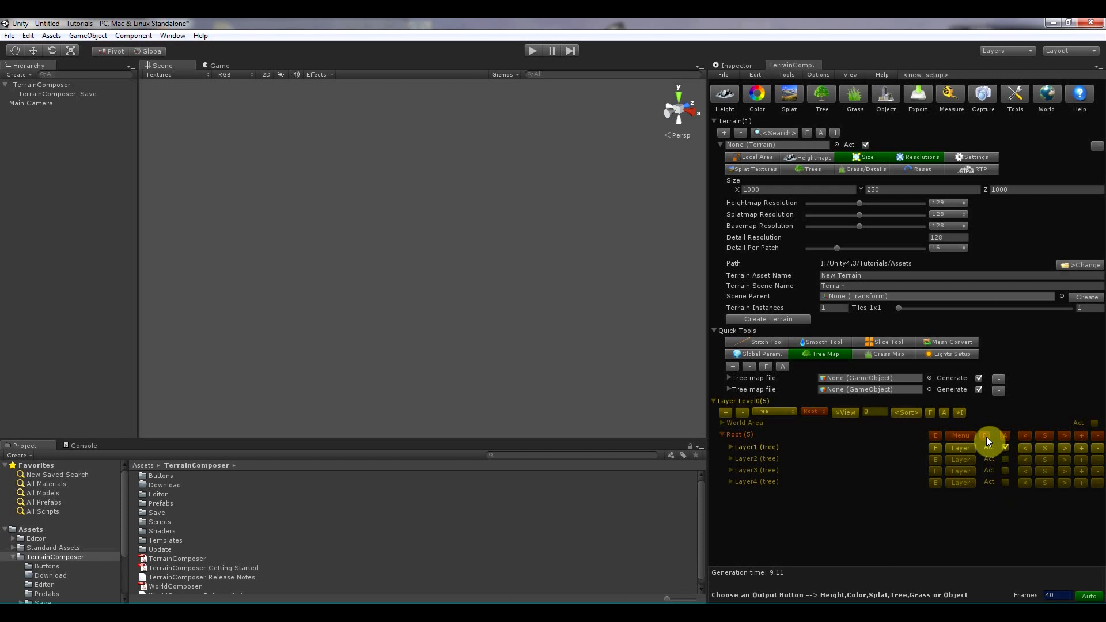
{"action": "mouse_move", "coordinate": [1000, 472]}
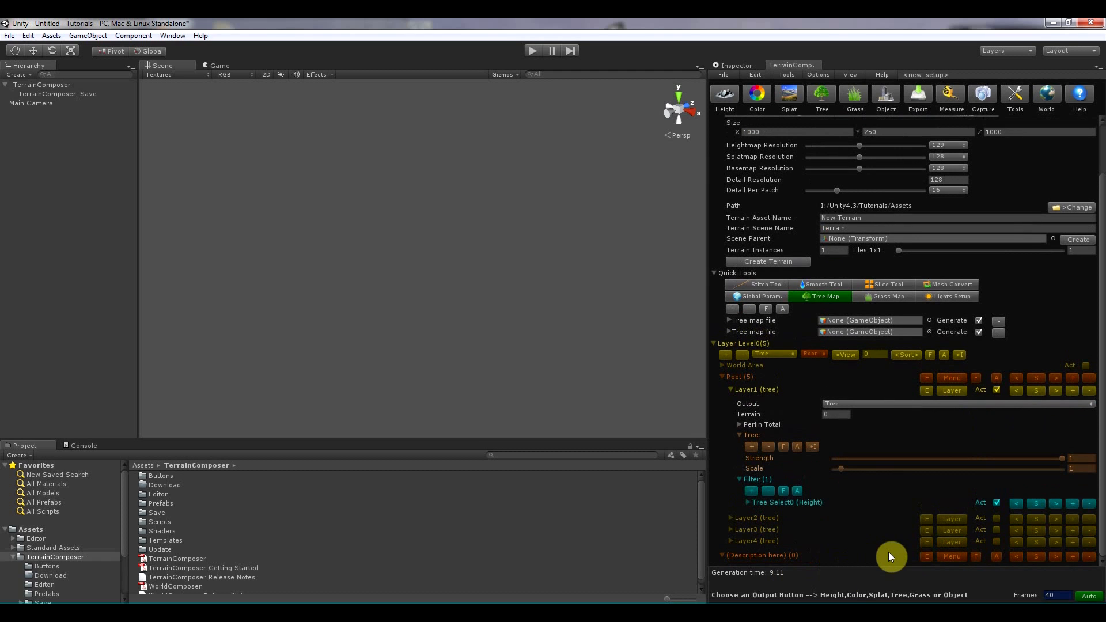
{"action": "mouse_move", "coordinate": [949, 450]}
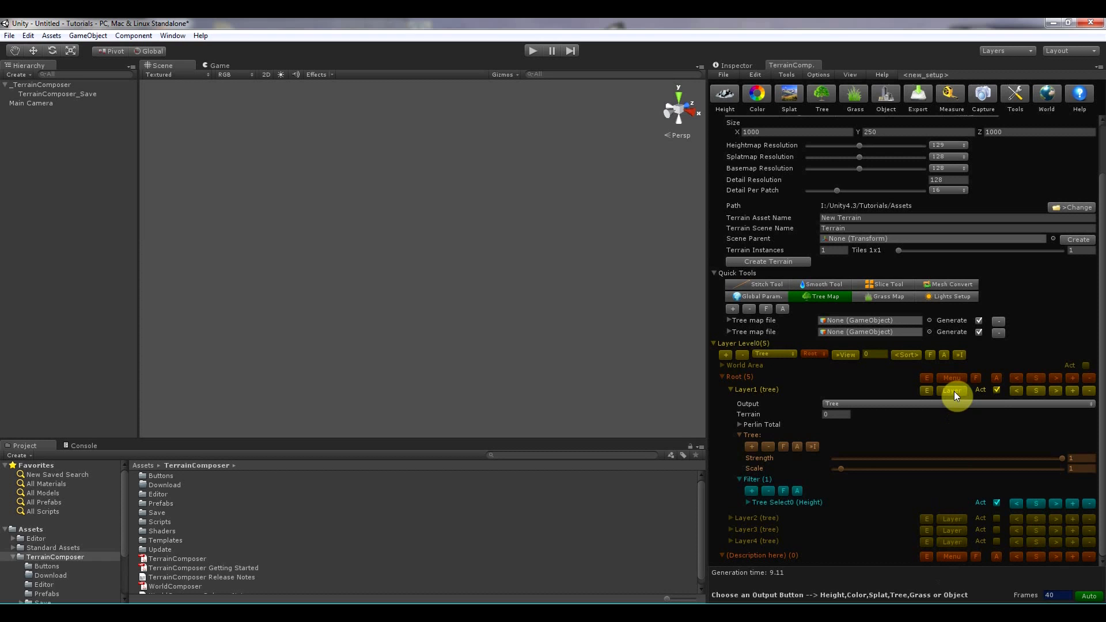
Open Layer1 and Layer4 options and move Layer4 back under the Root group.
{"action": "left_click", "coordinate": [951, 390]}
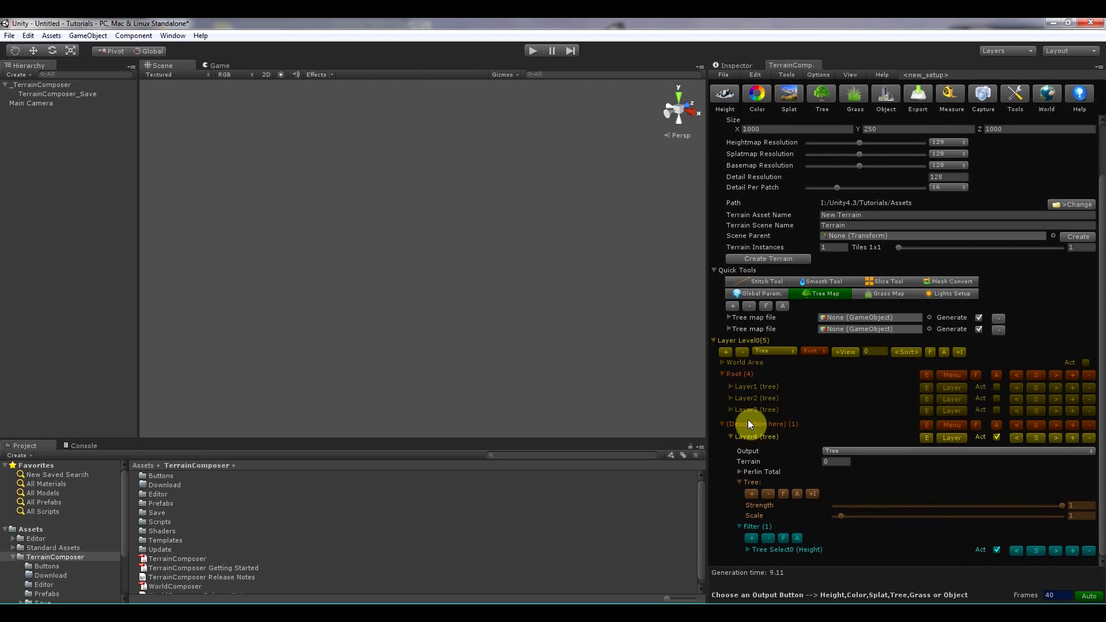
{"action": "left_click", "coordinate": [952, 437]}
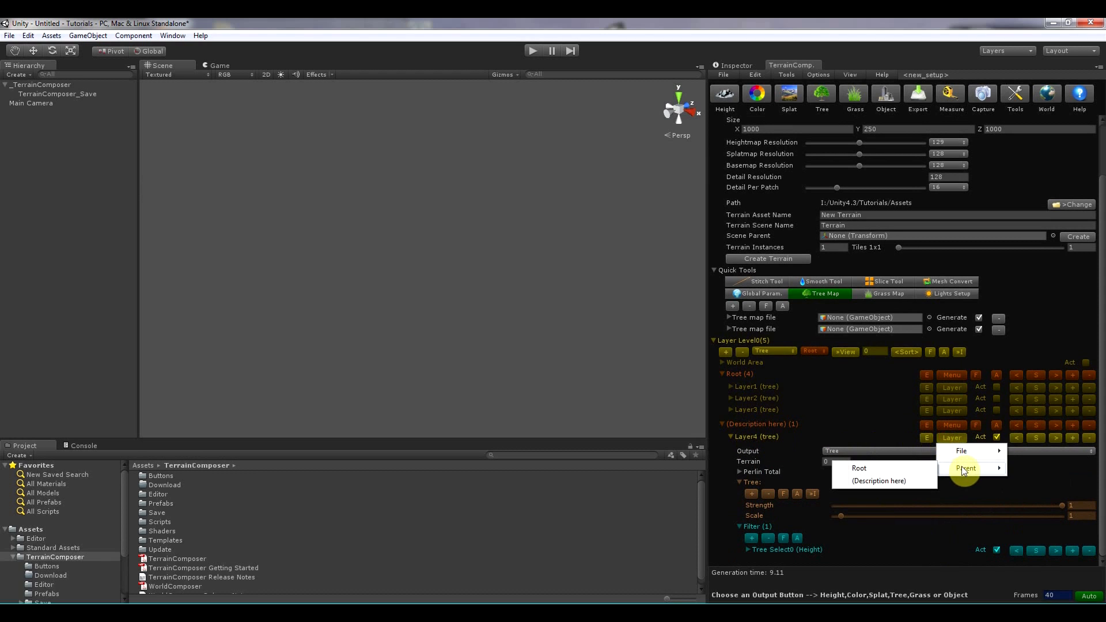
{"action": "left_click", "coordinate": [858, 468]}
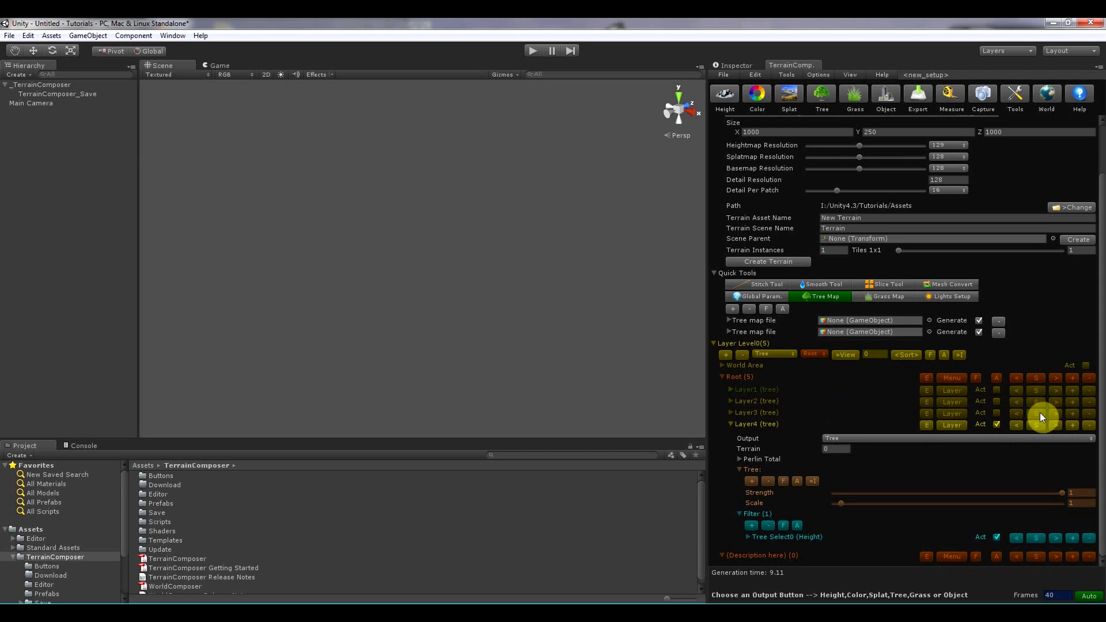
{"action": "mouse_move", "coordinate": [1043, 434]}
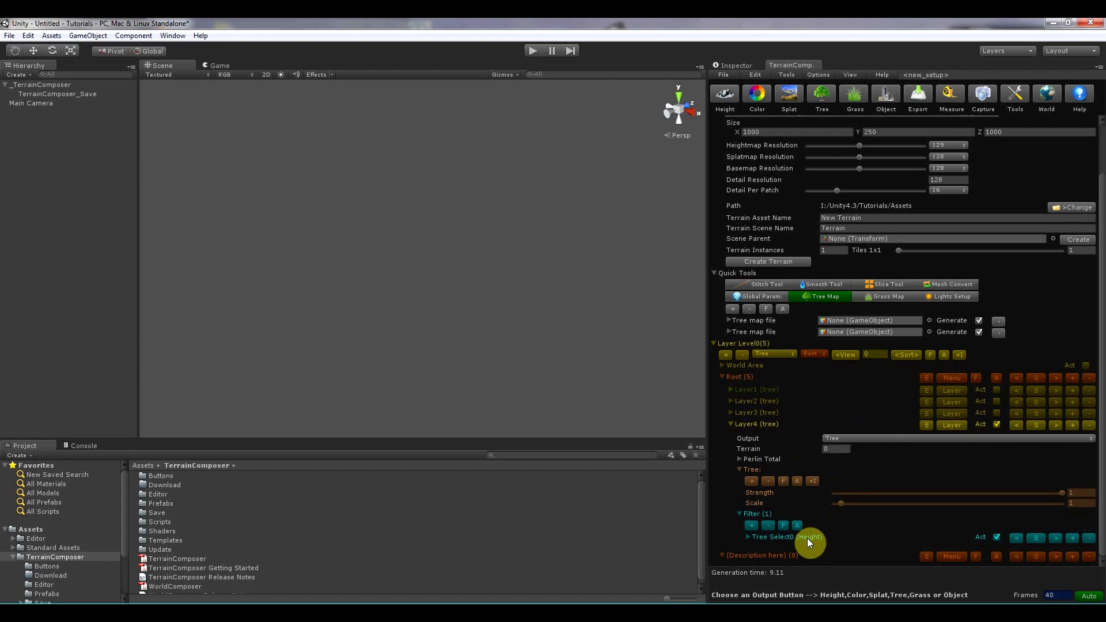
{"action": "mouse_move", "coordinate": [1082, 424]}
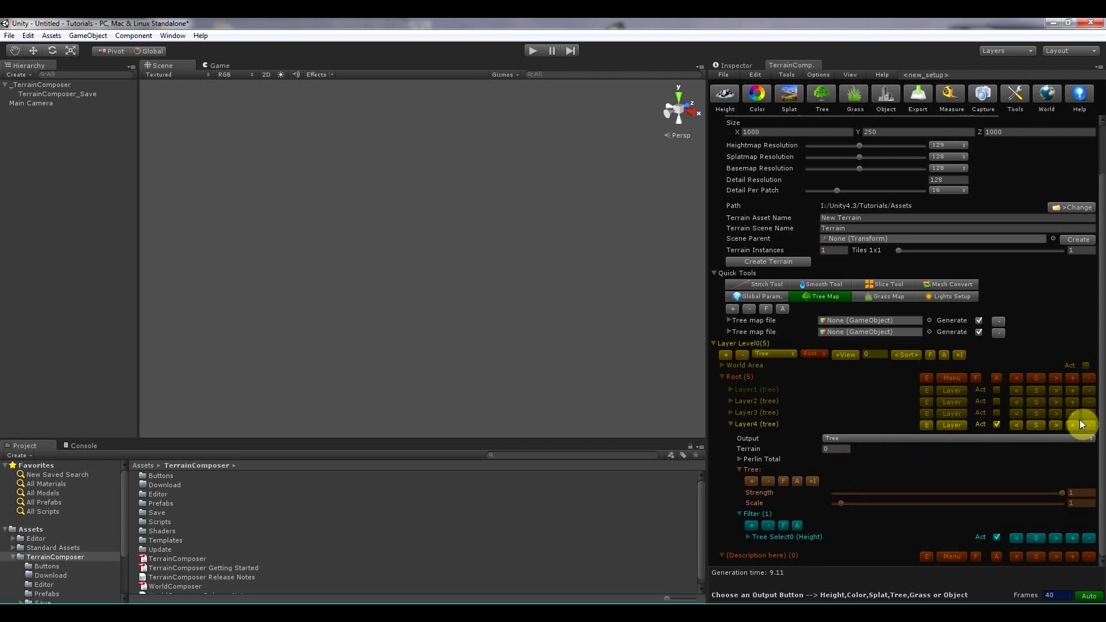
Add Layer5 after Layer4, then start a new project with a 2x2 terrain grid.
{"action": "left_click", "coordinate": [1077, 424]}
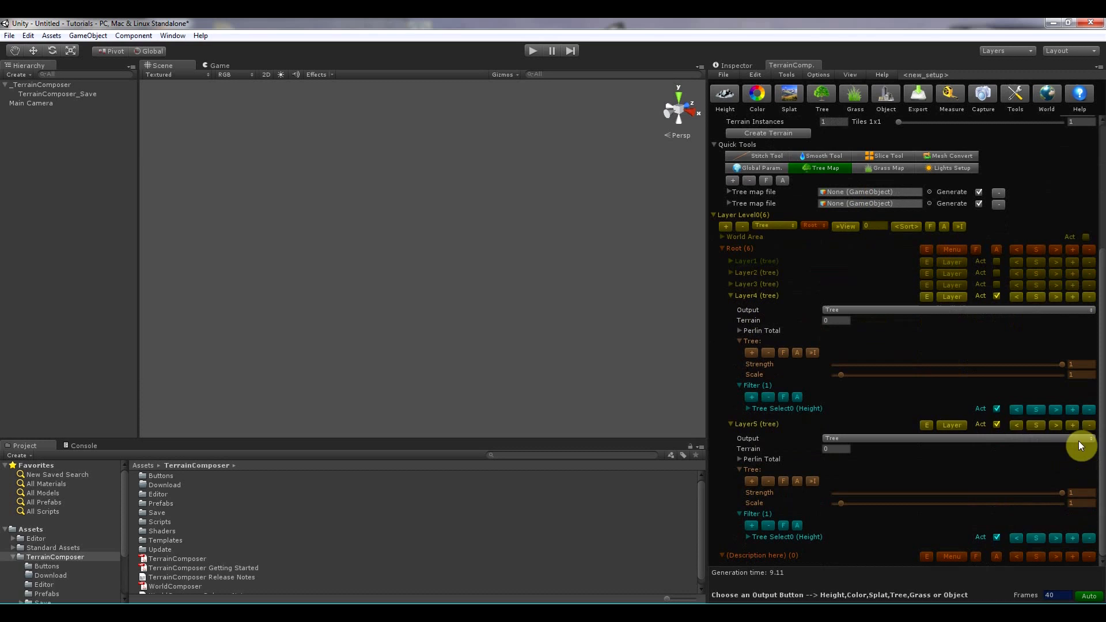
{"action": "mouse_move", "coordinate": [1068, 434]}
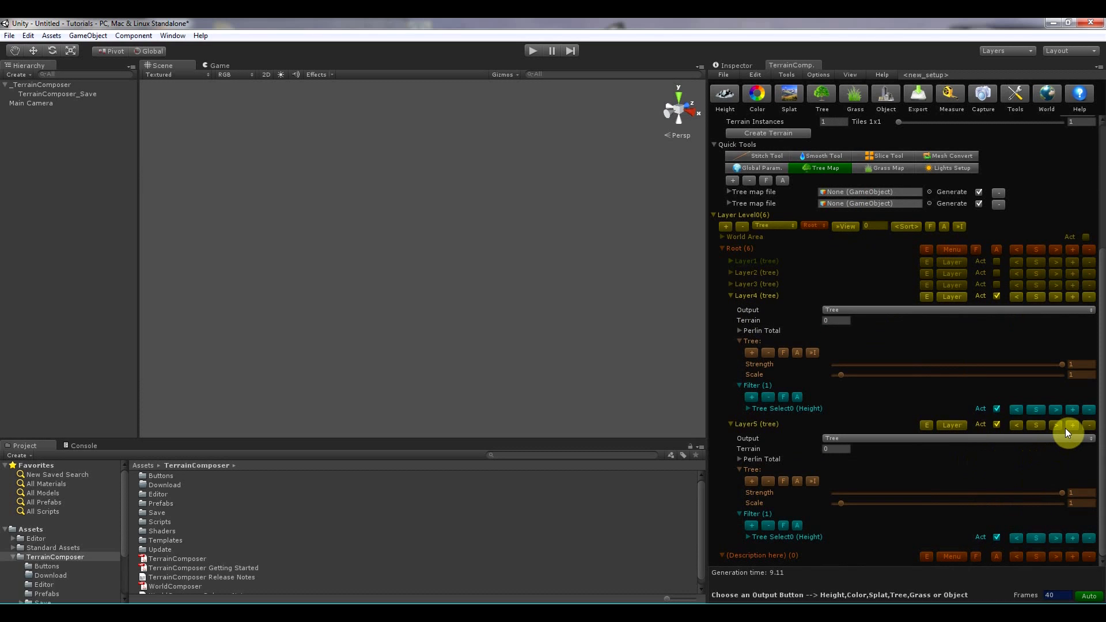
{"action": "mouse_move", "coordinate": [951, 428]}
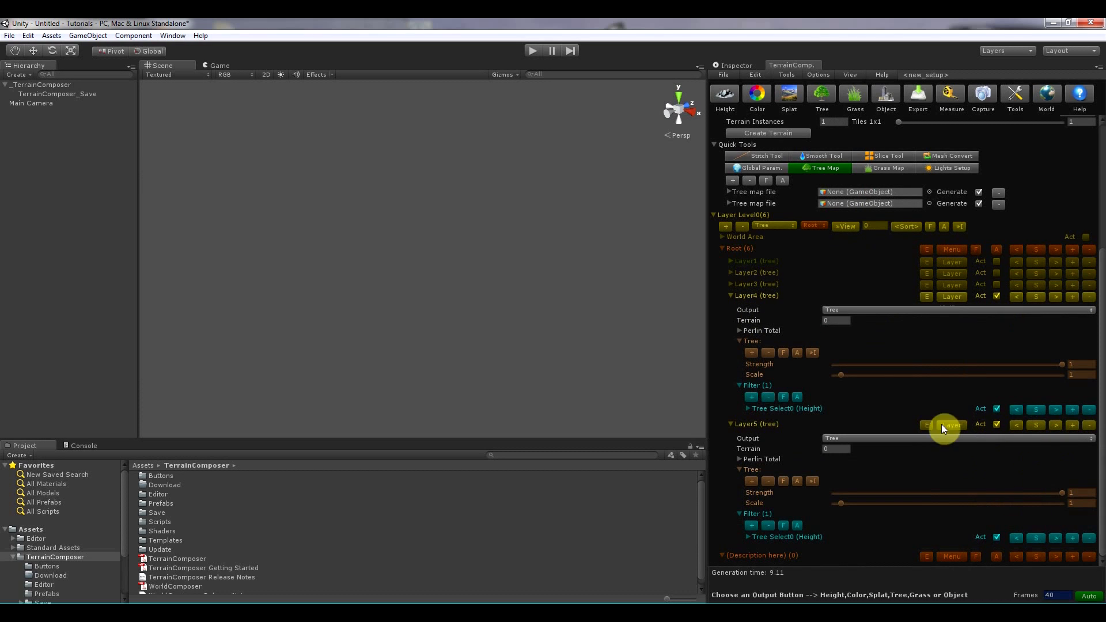
{"action": "left_click", "coordinate": [785, 409]}
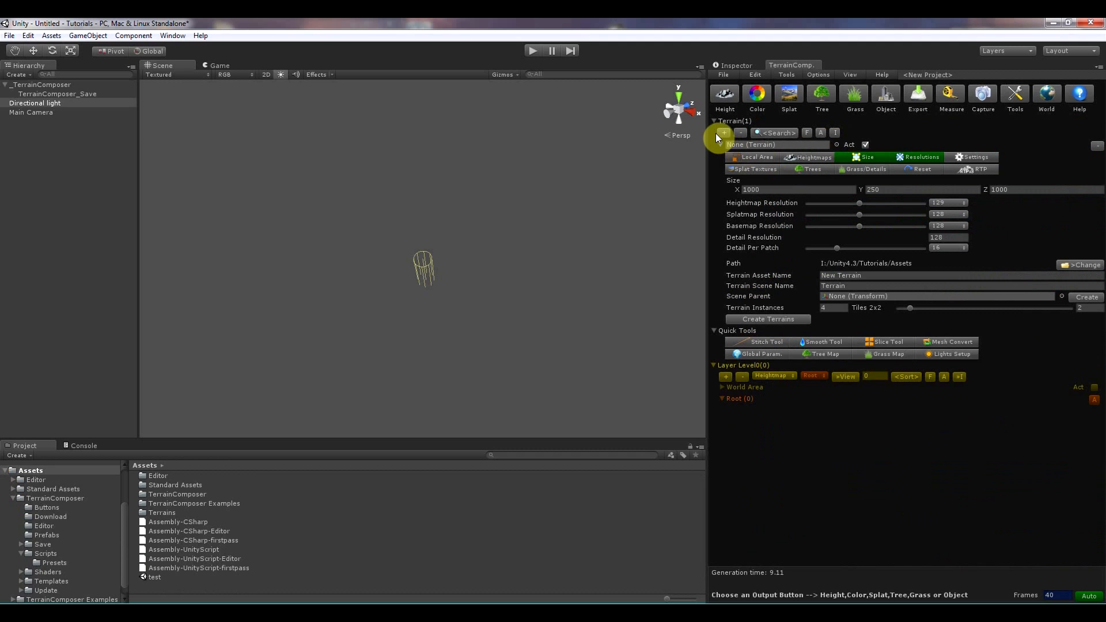
Expand the terrain list to twelve empty terrain slots with Ctrl-click on +.
{"action": "left_click", "coordinate": [725, 133]}
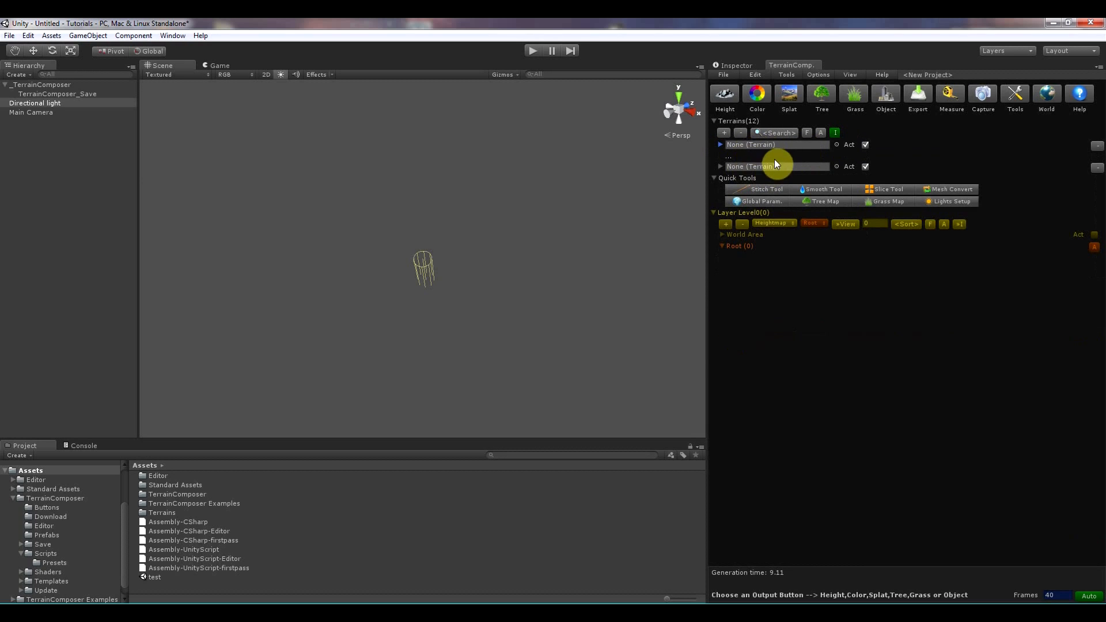
{"action": "mouse_move", "coordinate": [944, 230]}
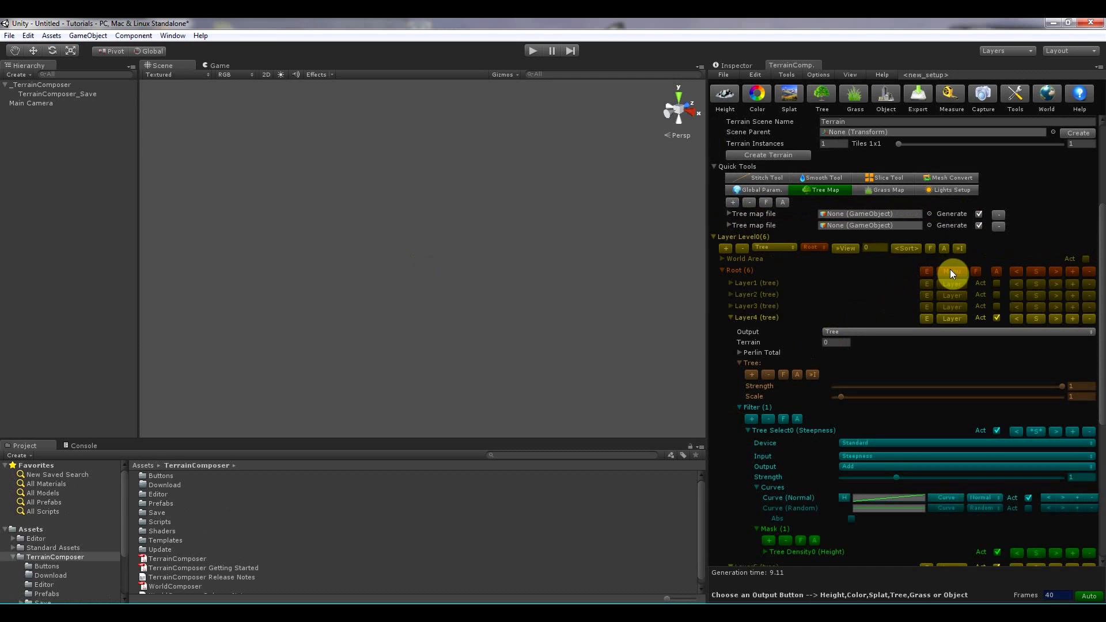
Open the Root group's file and sorting options, sort its layers, and open a layer's file actions.
{"action": "left_click", "coordinate": [952, 271]}
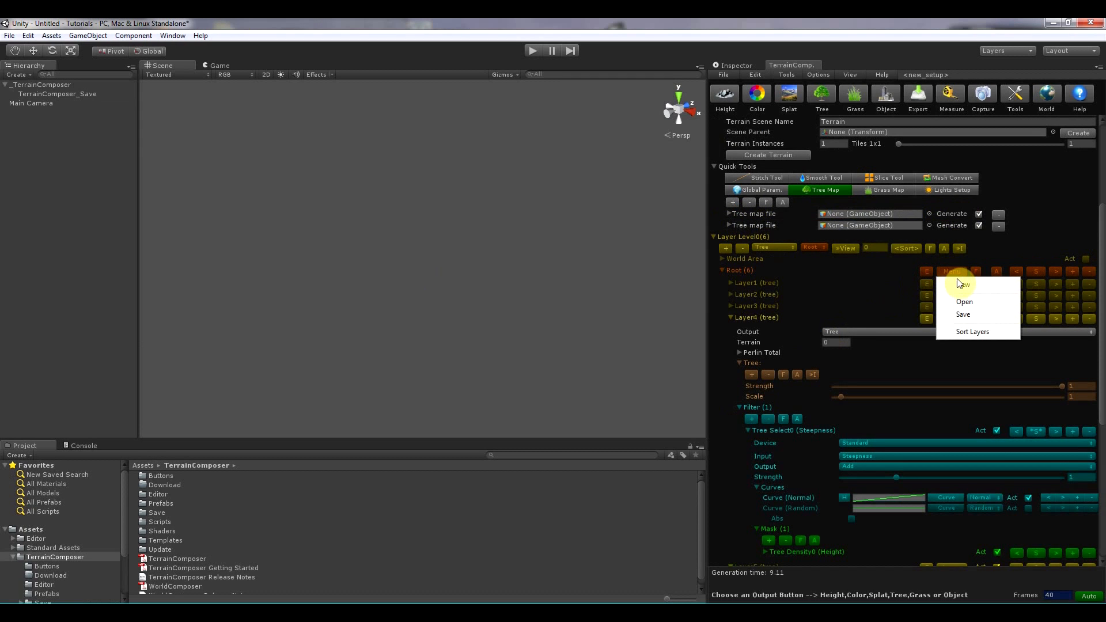
{"action": "mouse_move", "coordinate": [767, 294]}
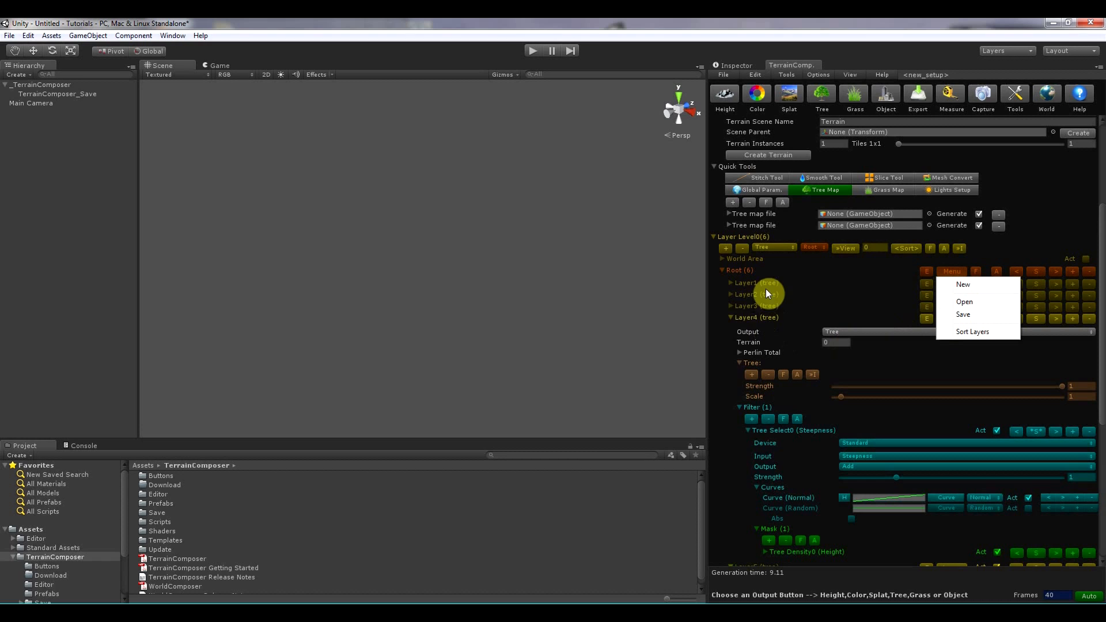
{"action": "mouse_move", "coordinate": [745, 273]}
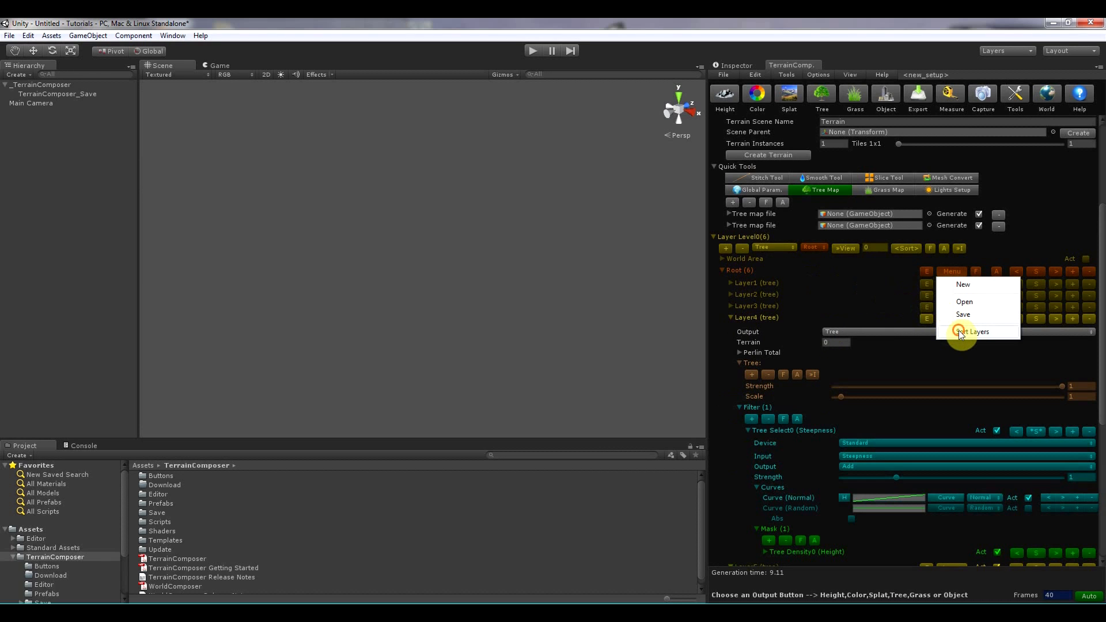
{"action": "left_click", "coordinate": [973, 332]}
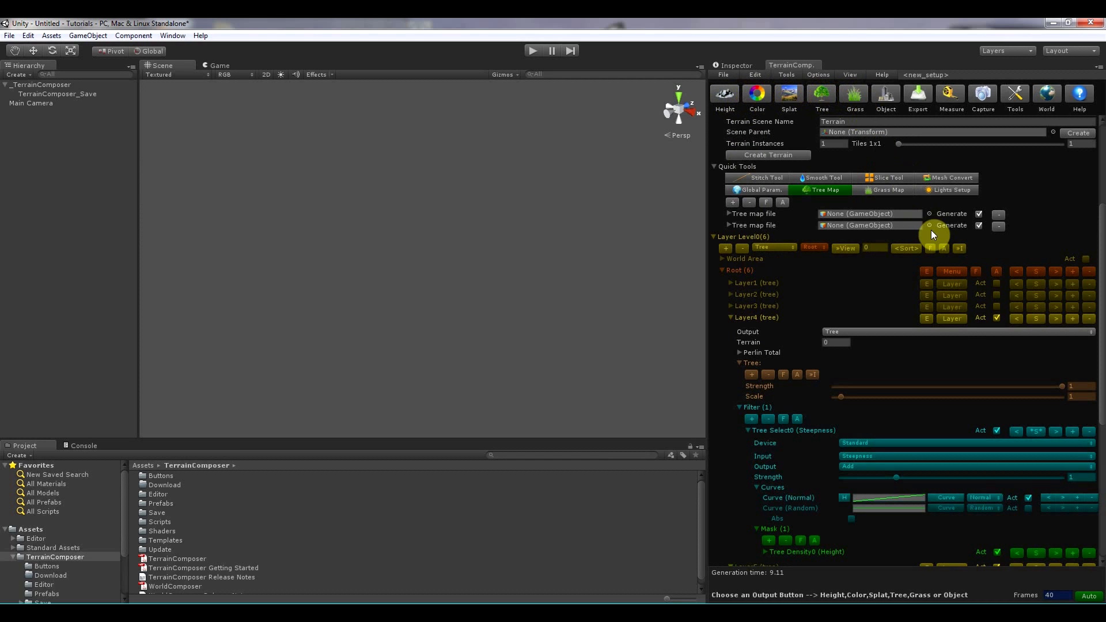
{"action": "mouse_move", "coordinate": [958, 322]}
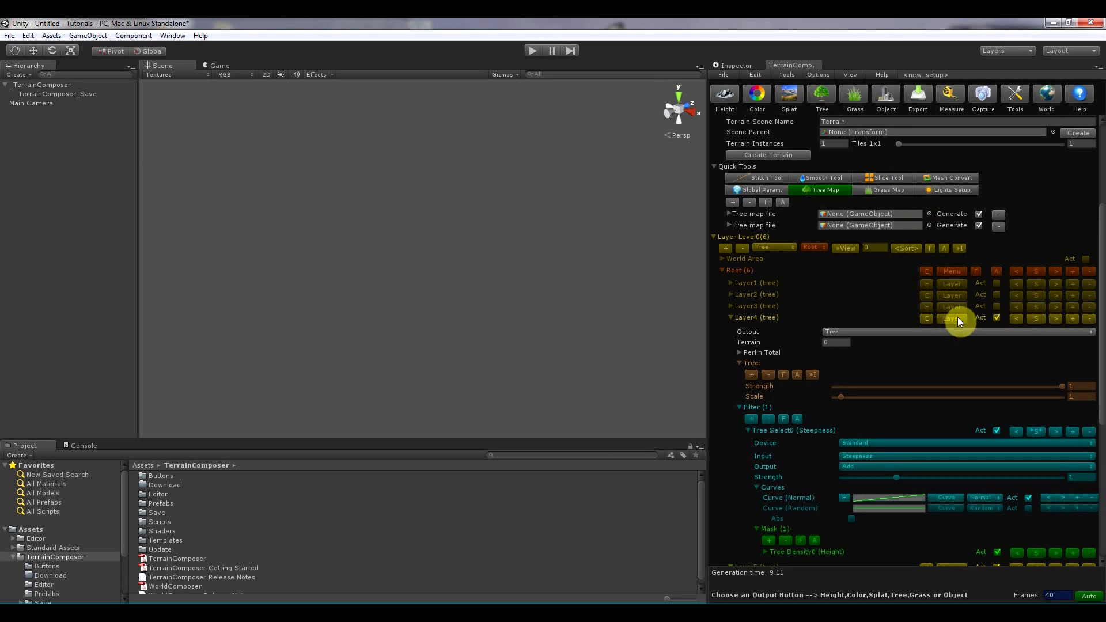
{"action": "left_click", "coordinate": [952, 317]}
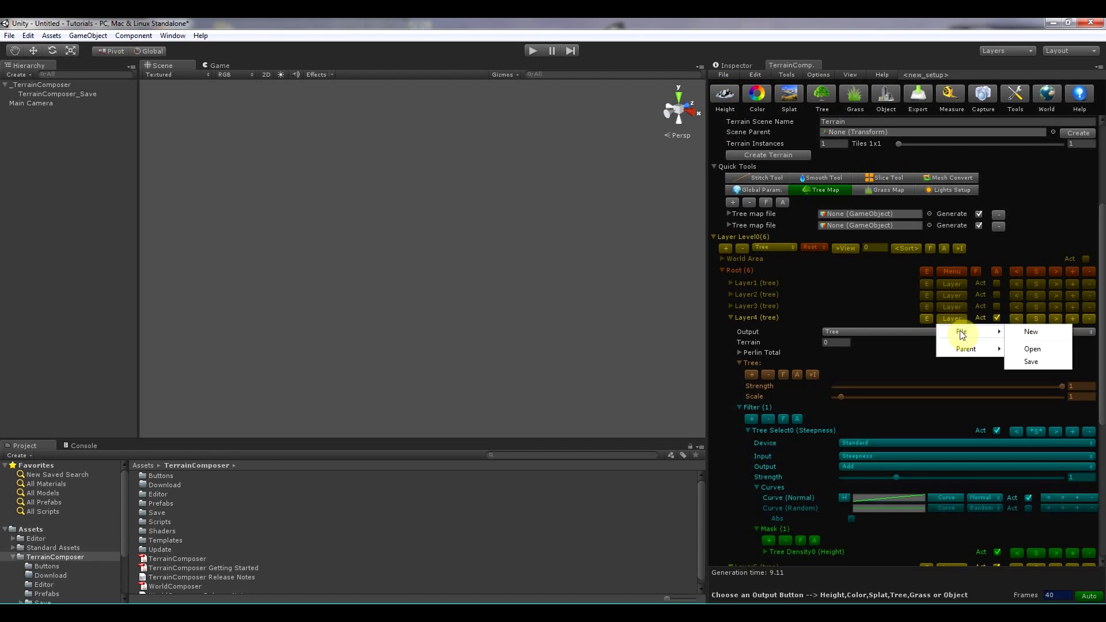
{"action": "mouse_move", "coordinate": [1030, 364]}
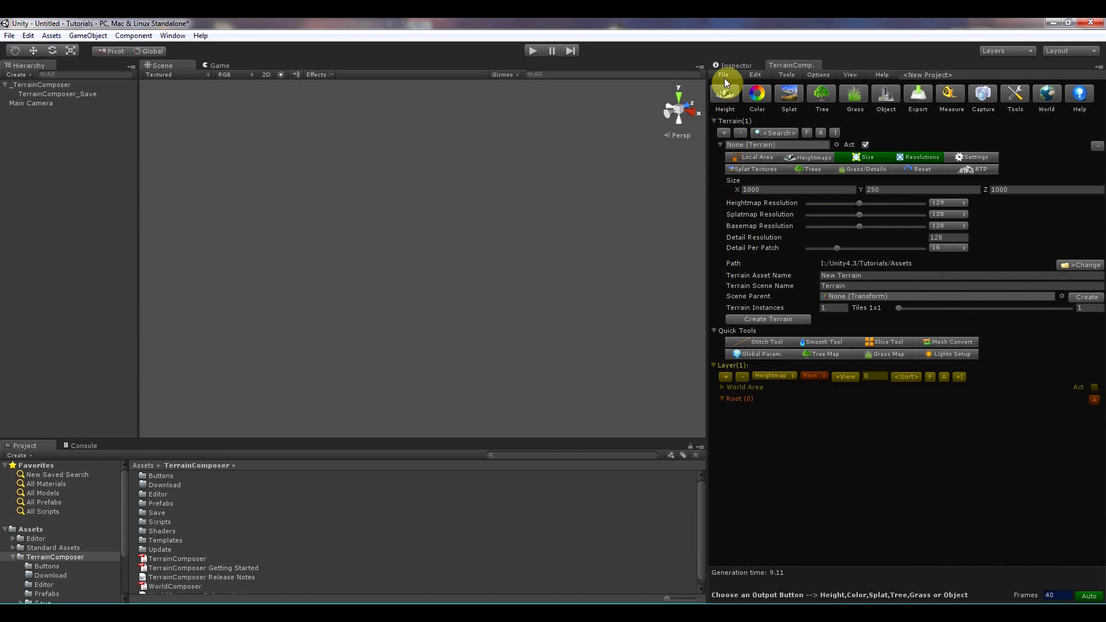
Browse TerrainComposer's File and Edit menus and Unity's Edit menu, then open Tools.
{"action": "left_click", "coordinate": [723, 75]}
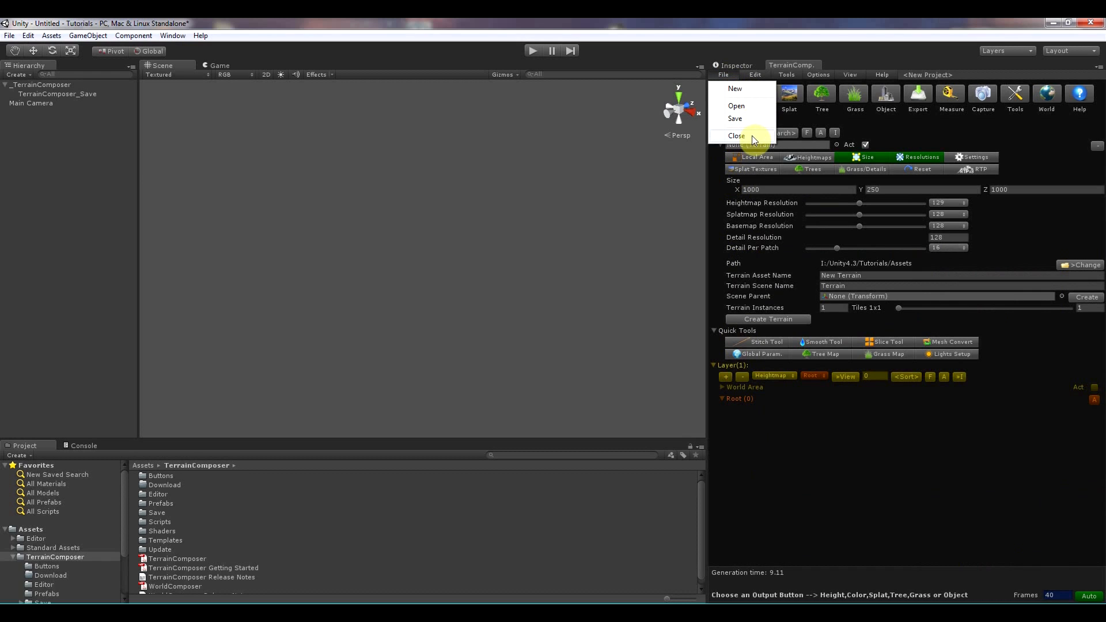
{"action": "left_click", "coordinate": [754, 75]}
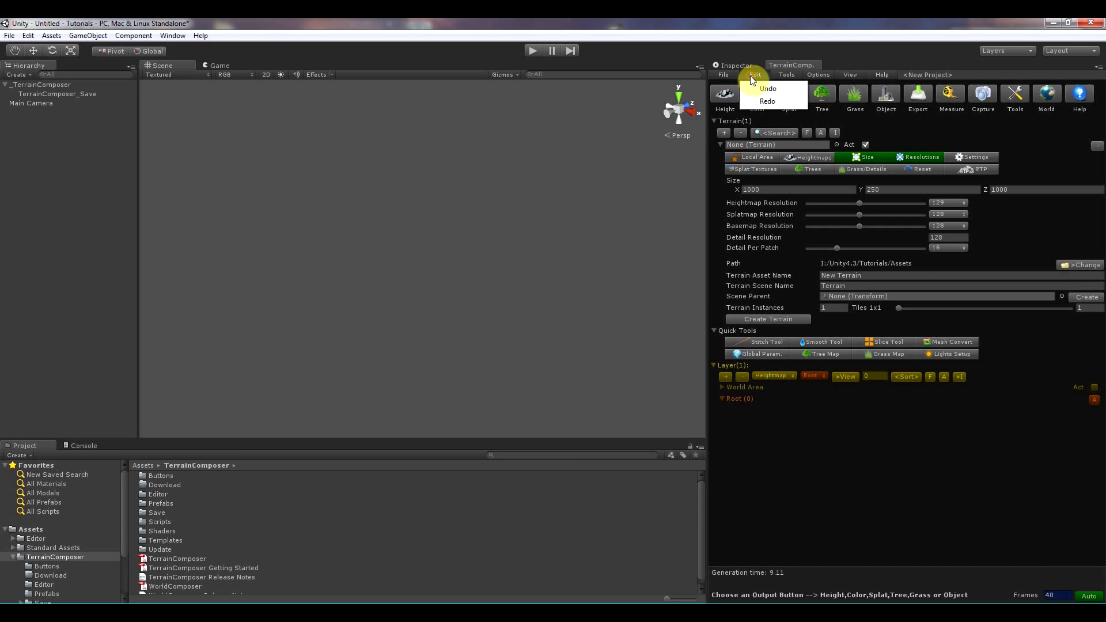
{"action": "mouse_move", "coordinate": [766, 101]}
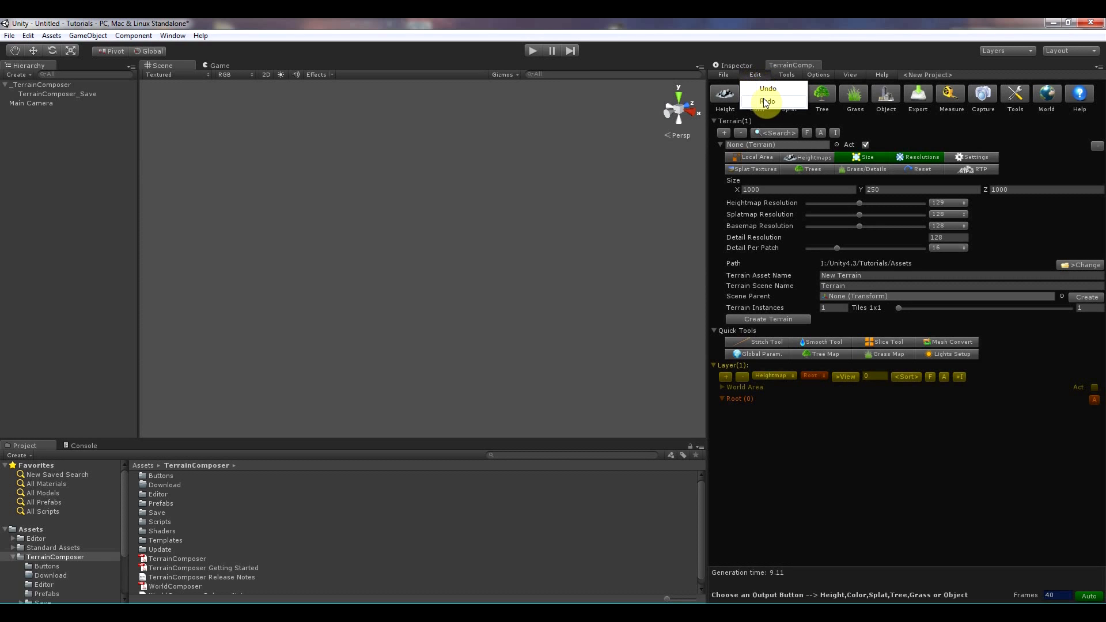
{"action": "left_click", "coordinate": [28, 35]}
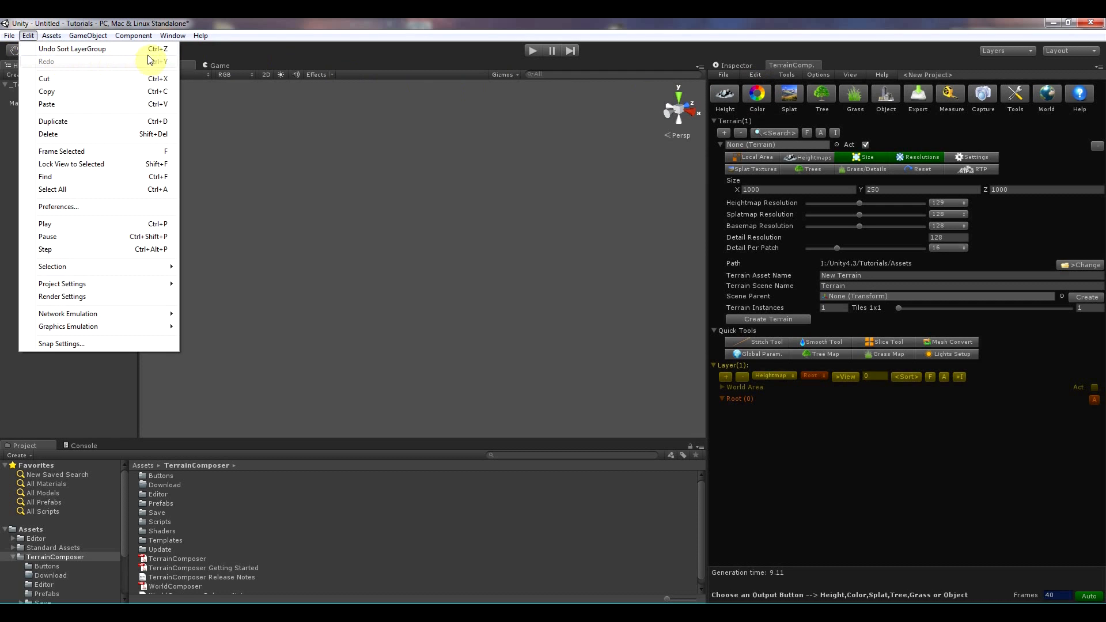
{"action": "mouse_move", "coordinate": [196, 62]}
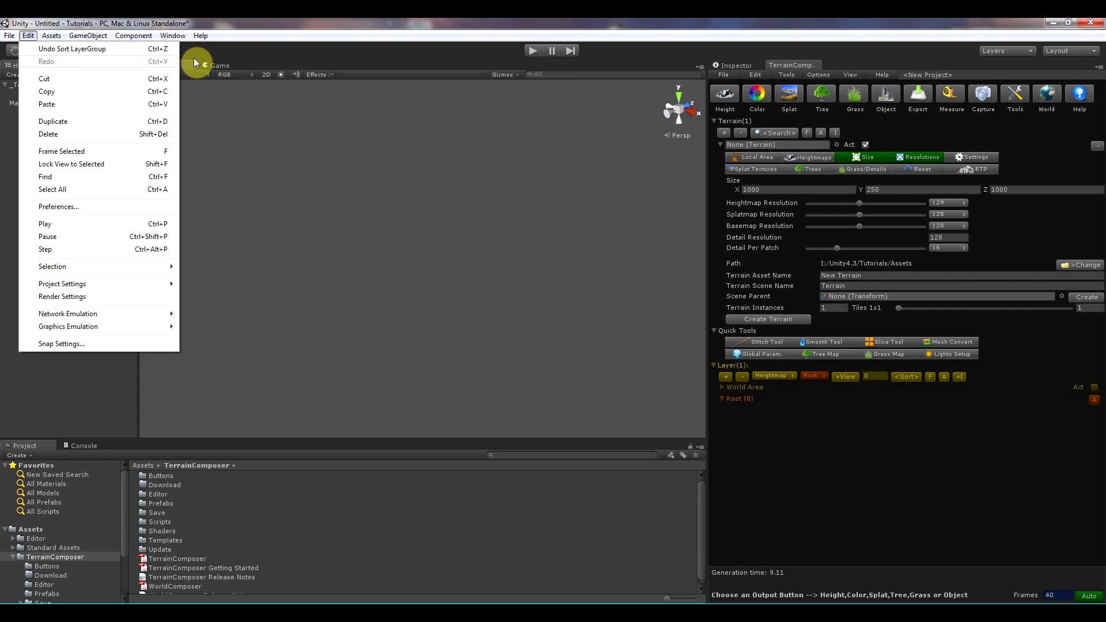
{"action": "left_click", "coordinate": [786, 75]}
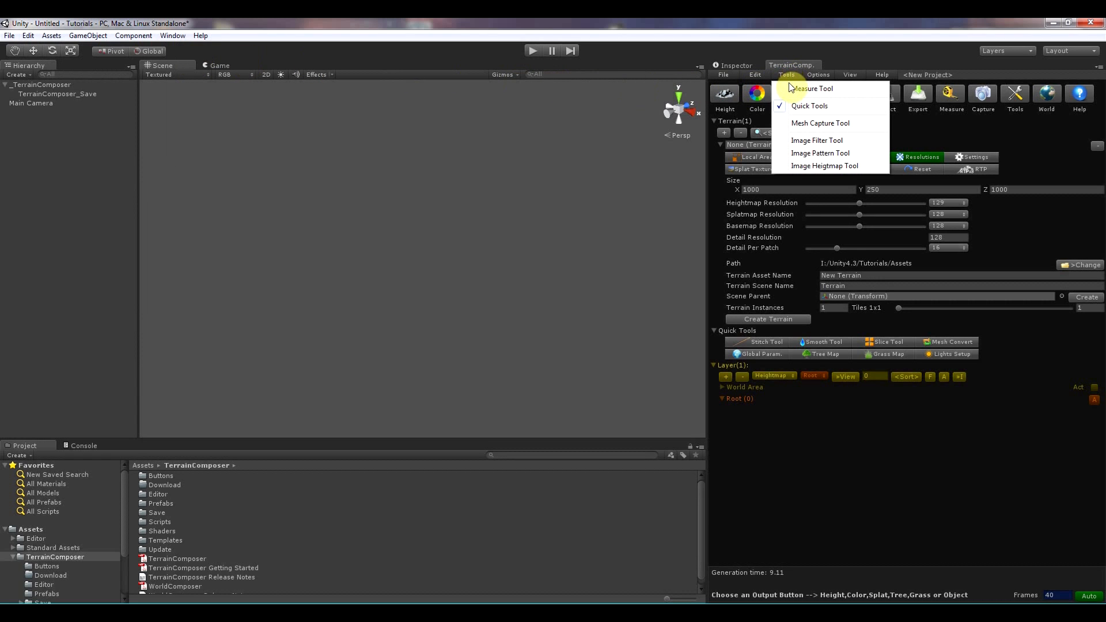
{"action": "left_click", "coordinate": [813, 88]}
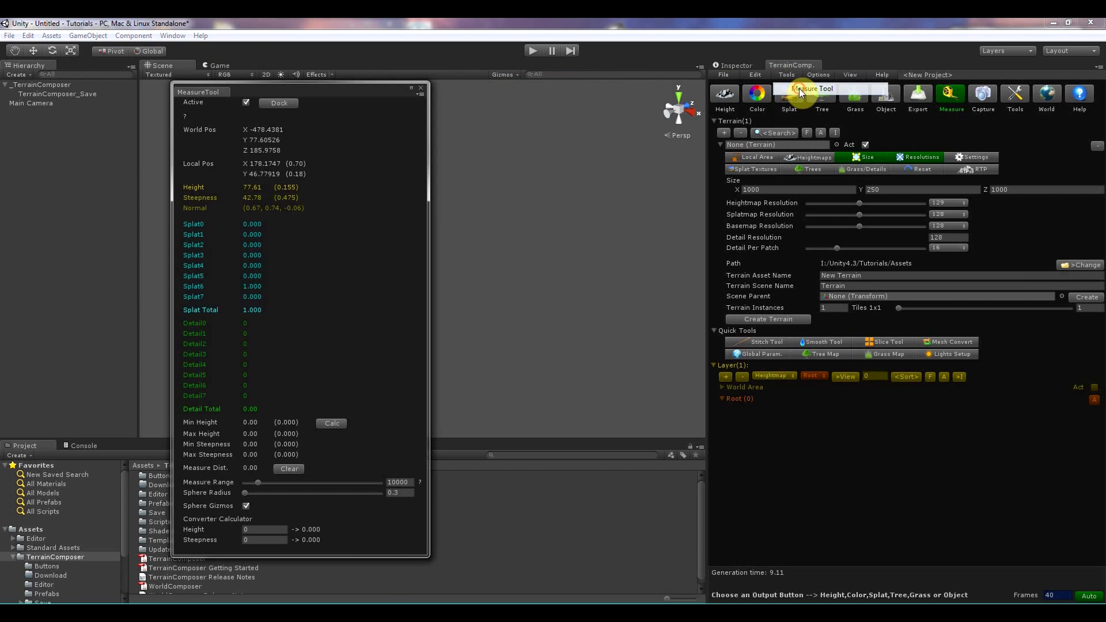
{"action": "mouse_move", "coordinate": [415, 238]}
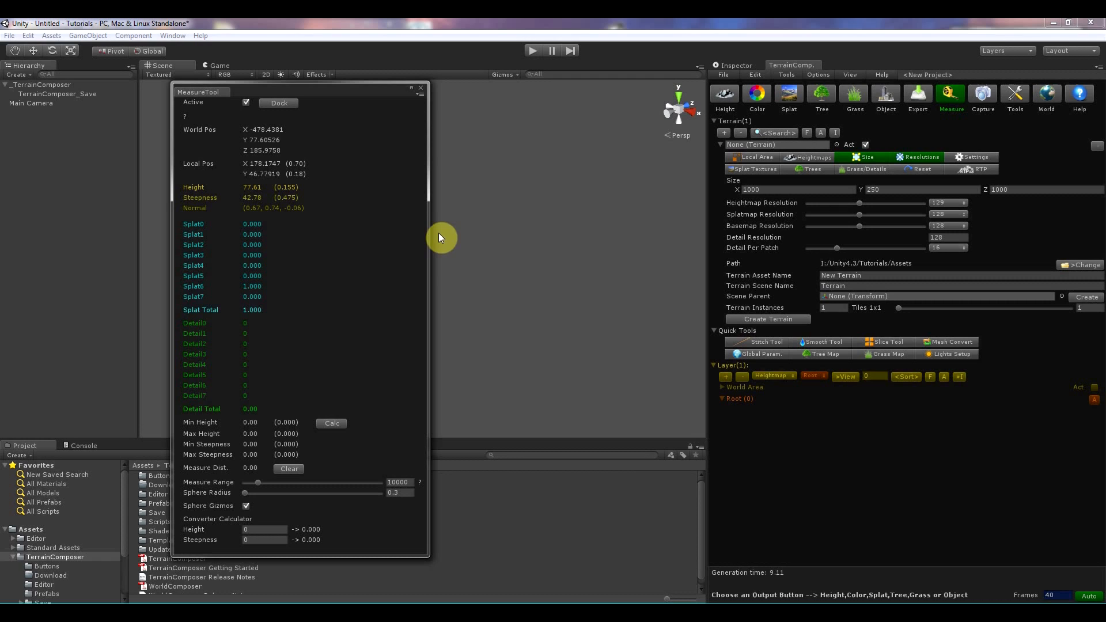
{"action": "mouse_move", "coordinate": [423, 92]}
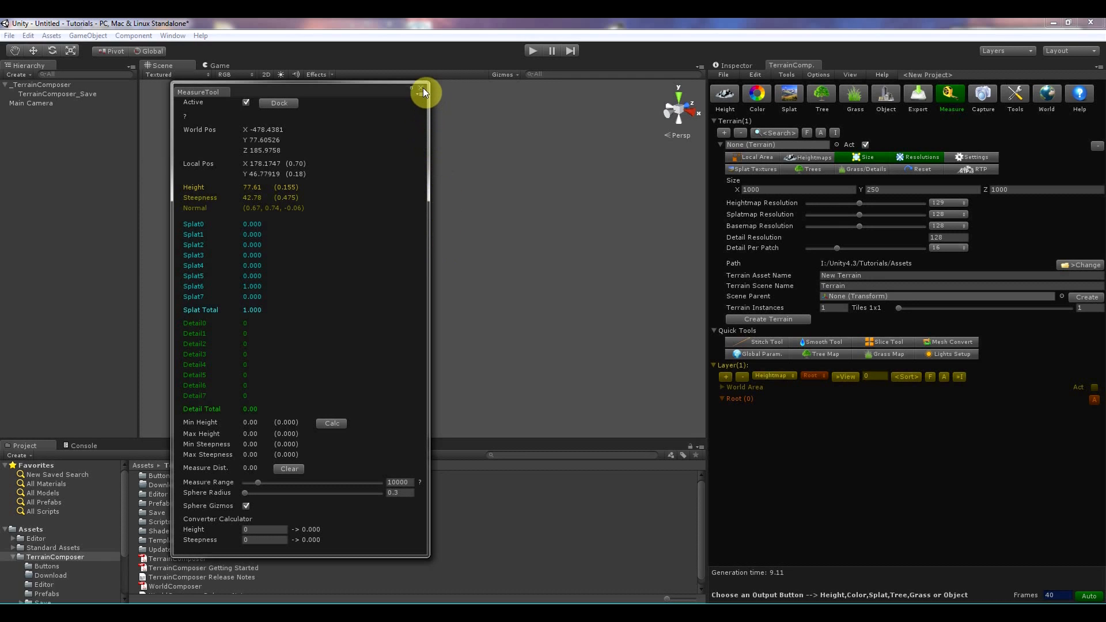
{"action": "left_click", "coordinate": [422, 91]}
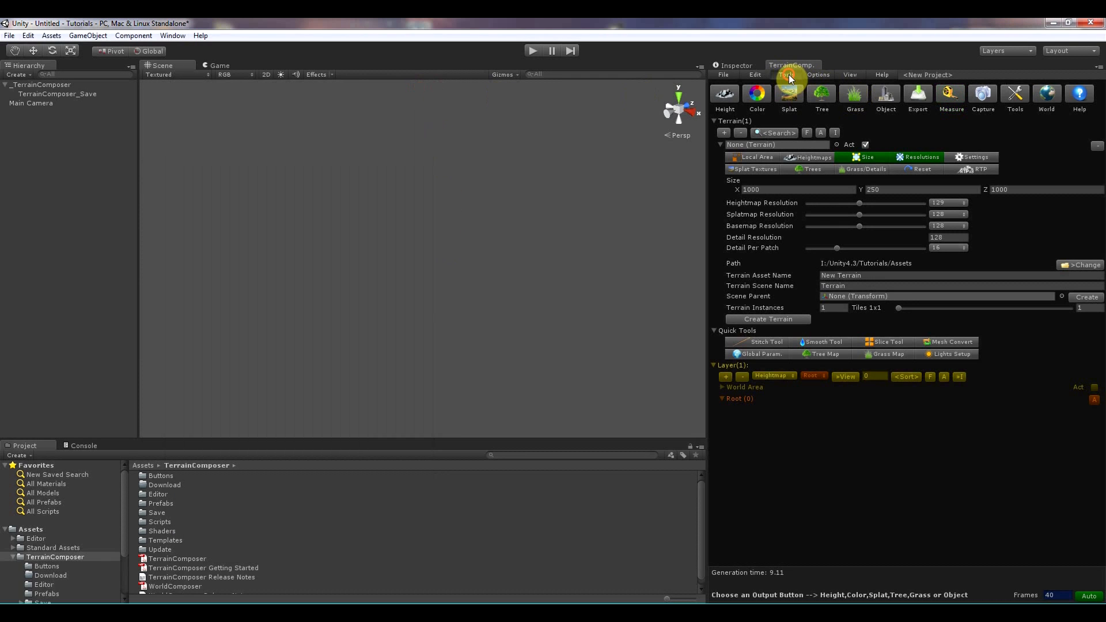
{"action": "left_click", "coordinate": [787, 75]}
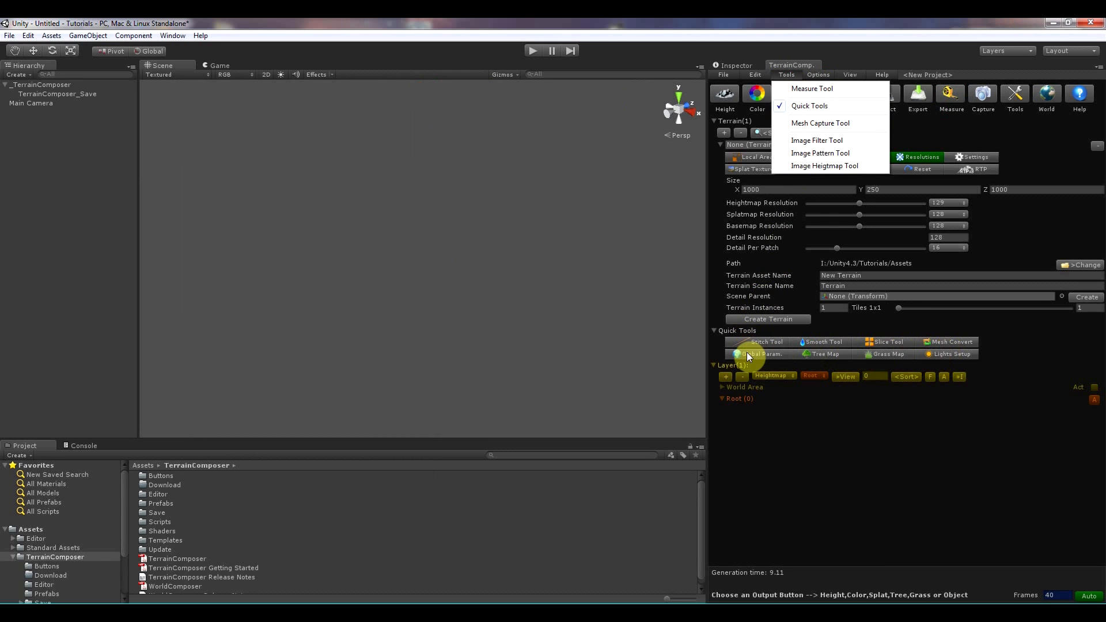
Preview the Stitch, Smooth and Slice Tool settings, ending on Mesh Convert.
{"action": "left_click", "coordinate": [761, 343]}
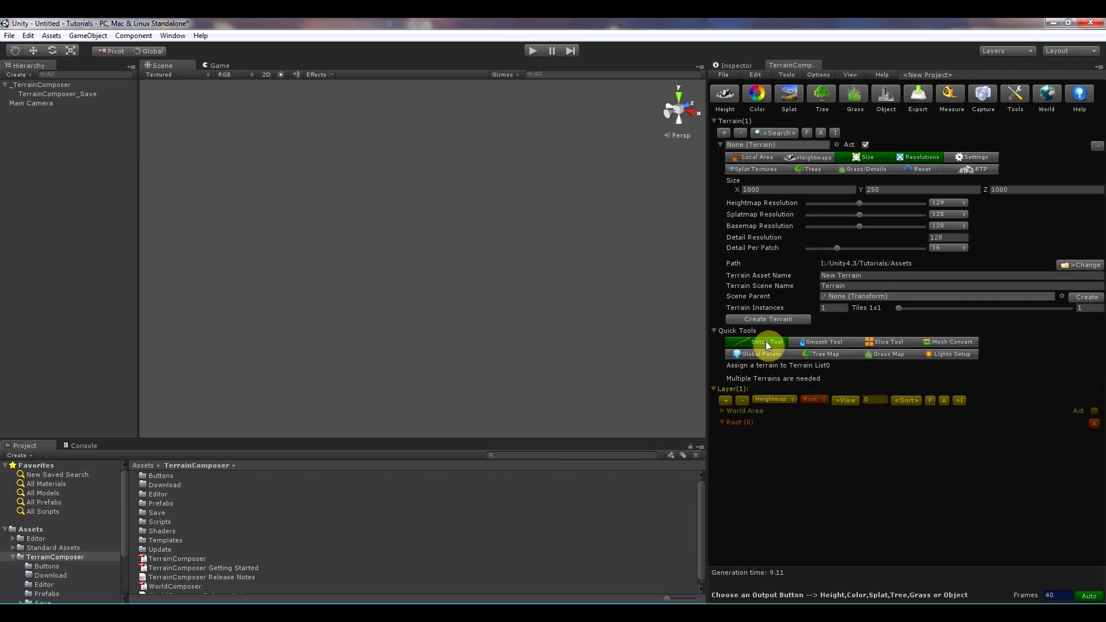
{"action": "mouse_move", "coordinate": [790, 374]}
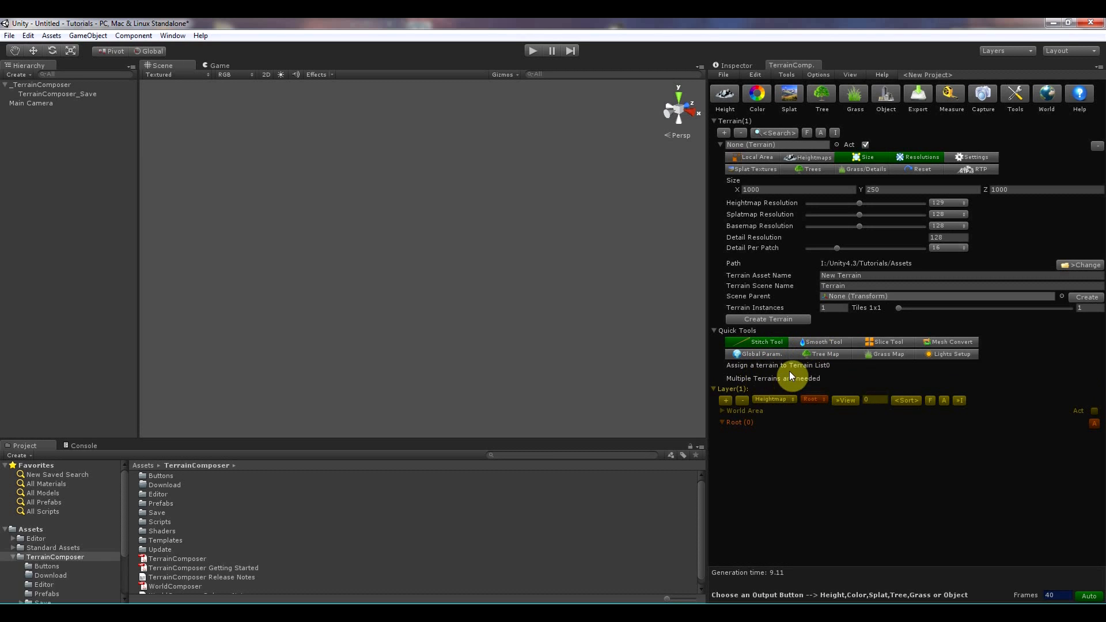
{"action": "mouse_move", "coordinate": [807, 370]}
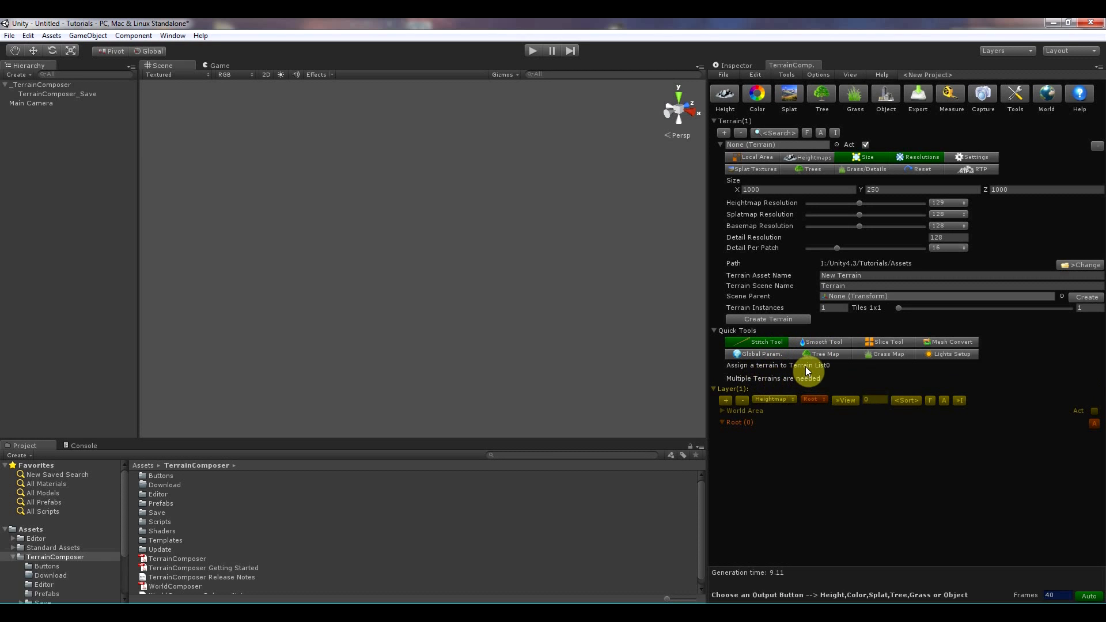
{"action": "left_click", "coordinate": [820, 342]}
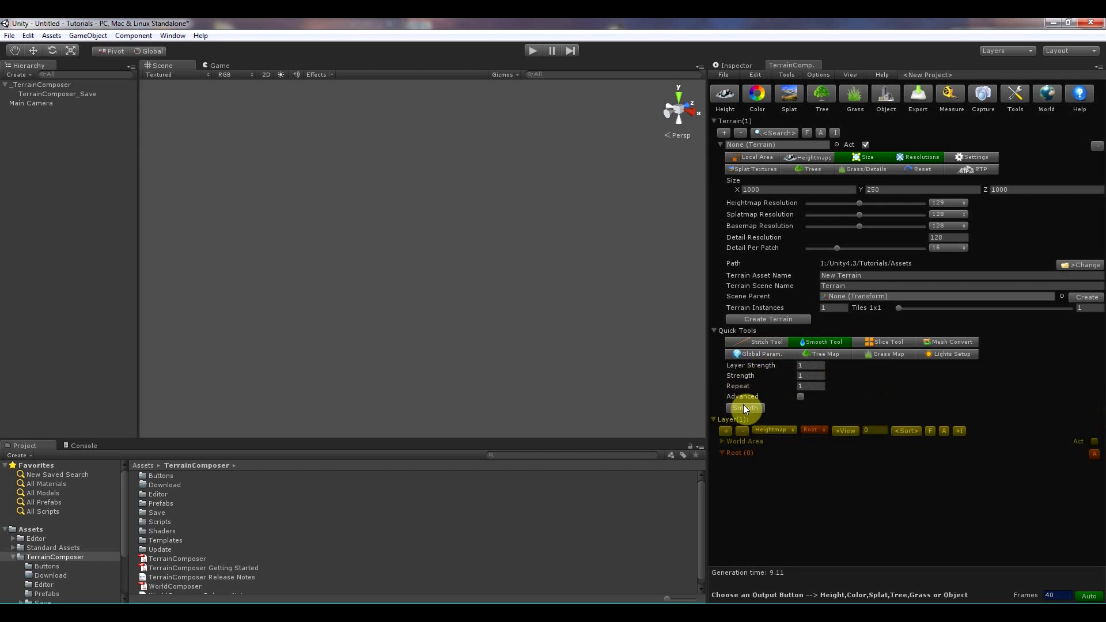
{"action": "left_click", "coordinate": [886, 343]}
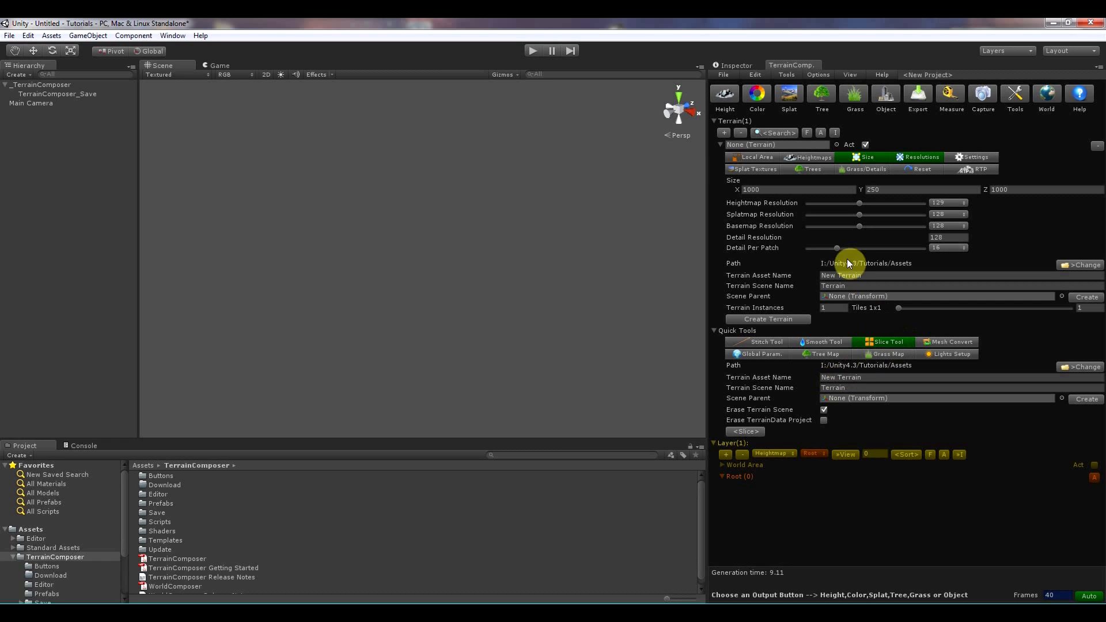
{"action": "mouse_move", "coordinate": [789, 151]}
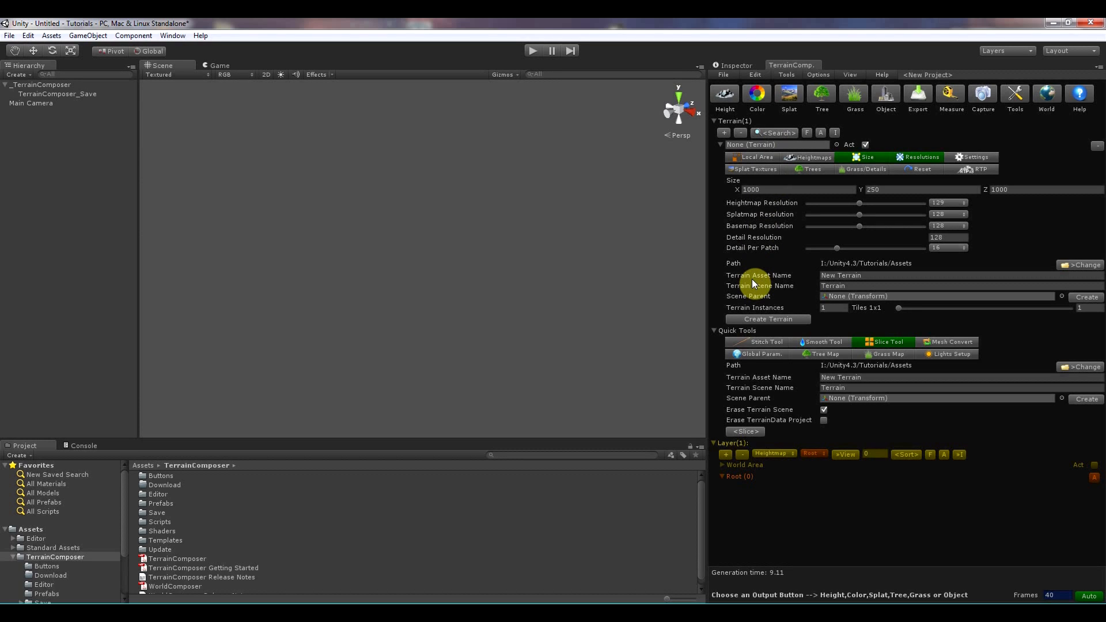
{"action": "mouse_move", "coordinate": [799, 306]}
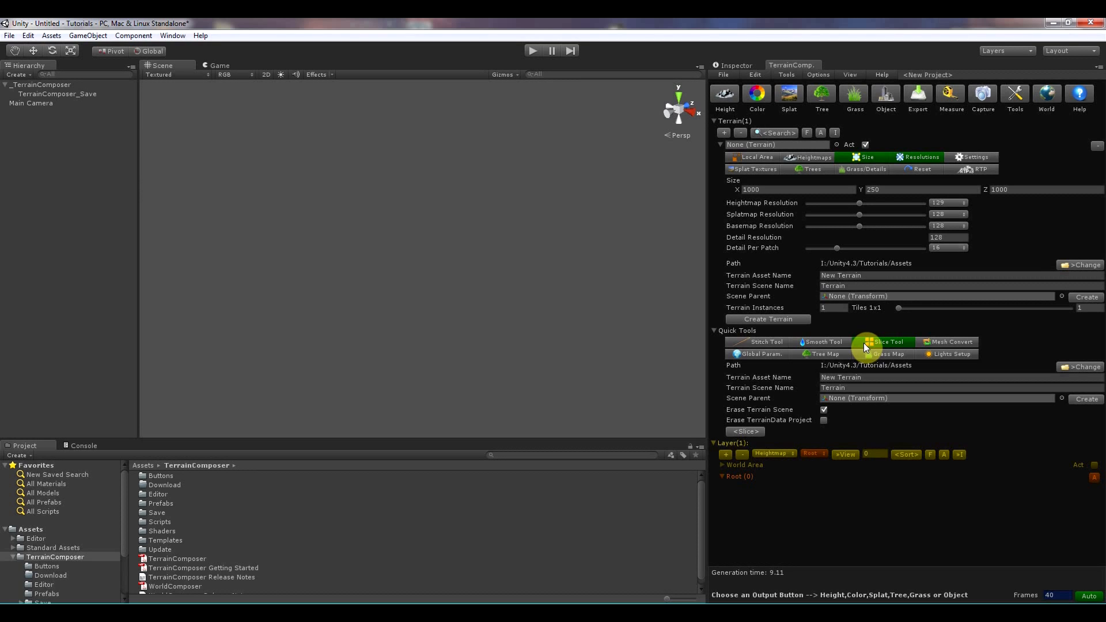
{"action": "mouse_move", "coordinate": [911, 337]}
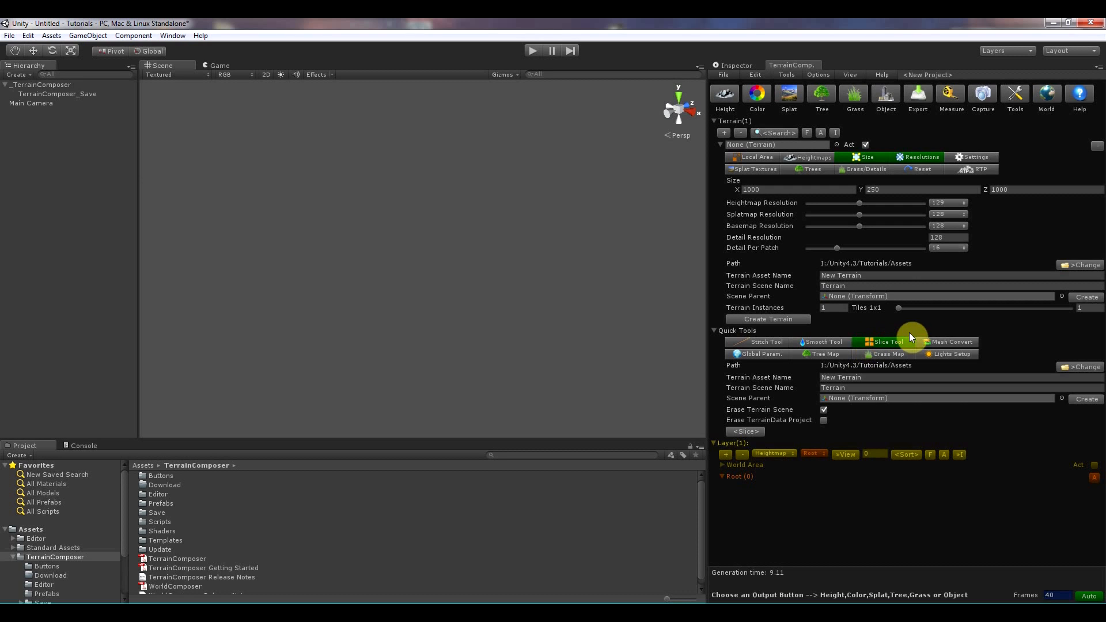
{"action": "left_click", "coordinate": [952, 342]}
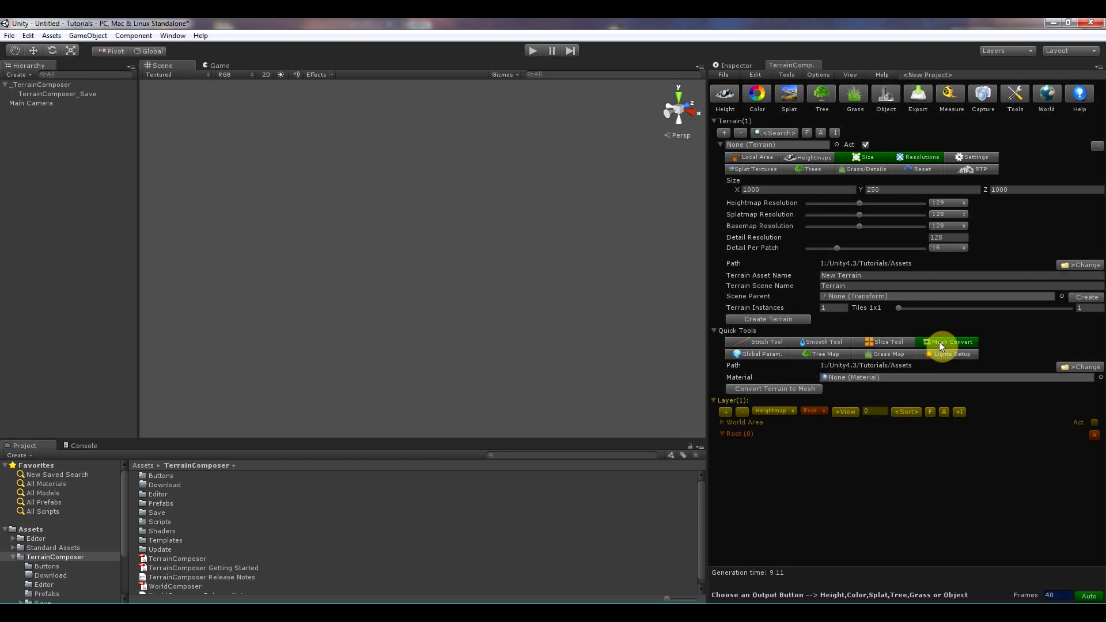
View the Global Param. sliders, then the Grass Map settings with two file slots.
{"action": "left_click", "coordinate": [757, 354]}
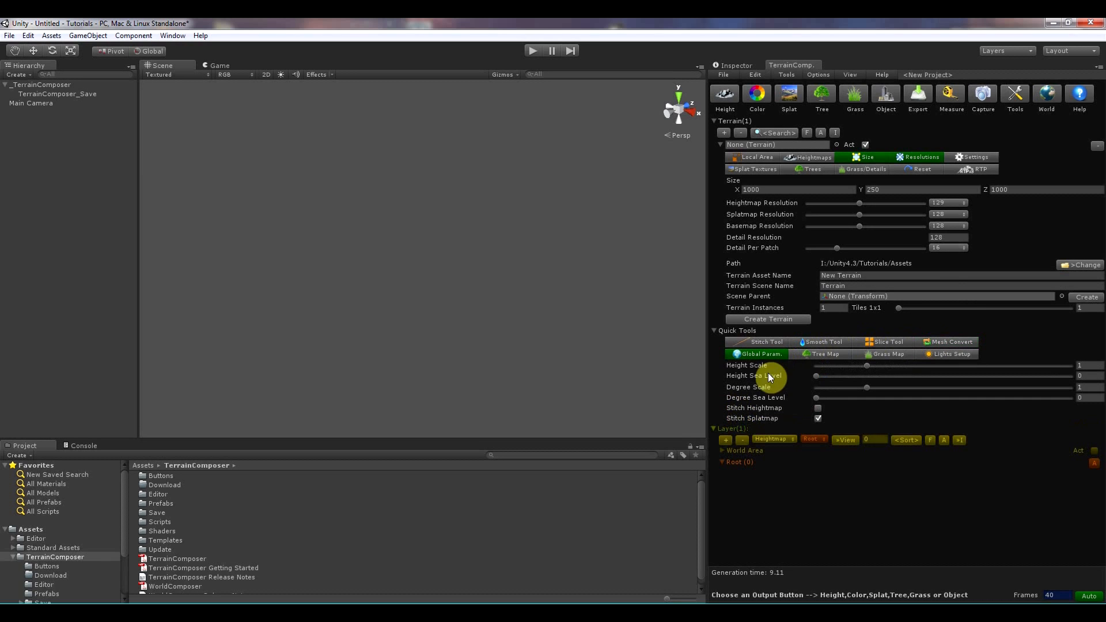
{"action": "mouse_move", "coordinate": [835, 363]}
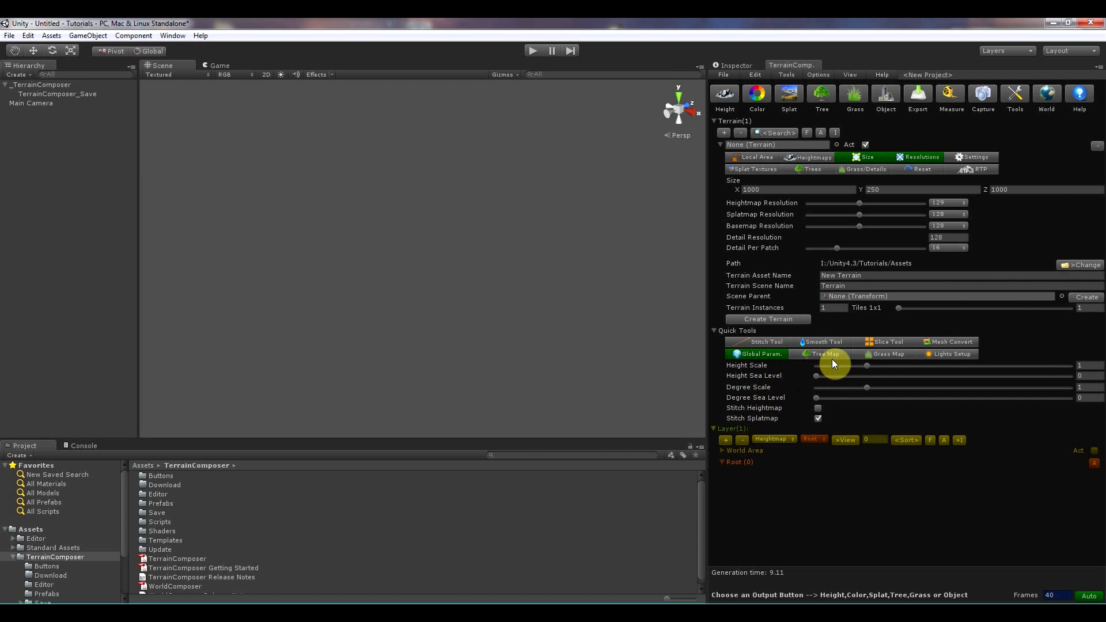
{"action": "mouse_move", "coordinate": [869, 390]}
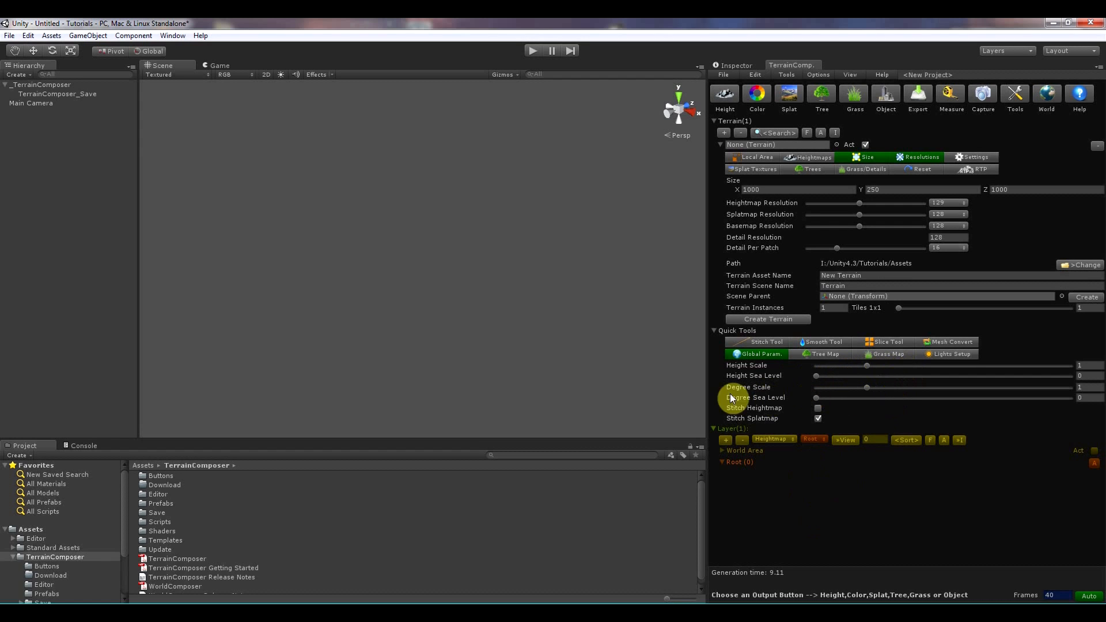
{"action": "mouse_move", "coordinate": [517, 315]}
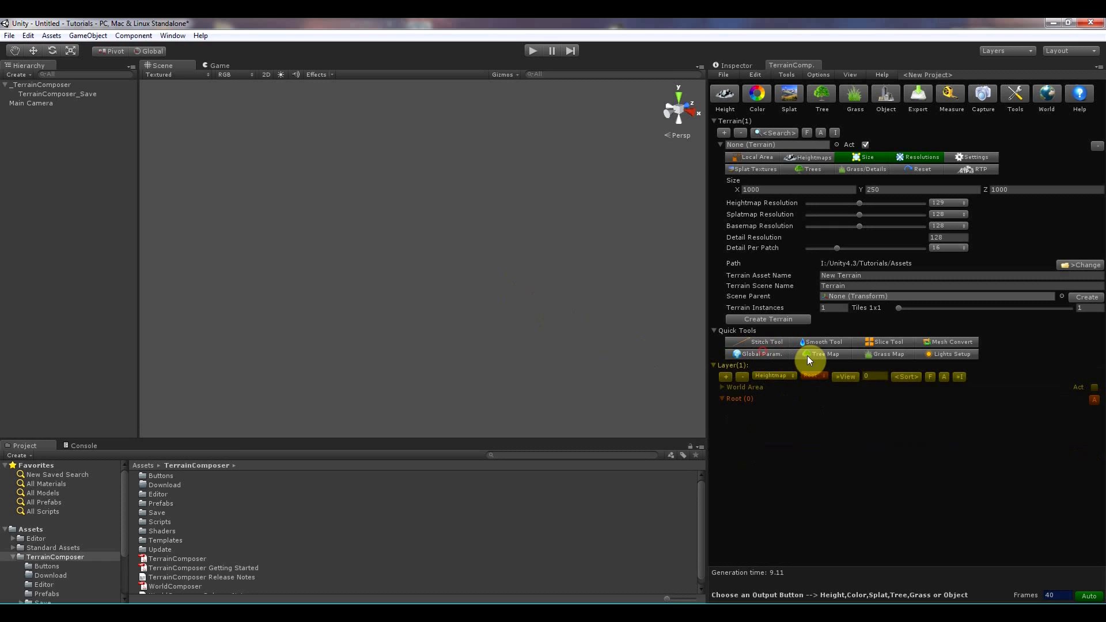
{"action": "left_click", "coordinate": [886, 354]}
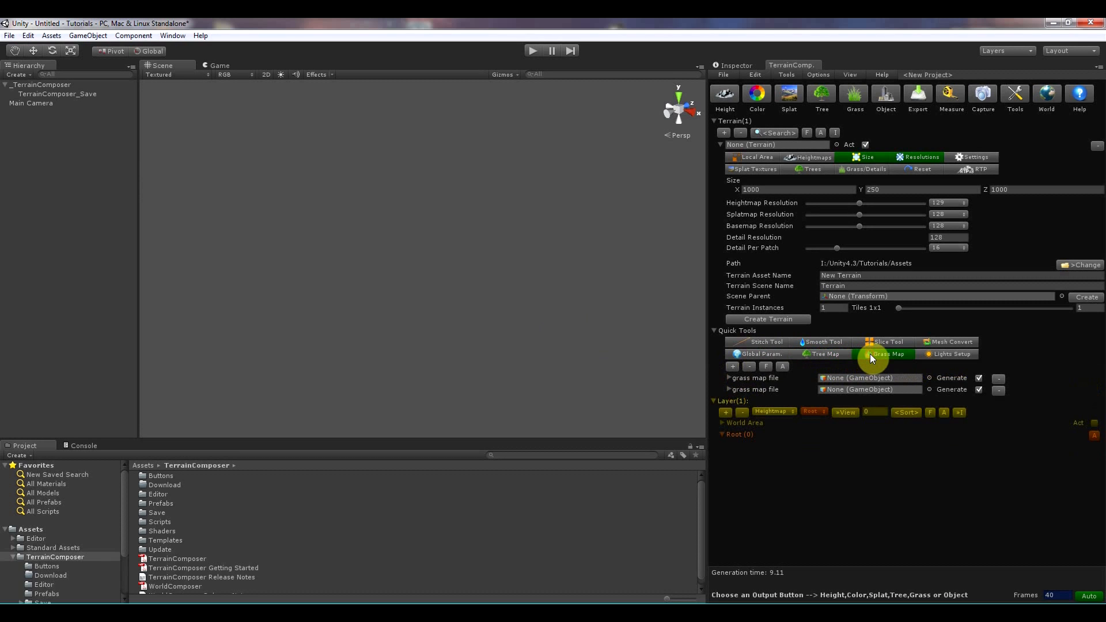
Display Lights Setup with directional light, fog, ambient light and skybox fields.
{"action": "left_click", "coordinate": [950, 353]}
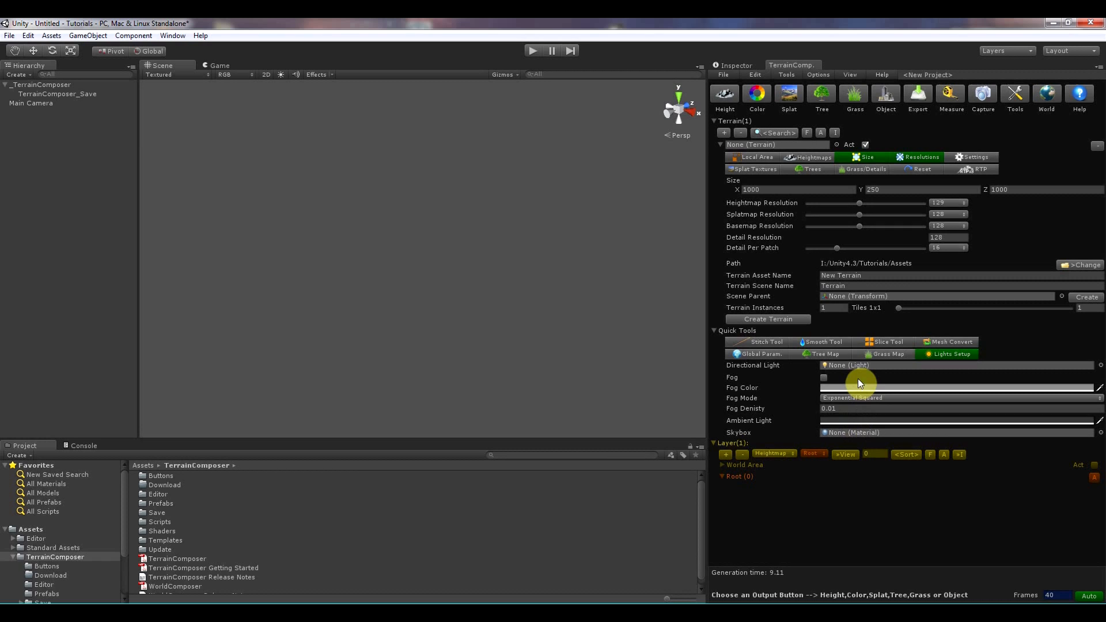
{"action": "mouse_move", "coordinate": [852, 372]}
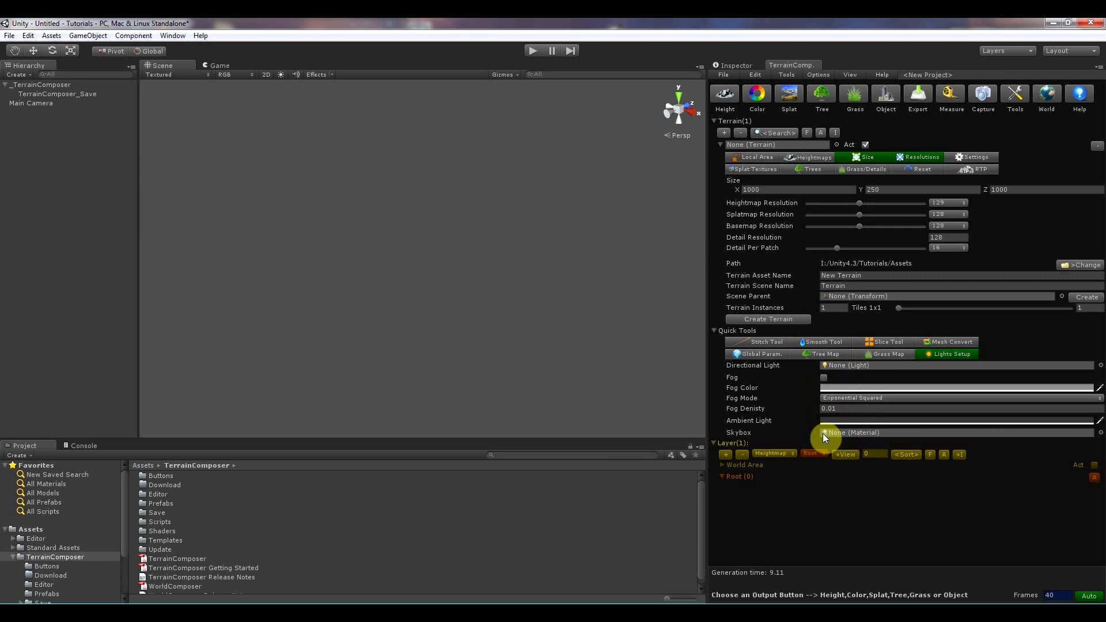
{"action": "left_click", "coordinate": [28, 35]}
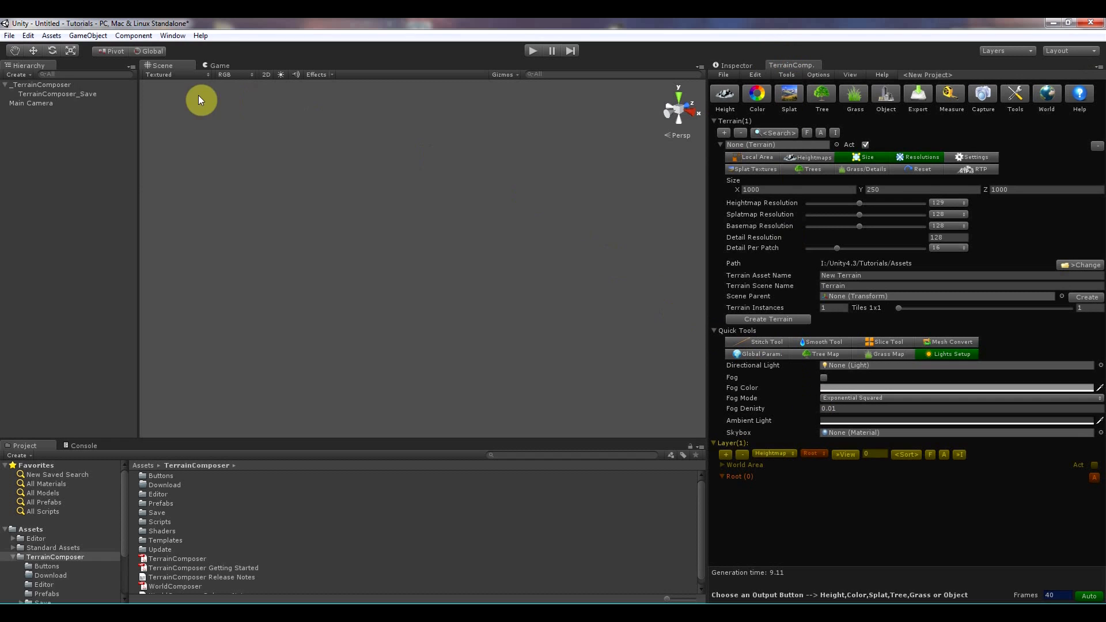
Add a directional light and show its color, intensity, shadow and flare settings in Lights Setup.
{"action": "left_click", "coordinate": [88, 35]}
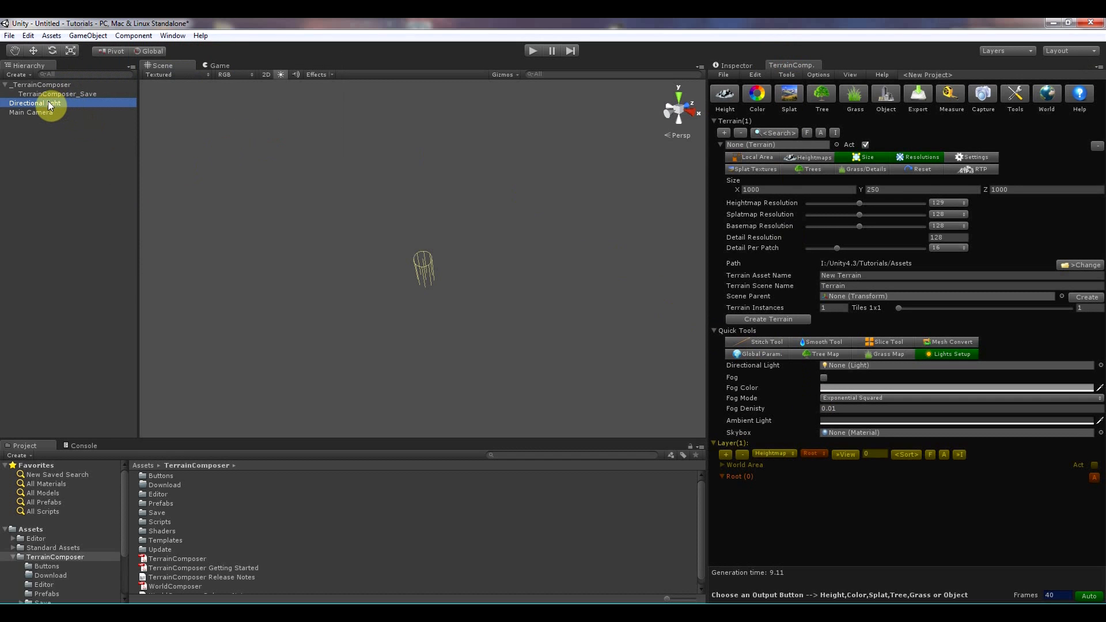
{"action": "left_click", "coordinate": [34, 103]}
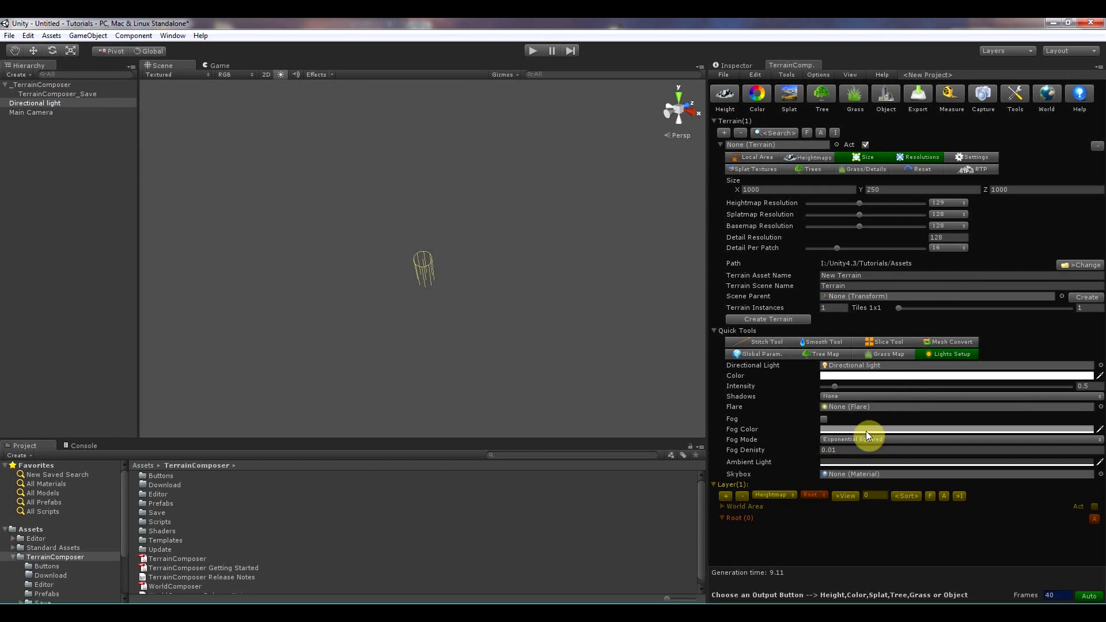
{"action": "mouse_move", "coordinate": [851, 478]}
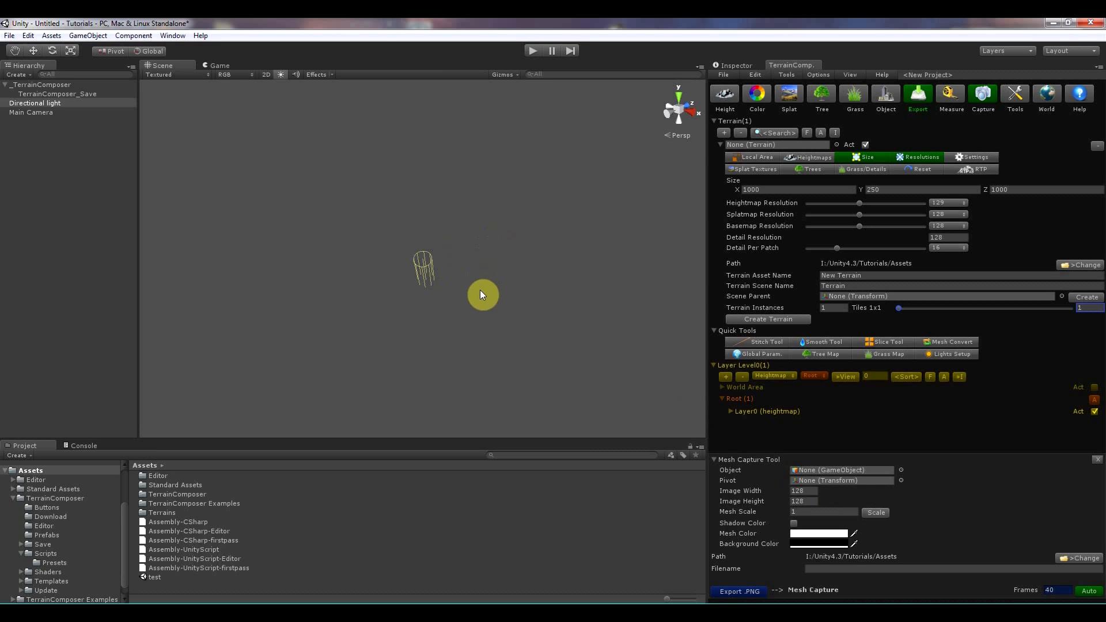
{"action": "mouse_move", "coordinate": [741, 585]}
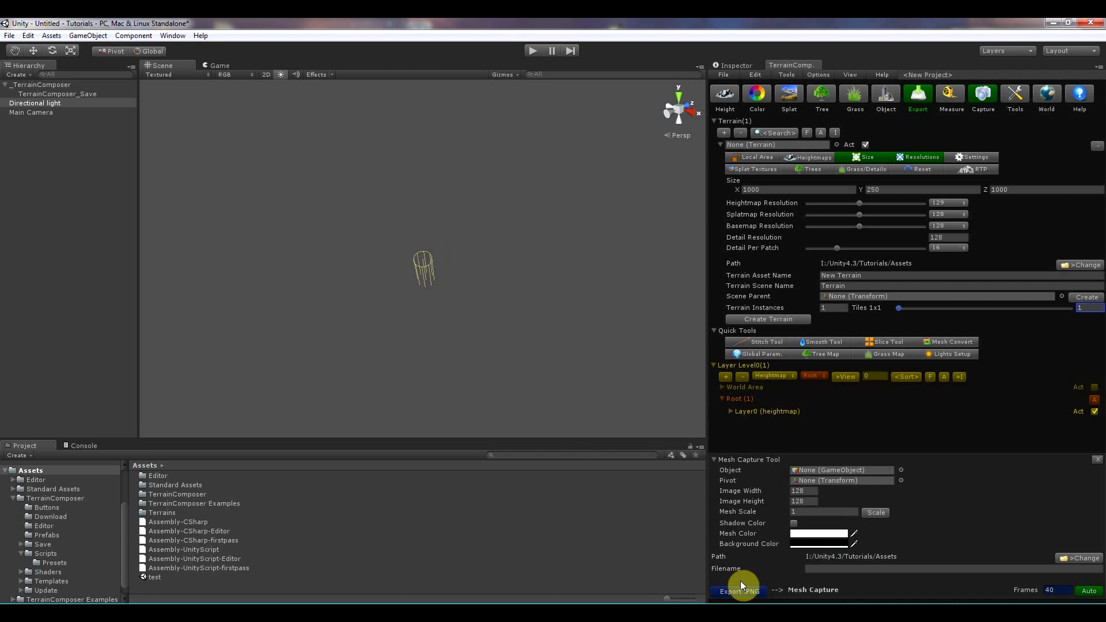
Close the Lights Setup and Mesh Capture Tool panels with the close button.
{"action": "left_click", "coordinate": [169, 75]}
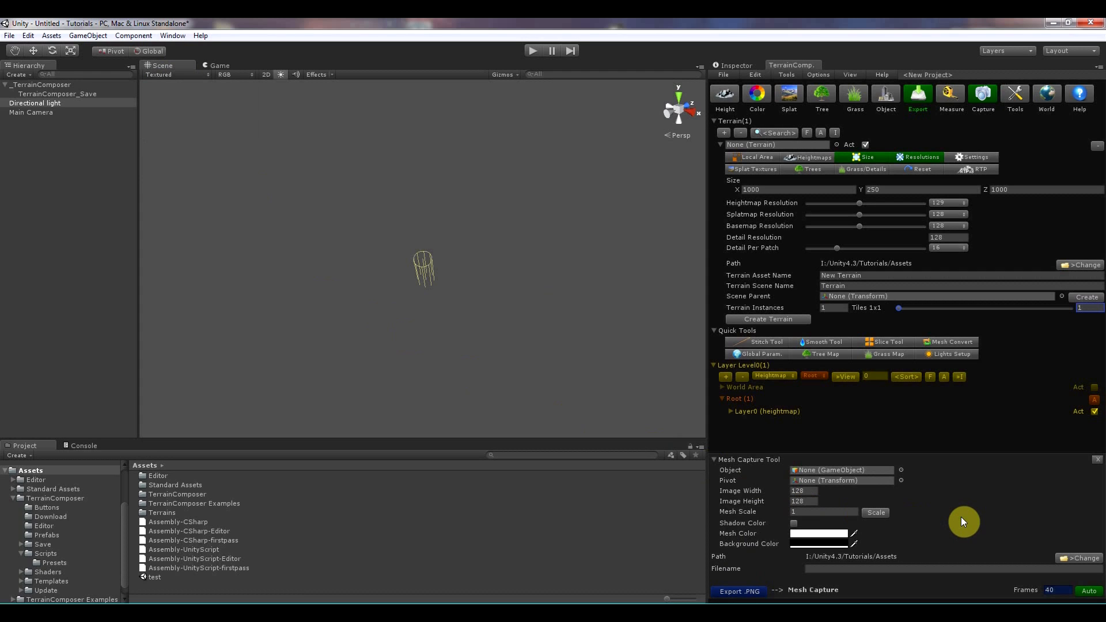
{"action": "mouse_move", "coordinate": [862, 106]}
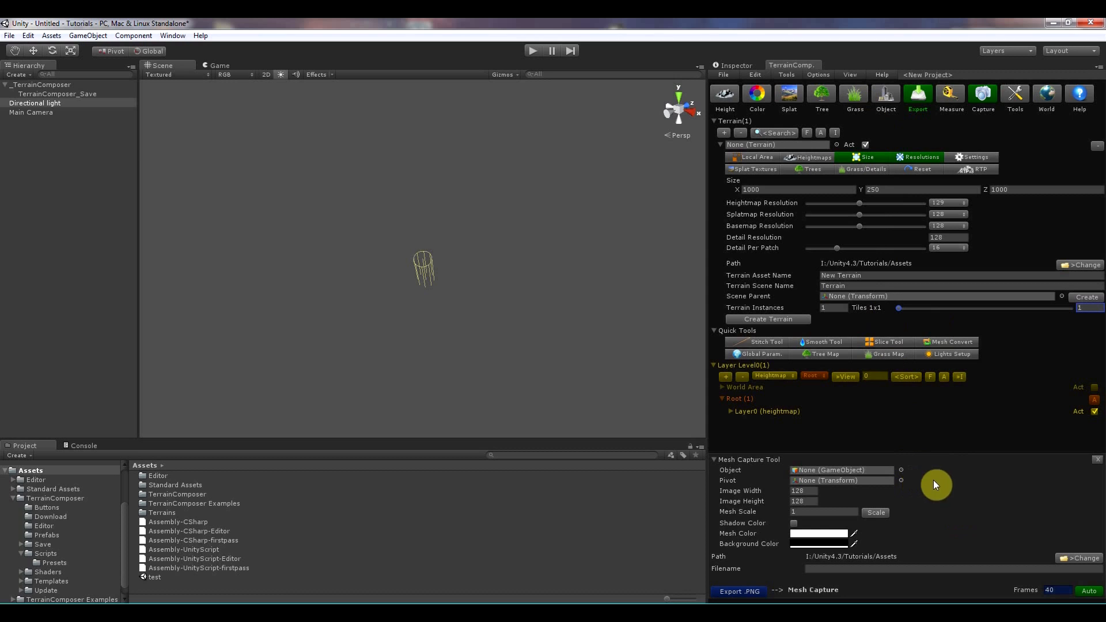
{"action": "mouse_move", "coordinate": [1100, 469]}
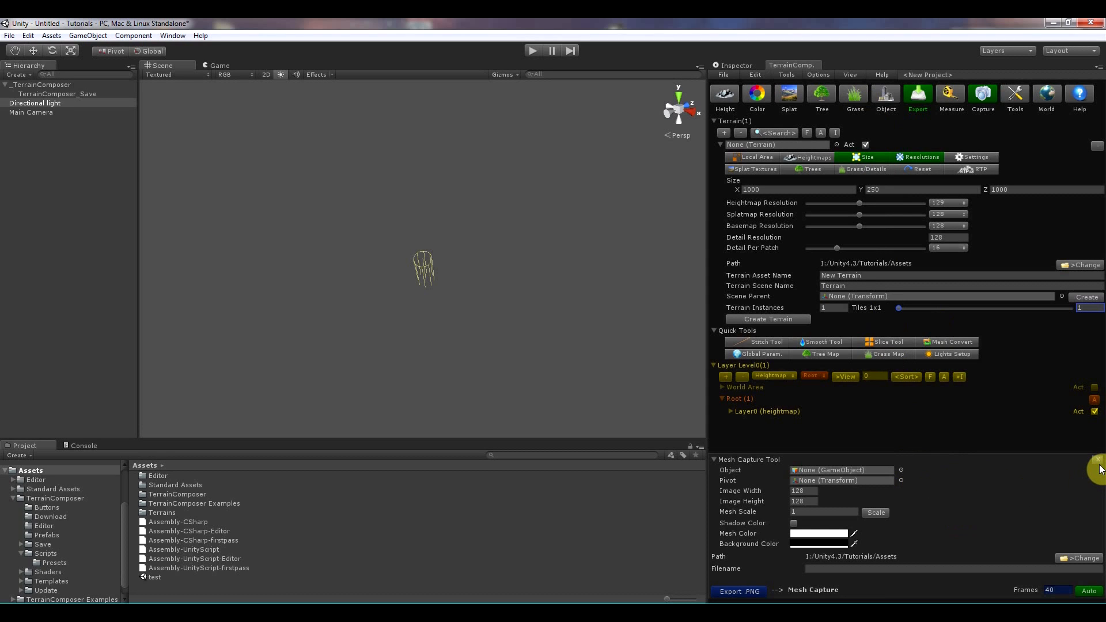
{"action": "mouse_move", "coordinate": [1050, 474]}
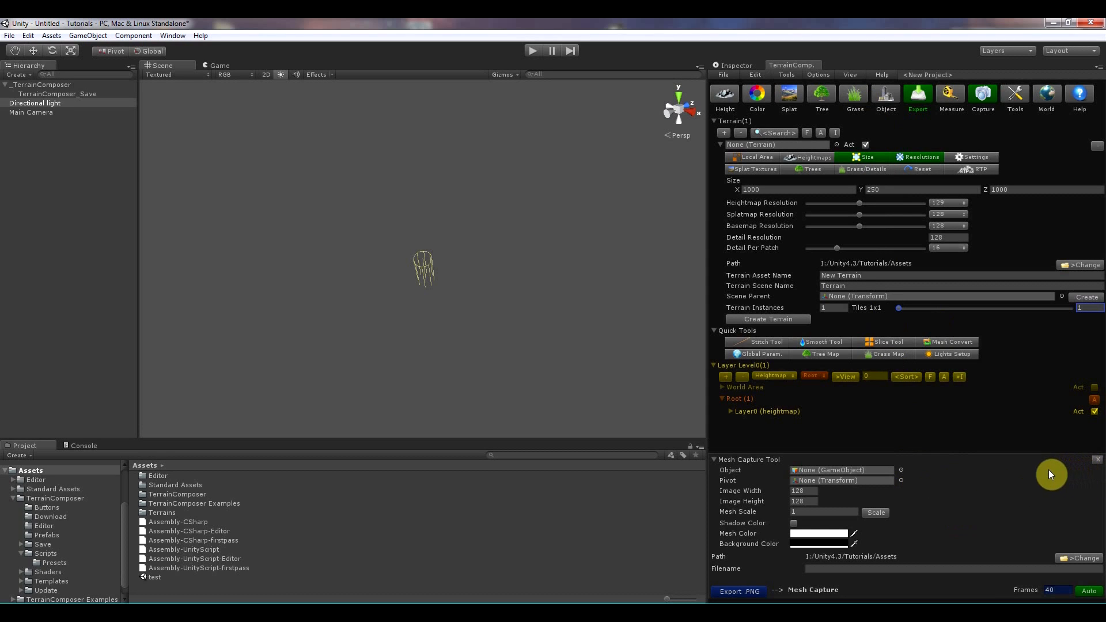
{"action": "mouse_move", "coordinate": [978, 441]}
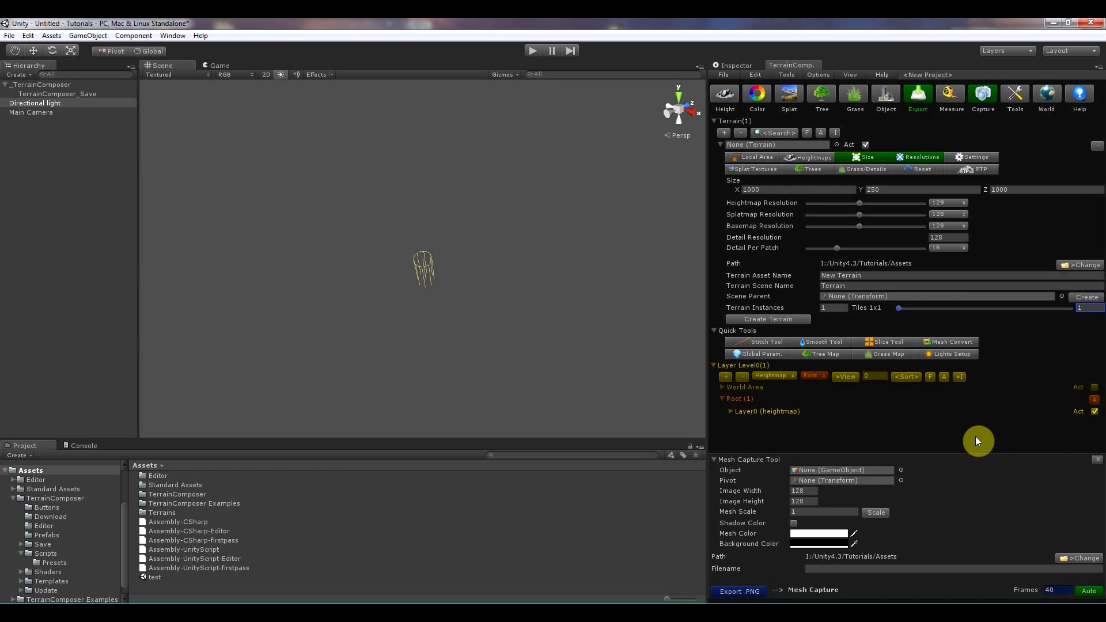
{"action": "mouse_move", "coordinate": [881, 95]}
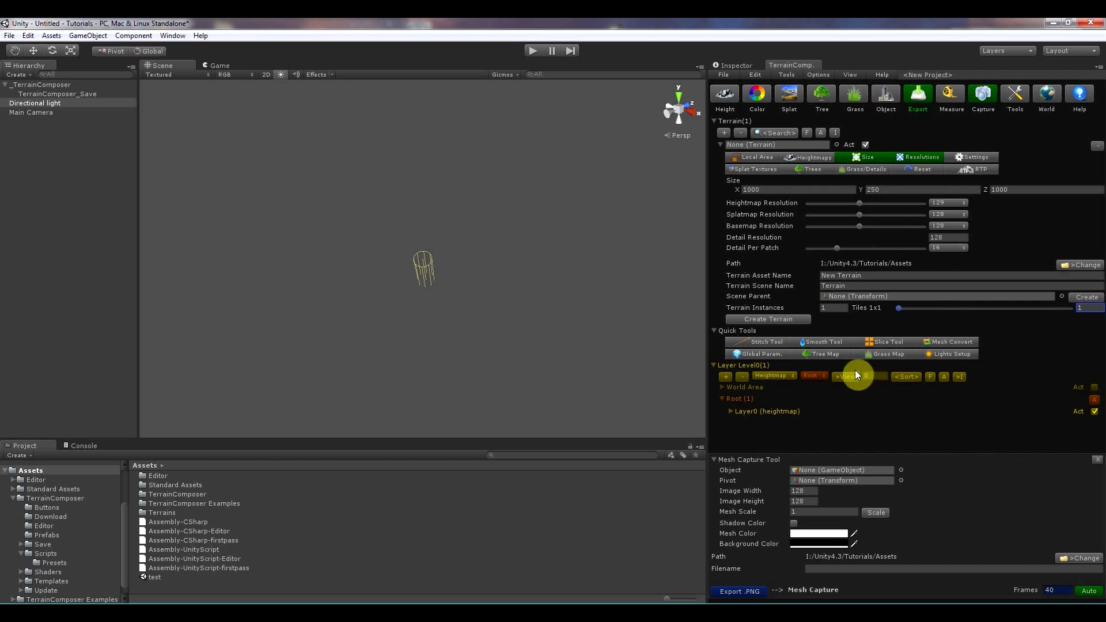
{"action": "mouse_move", "coordinate": [881, 460]}
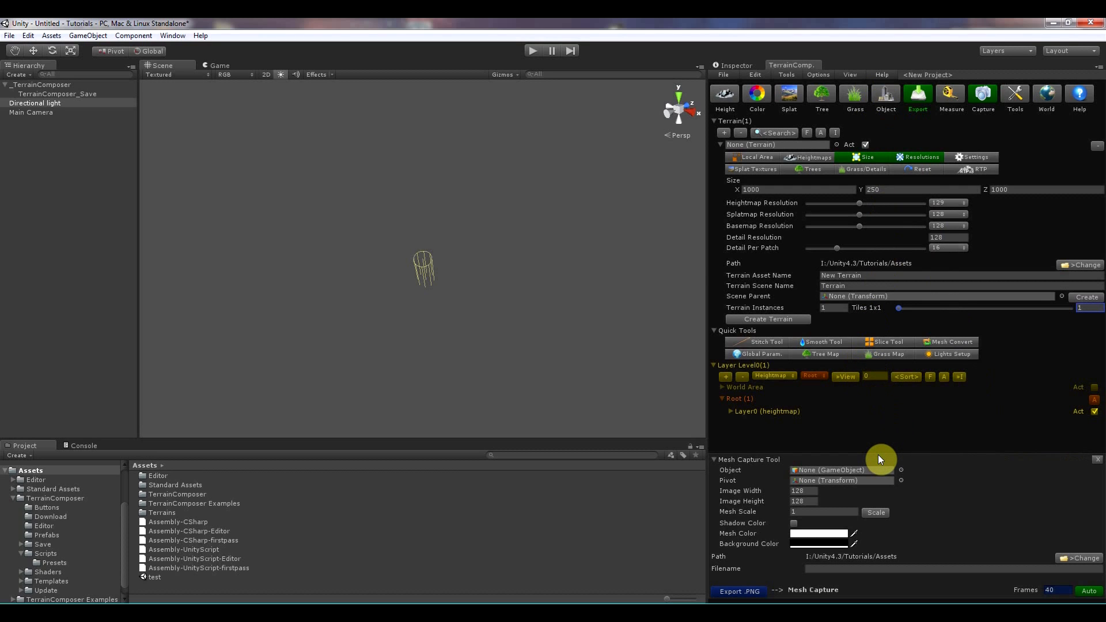
{"action": "mouse_move", "coordinate": [883, 458]}
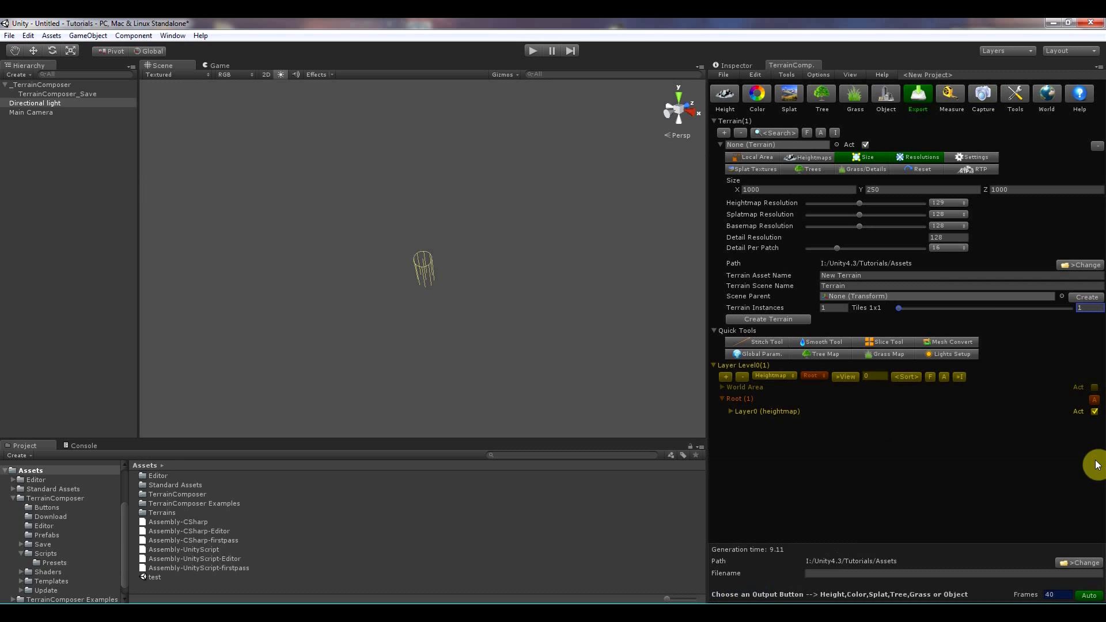
Choose Image Filter Tool from the TerrainComposer Tools menu.
{"action": "left_click", "coordinate": [786, 75]}
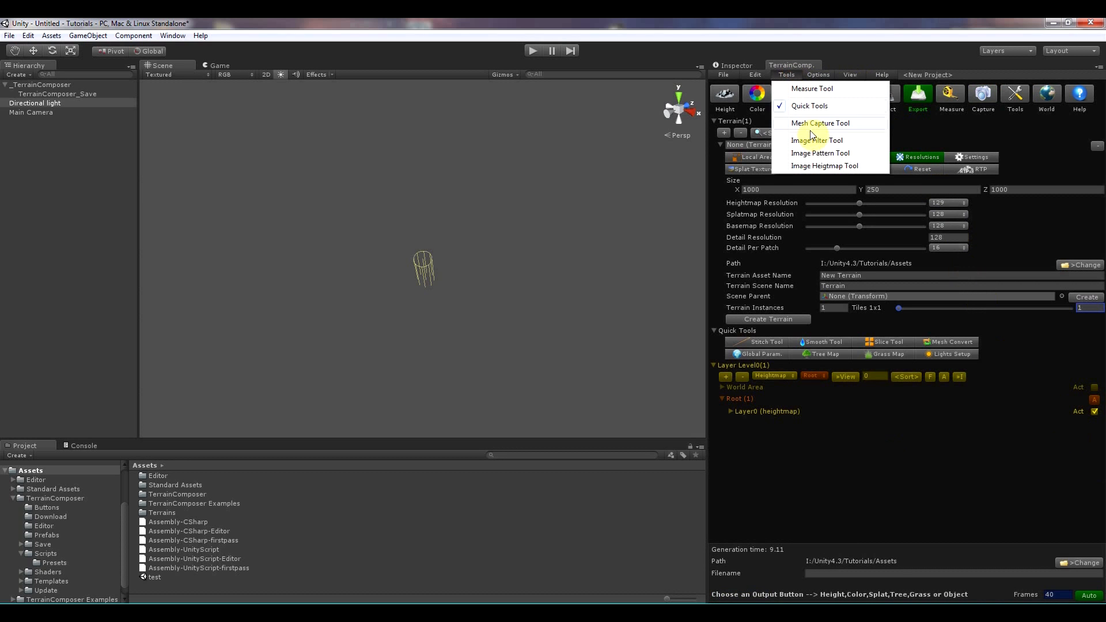
{"action": "left_click", "coordinate": [817, 140]}
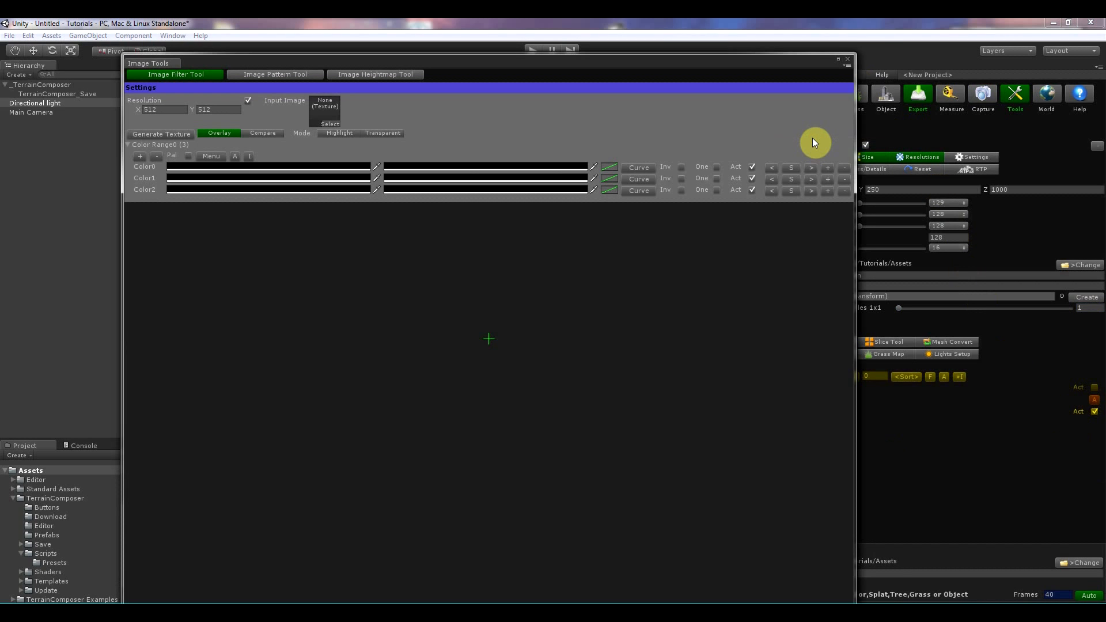
{"action": "mouse_move", "coordinate": [505, 327]}
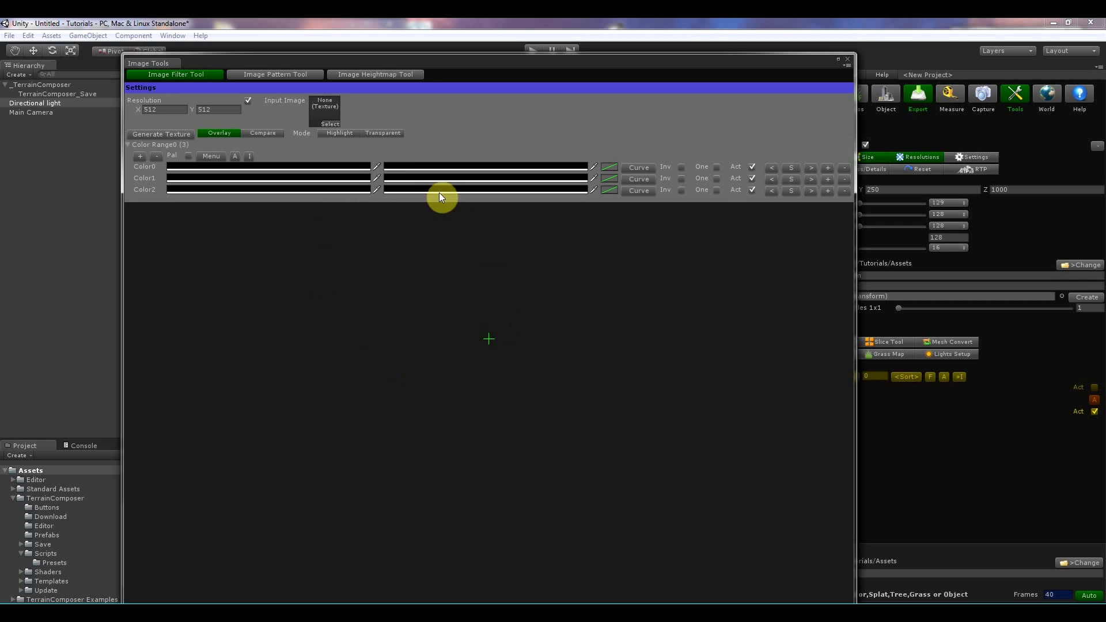
{"action": "mouse_move", "coordinate": [339, 194]}
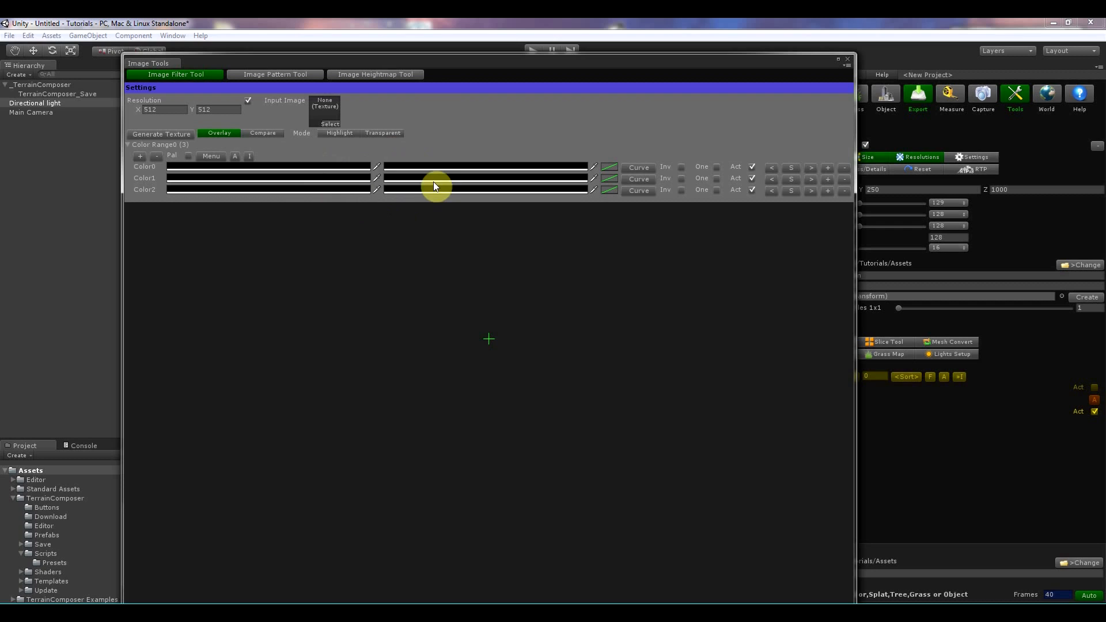
{"action": "mouse_move", "coordinate": [673, 376]}
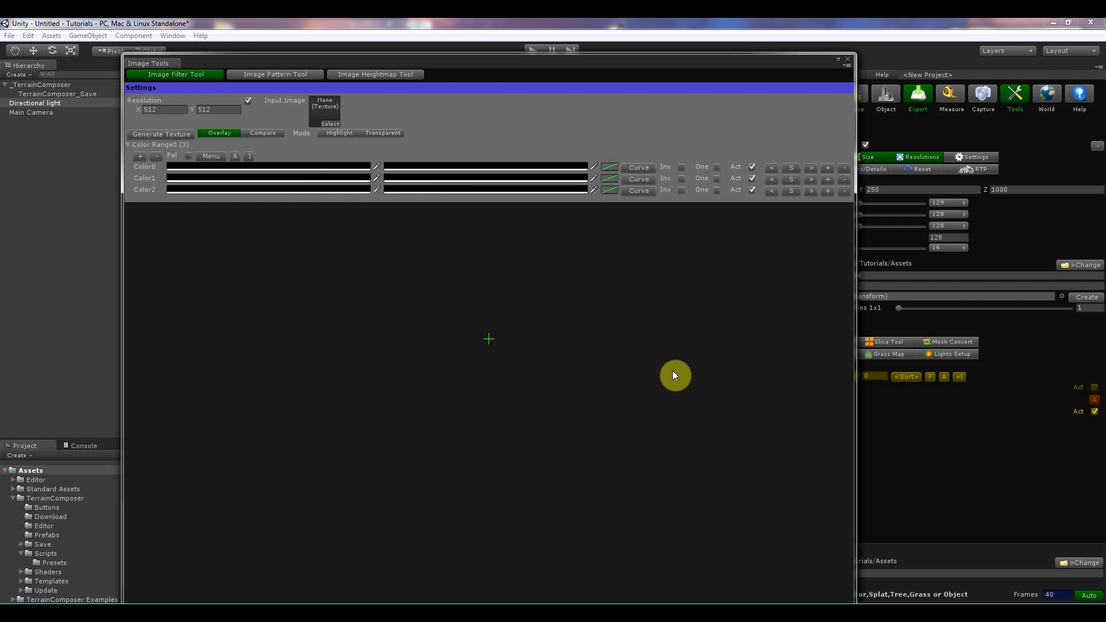
{"action": "mouse_move", "coordinate": [668, 376]}
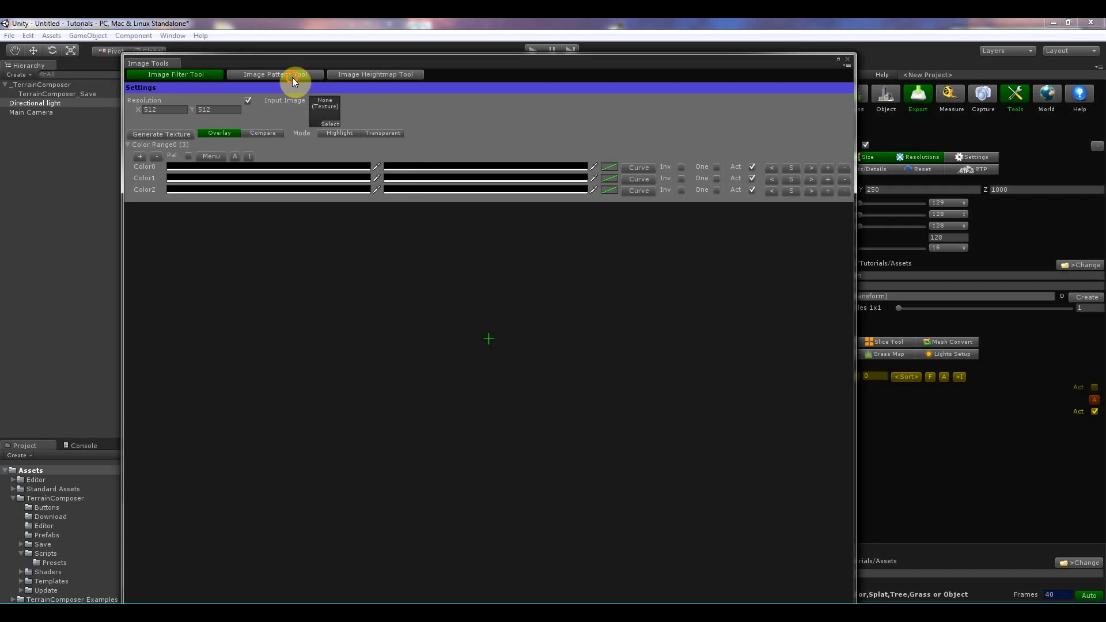
Preview the Image Pattern and Heightmap tools, shifting the heightmap noise position.
{"action": "left_click", "coordinate": [276, 74]}
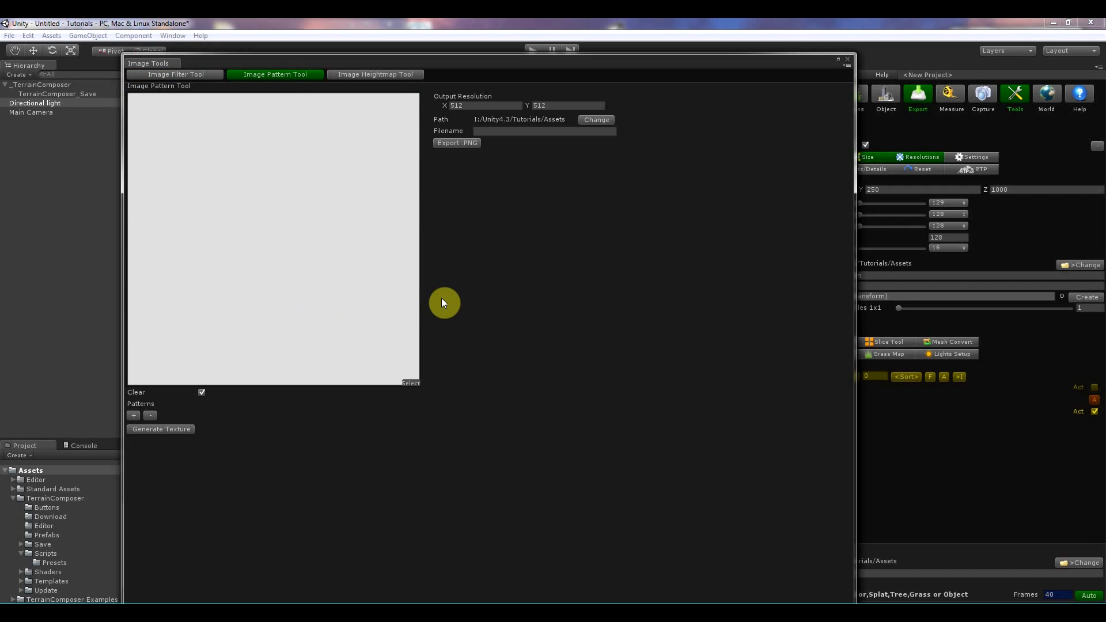
{"action": "mouse_move", "coordinate": [353, 107]}
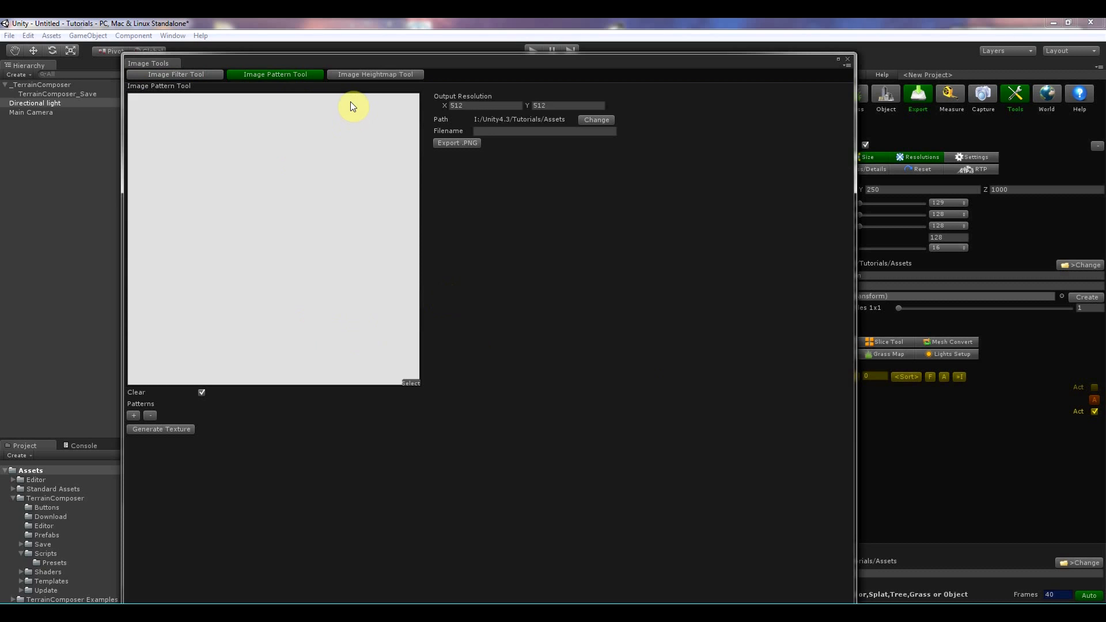
{"action": "left_click", "coordinate": [375, 74]}
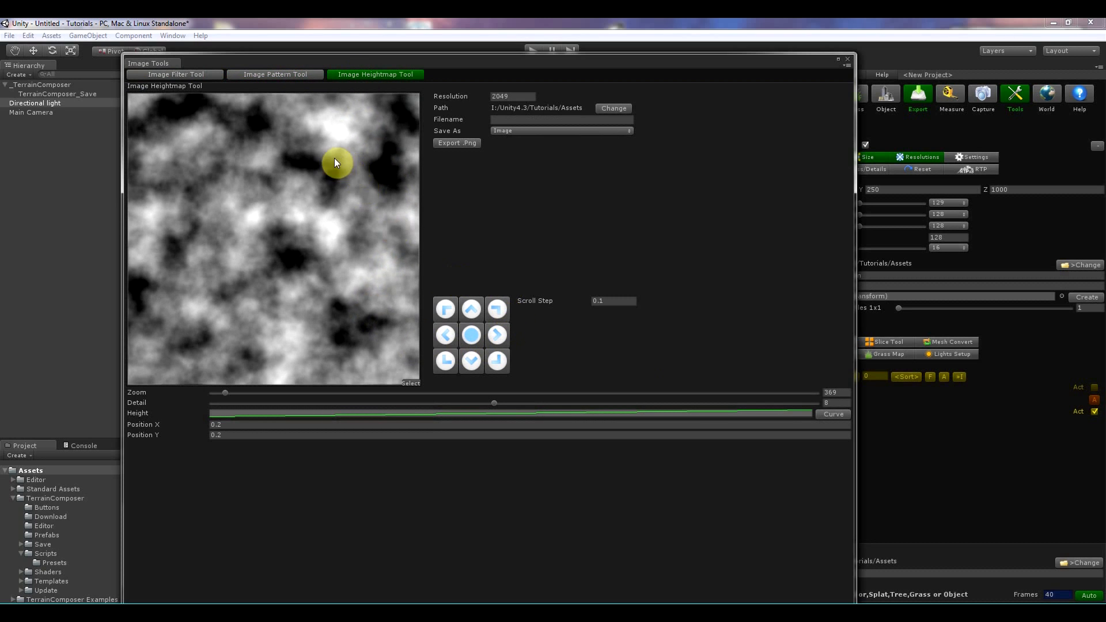
{"action": "left_click", "coordinate": [445, 308]}
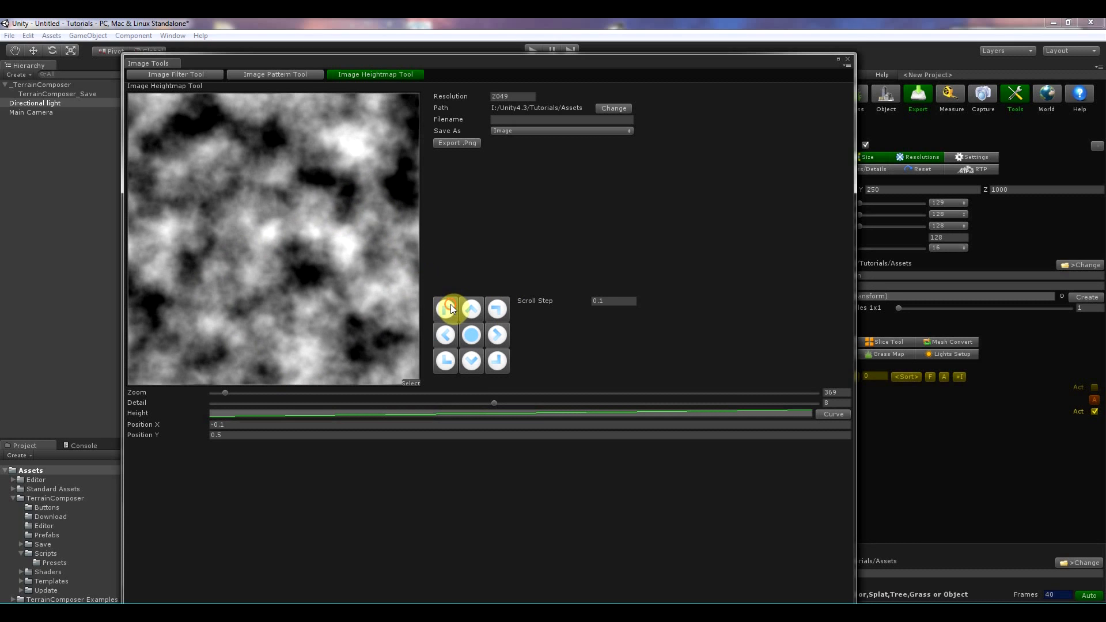
{"action": "mouse_move", "coordinate": [646, 107]}
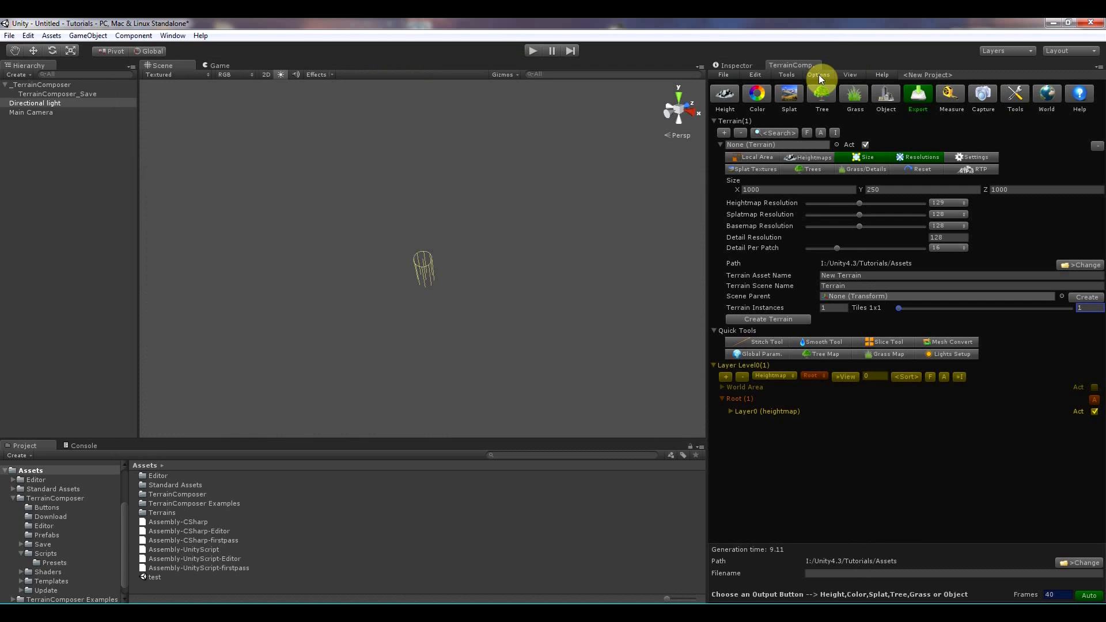
{"action": "left_click", "coordinate": [818, 75]}
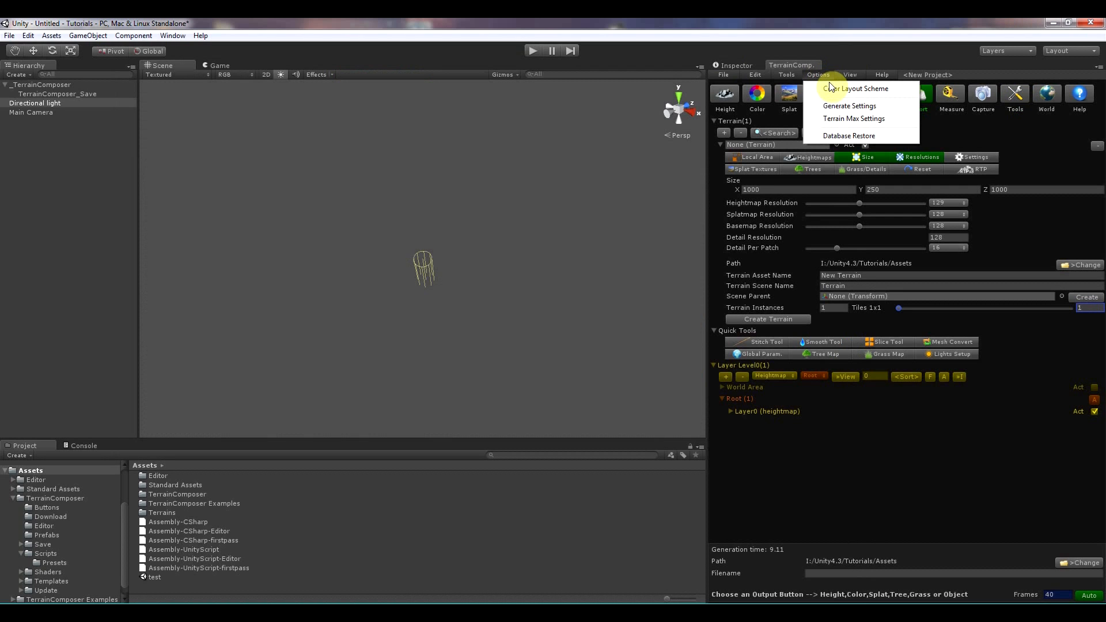
{"action": "left_click", "coordinate": [855, 88]}
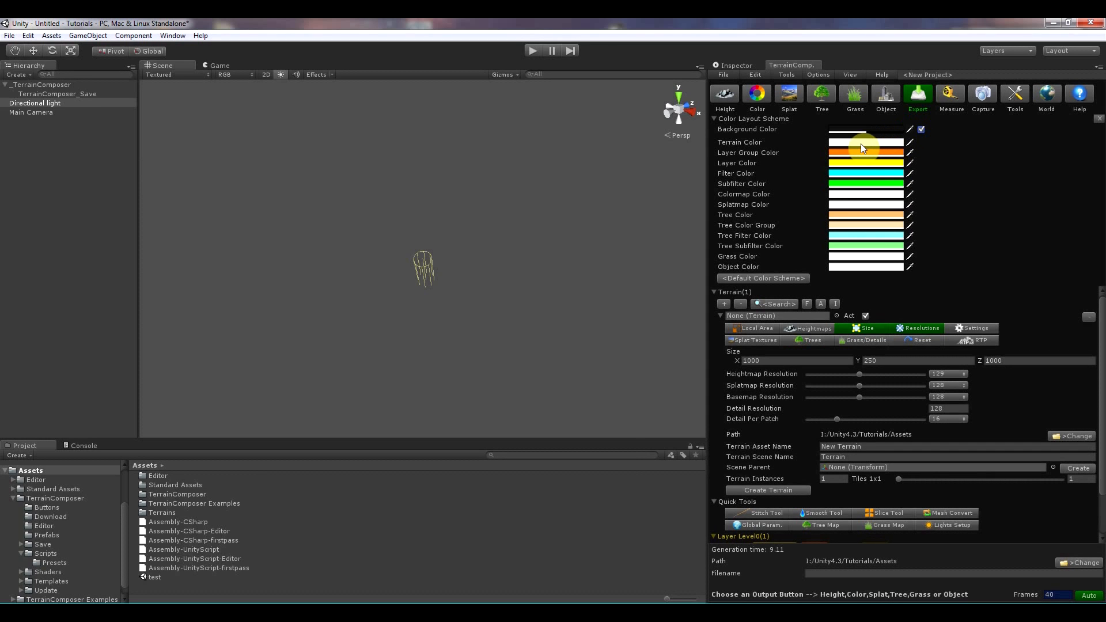
{"action": "left_click", "coordinate": [866, 142]}
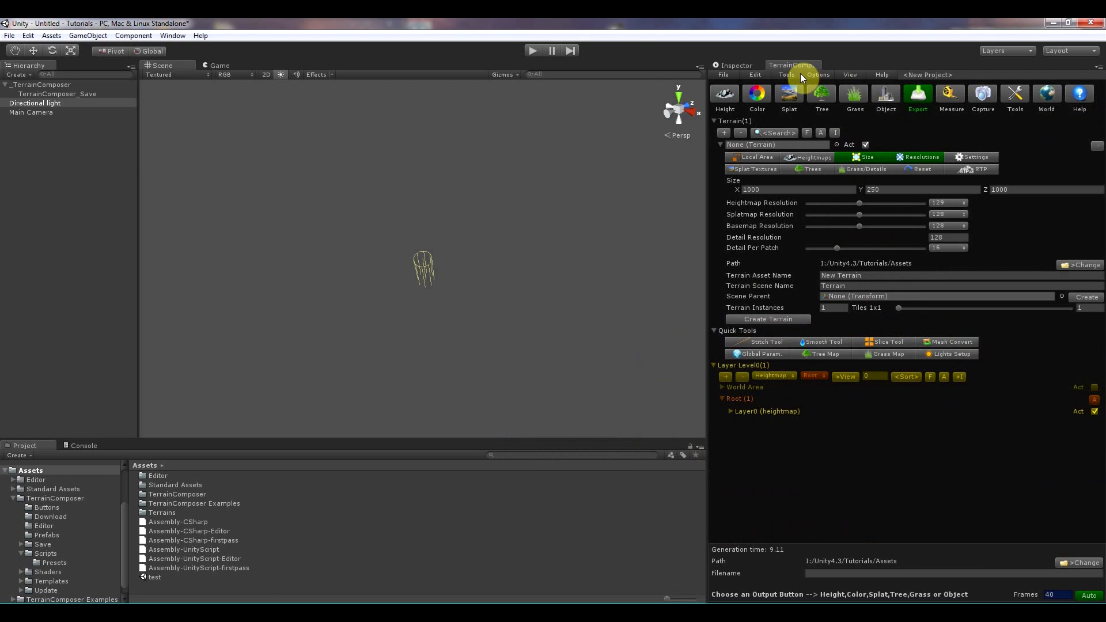
Enable Generate Settings from the TerrainComposer Options menu.
{"action": "left_click", "coordinate": [818, 75]}
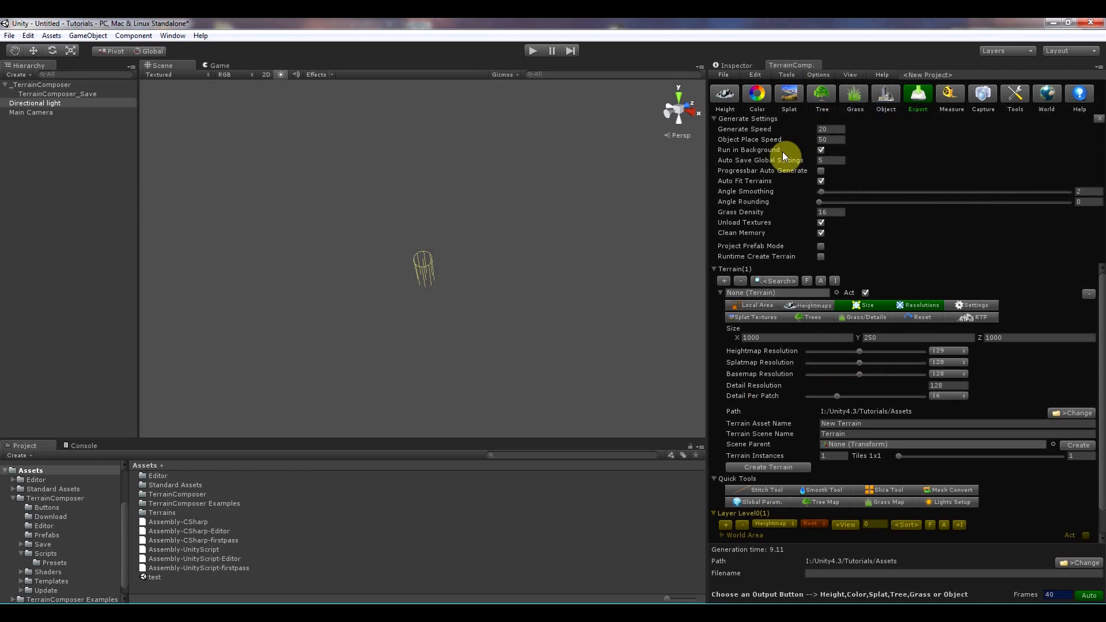
{"action": "mouse_move", "coordinate": [836, 268]}
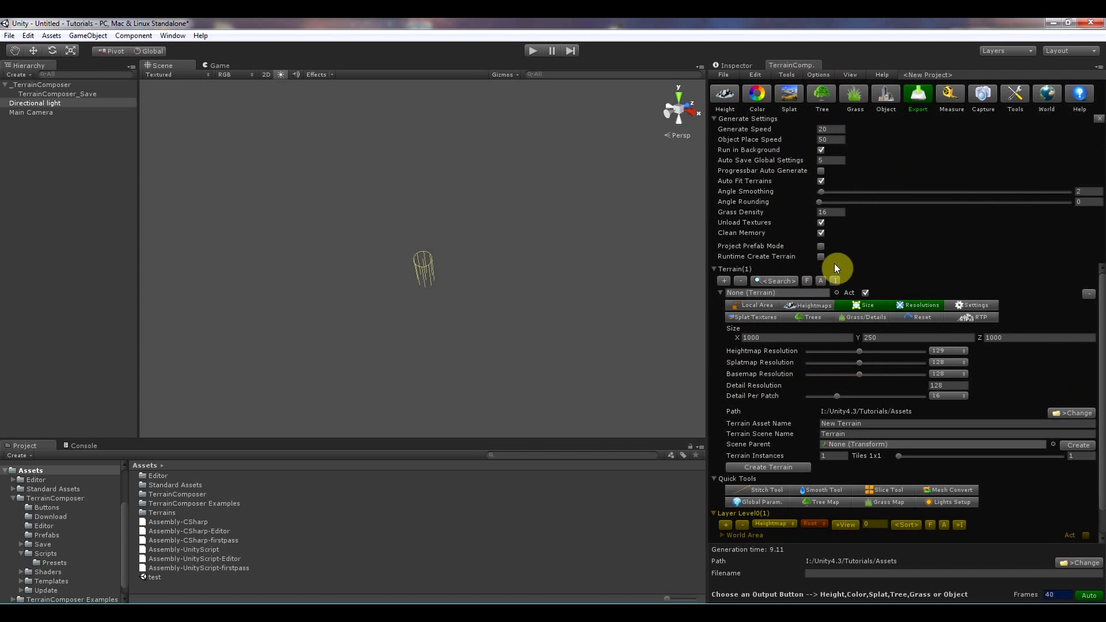
{"action": "mouse_move", "coordinate": [823, 130]}
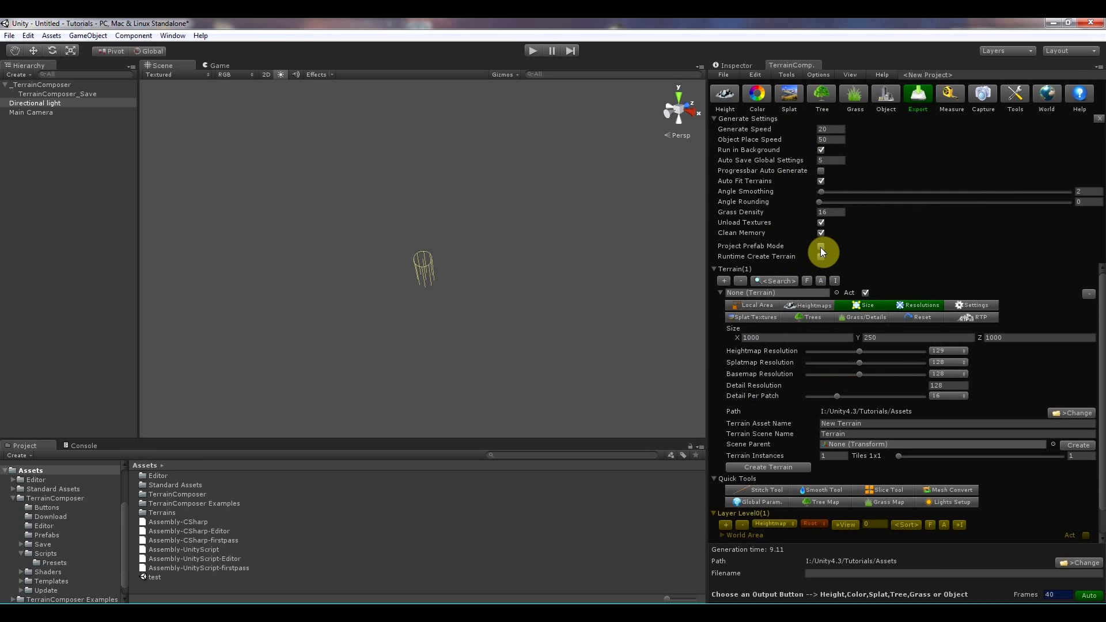
{"action": "left_click", "coordinate": [817, 75]}
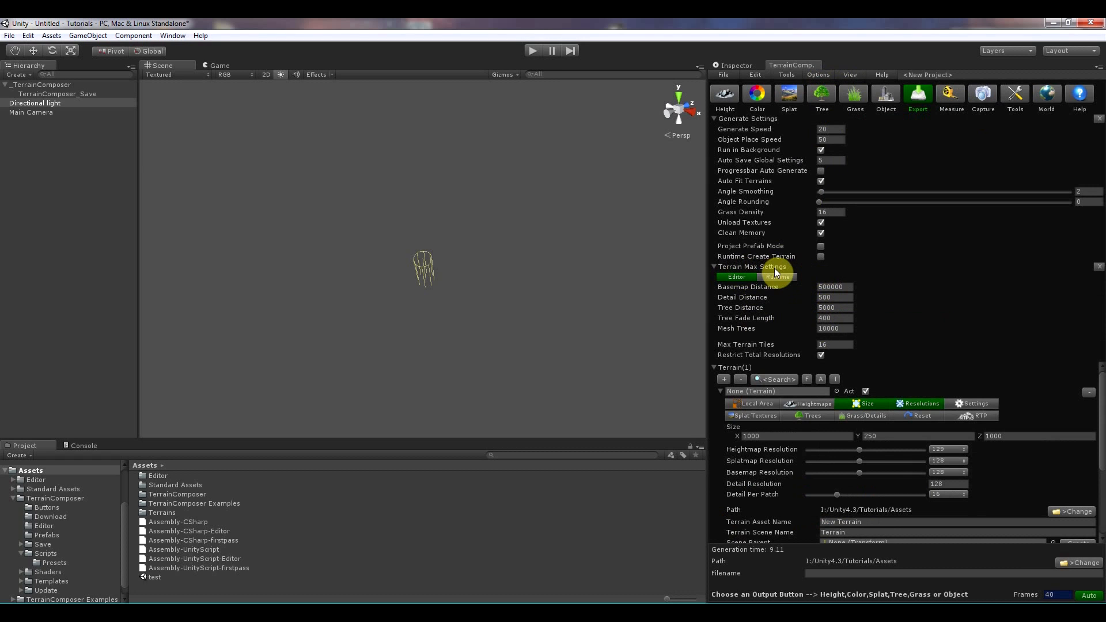
{"action": "mouse_move", "coordinate": [918, 396]}
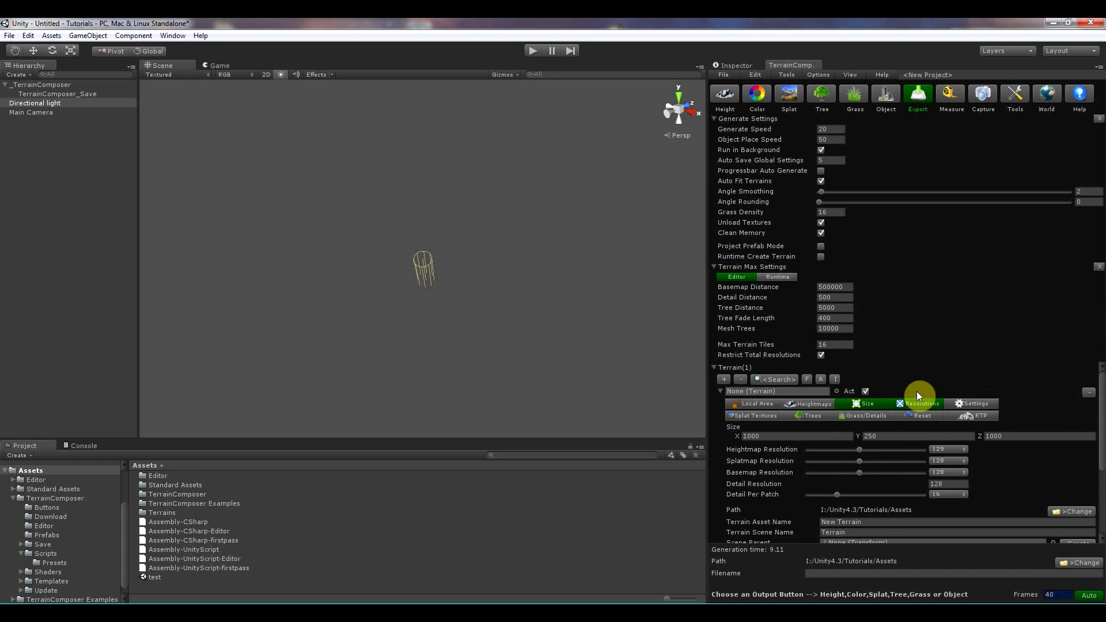
Set Max Terrain Tiles to 43, then hide the generate and terrain limit settings.
{"action": "left_click", "coordinate": [977, 403]}
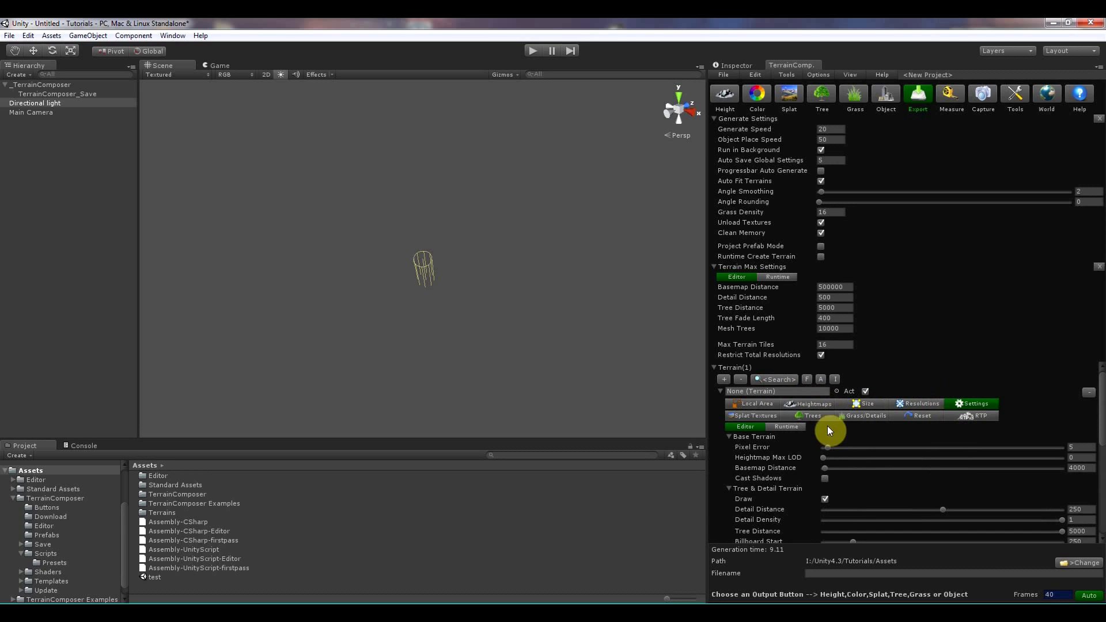
{"action": "mouse_move", "coordinate": [826, 471]}
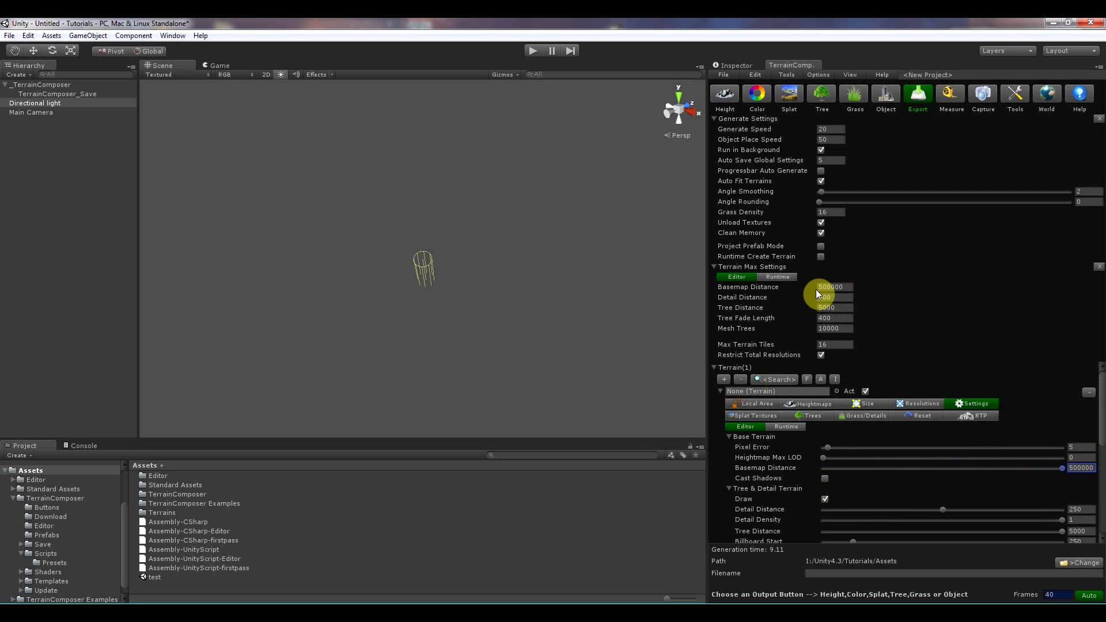
{"action": "left_click", "coordinate": [777, 277]}
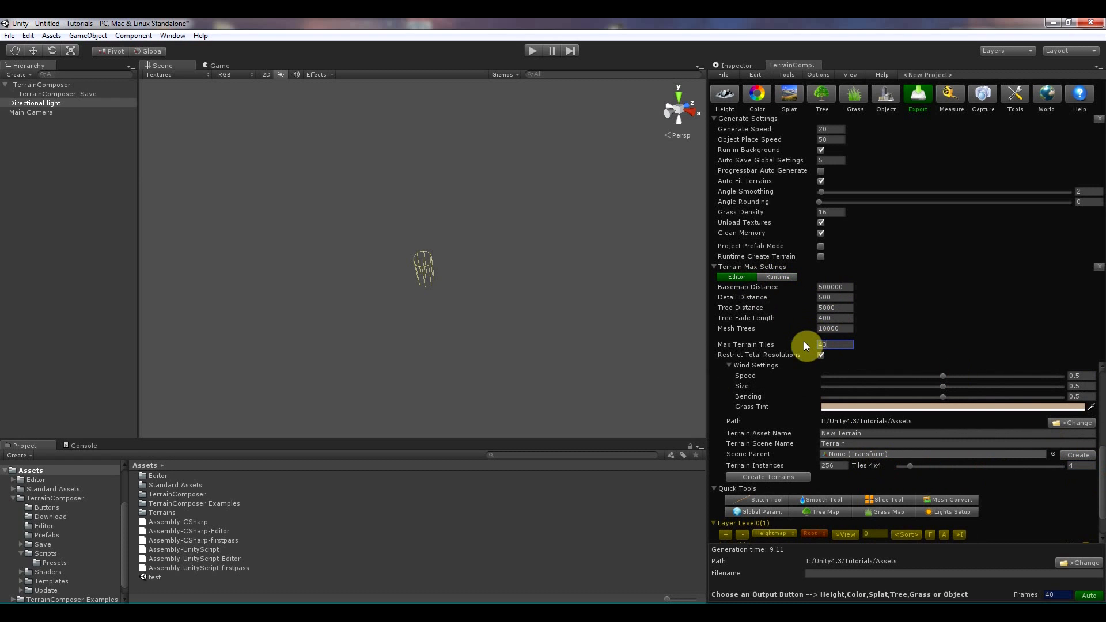
{"action": "type", "text": "43"}
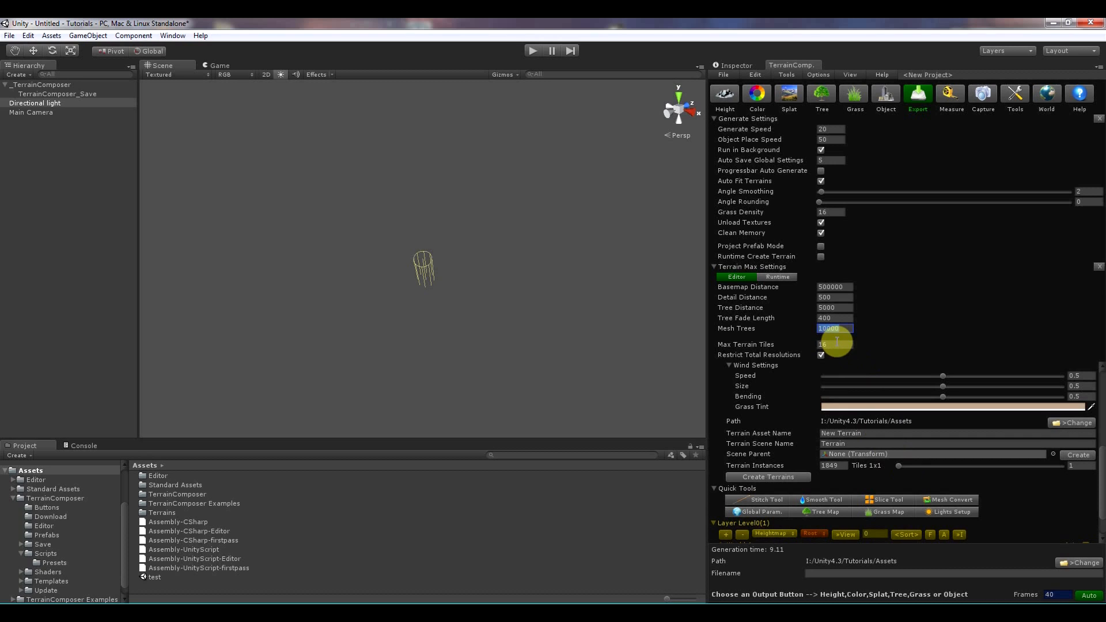
{"action": "mouse_move", "coordinate": [770, 361]}
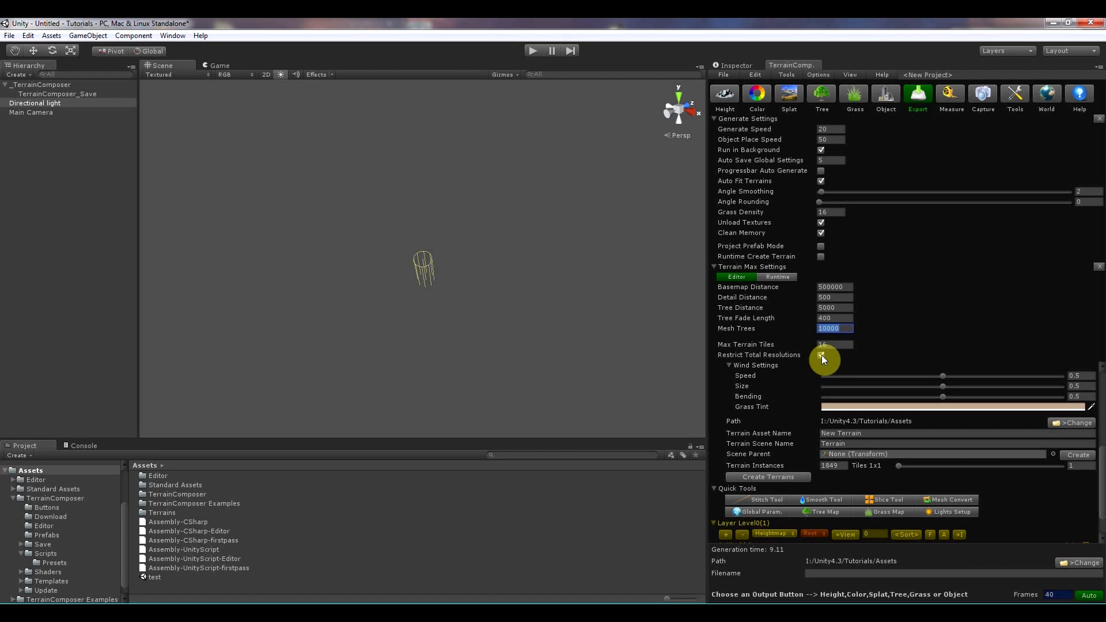
{"action": "left_click", "coordinate": [918, 94]}
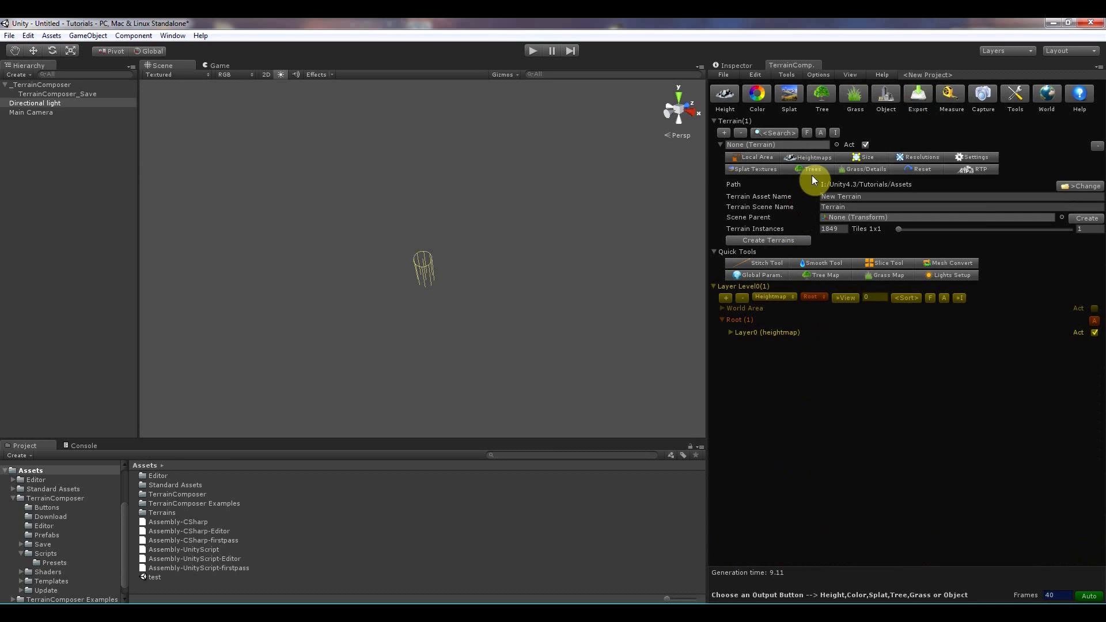
View Info Database layer and filter counts, then select the Tree output.
{"action": "left_click", "coordinate": [818, 75]}
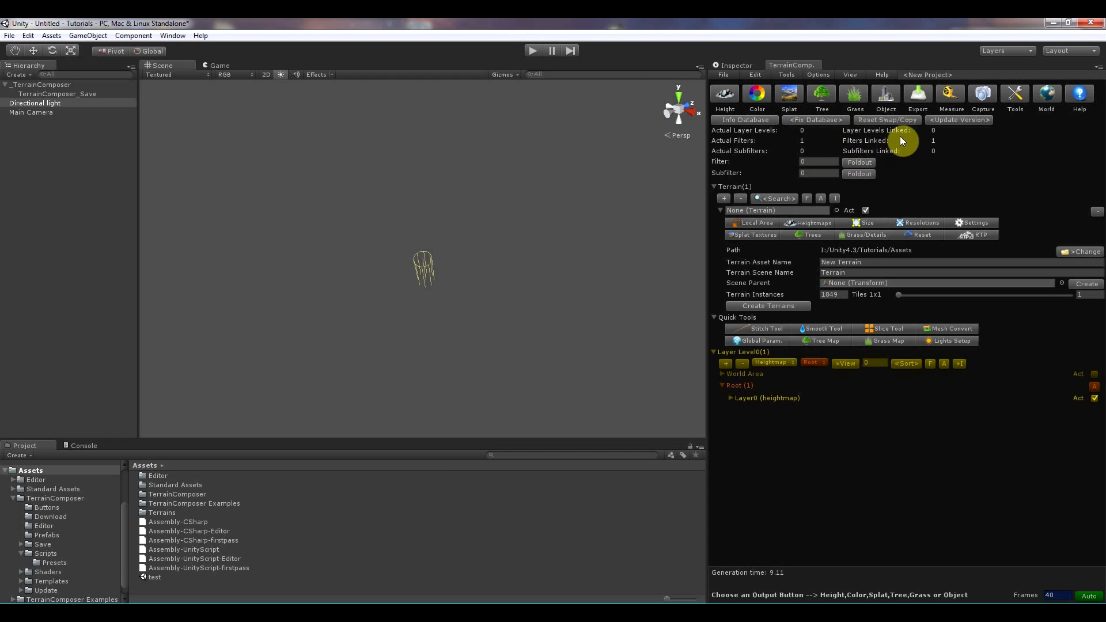
{"action": "mouse_move", "coordinate": [911, 131]}
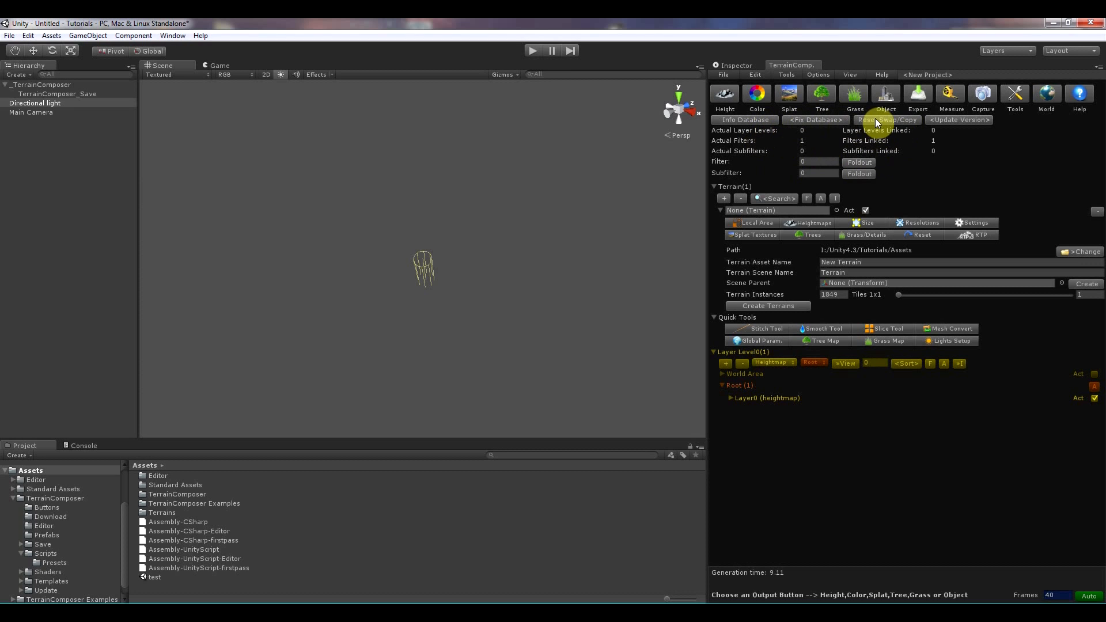
{"action": "mouse_move", "coordinate": [811, 164]}
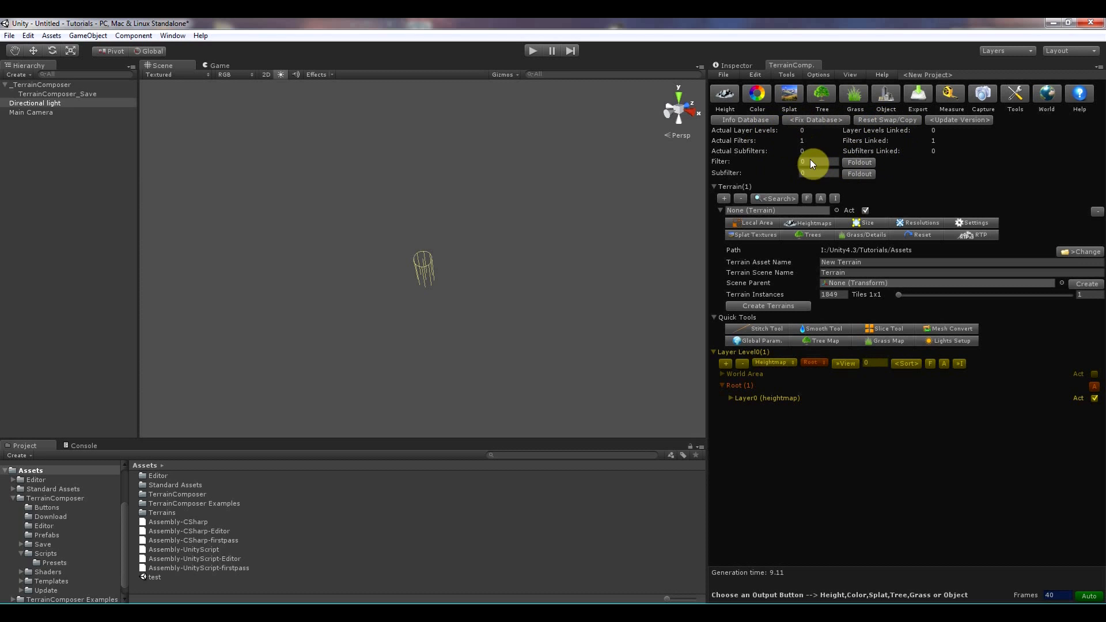
{"action": "left_click", "coordinate": [820, 95]}
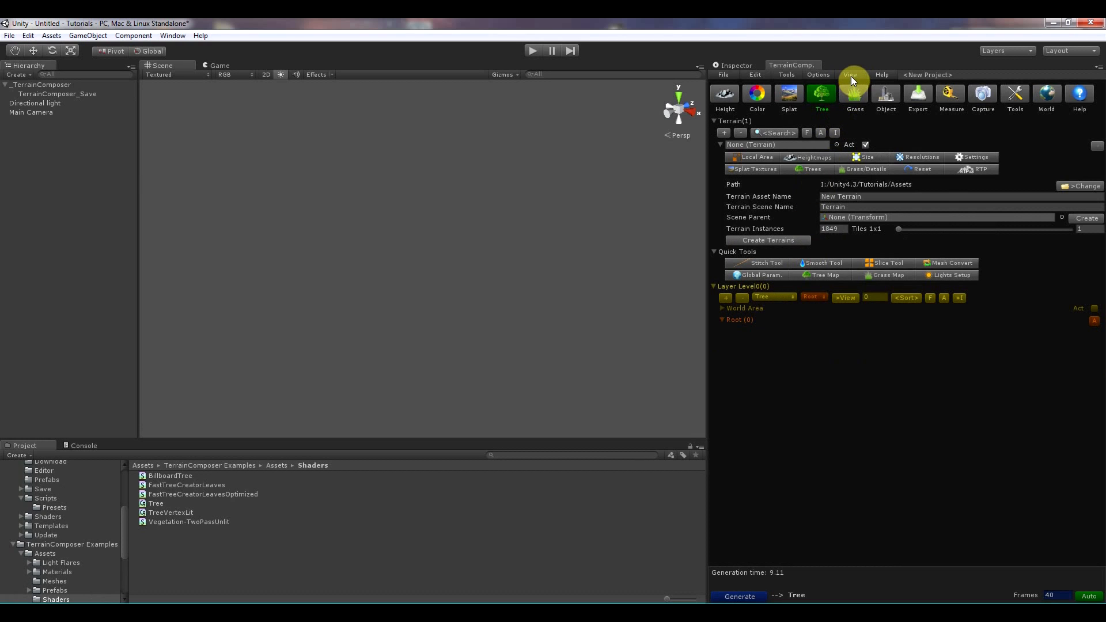
Toggle Layer Count and Output Layers Only, then expand Layer0 on the Tree output.
{"action": "left_click", "coordinate": [850, 75]}
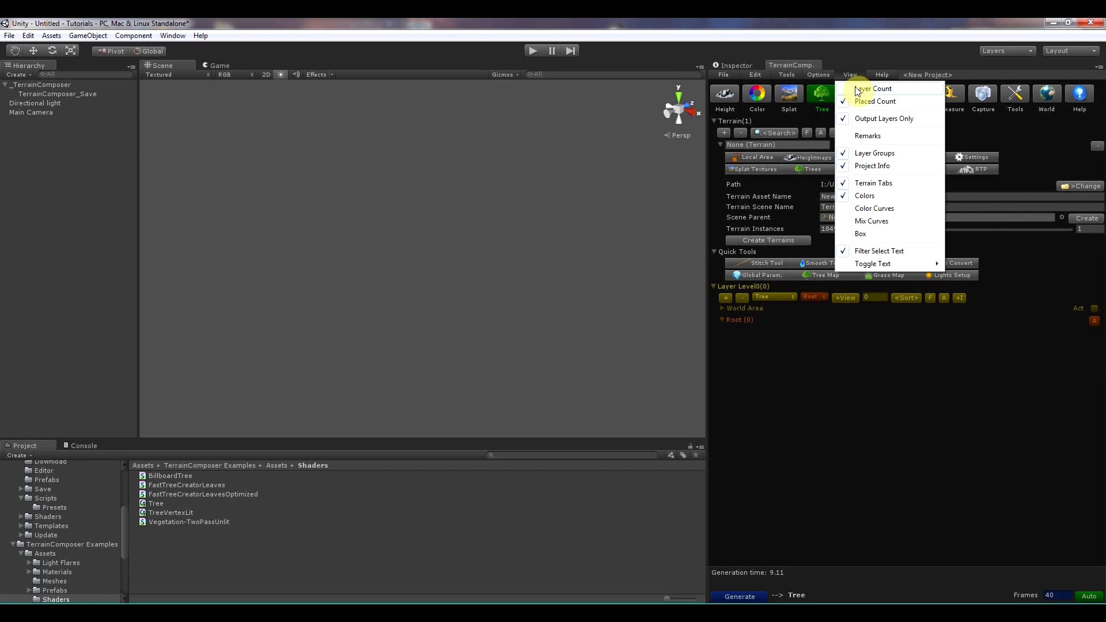
{"action": "mouse_move", "coordinate": [858, 91]}
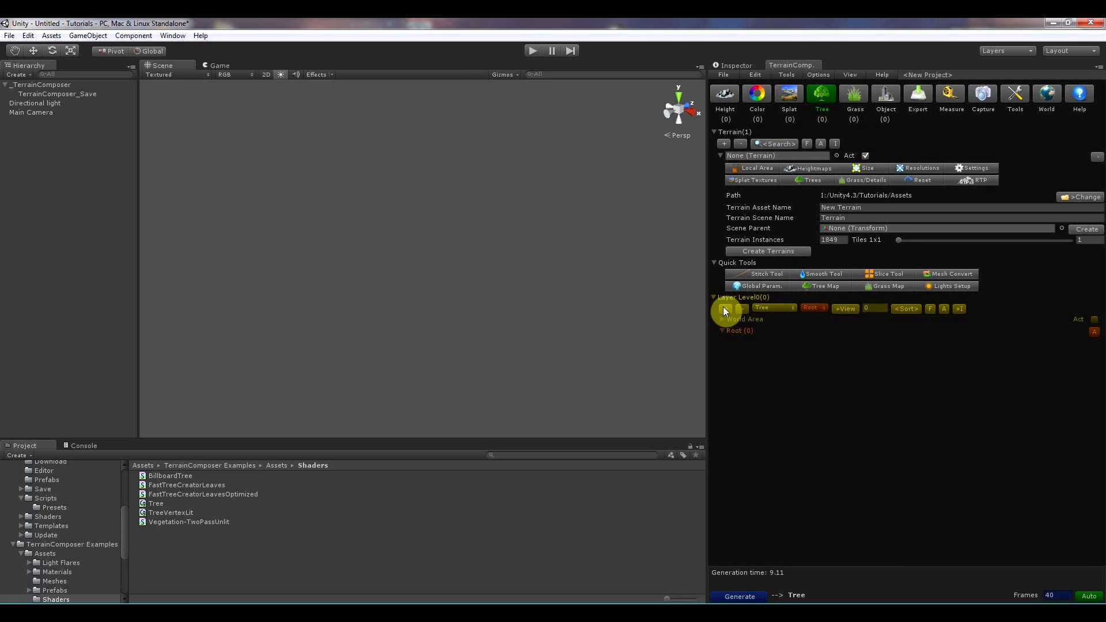
{"action": "left_click", "coordinate": [725, 308]}
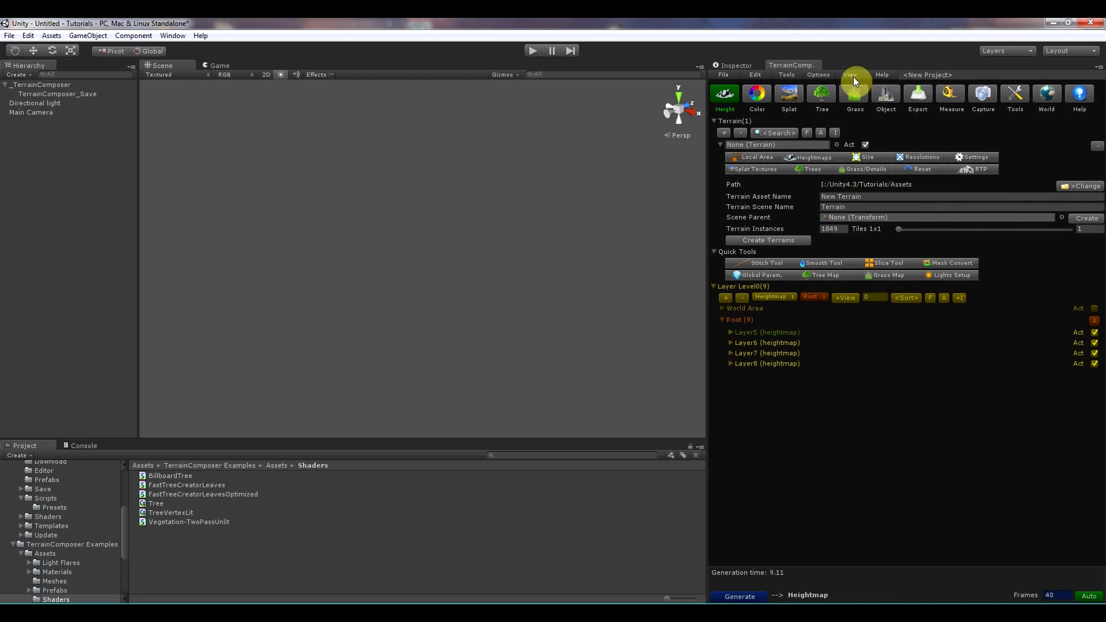
{"action": "left_click", "coordinate": [850, 75]}
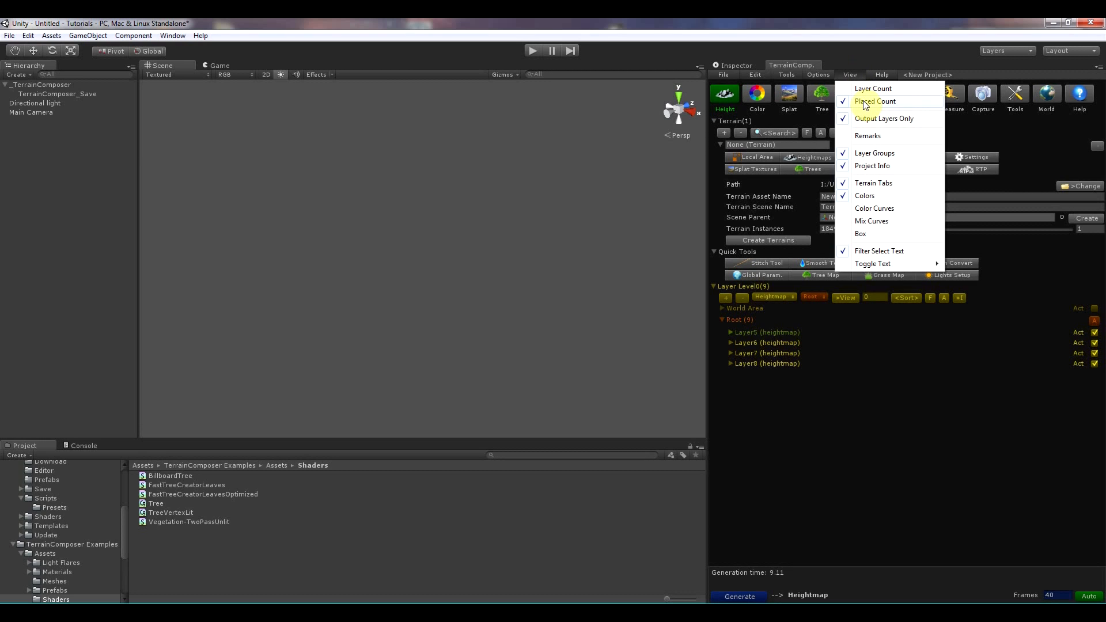
{"action": "mouse_move", "coordinate": [824, 113]}
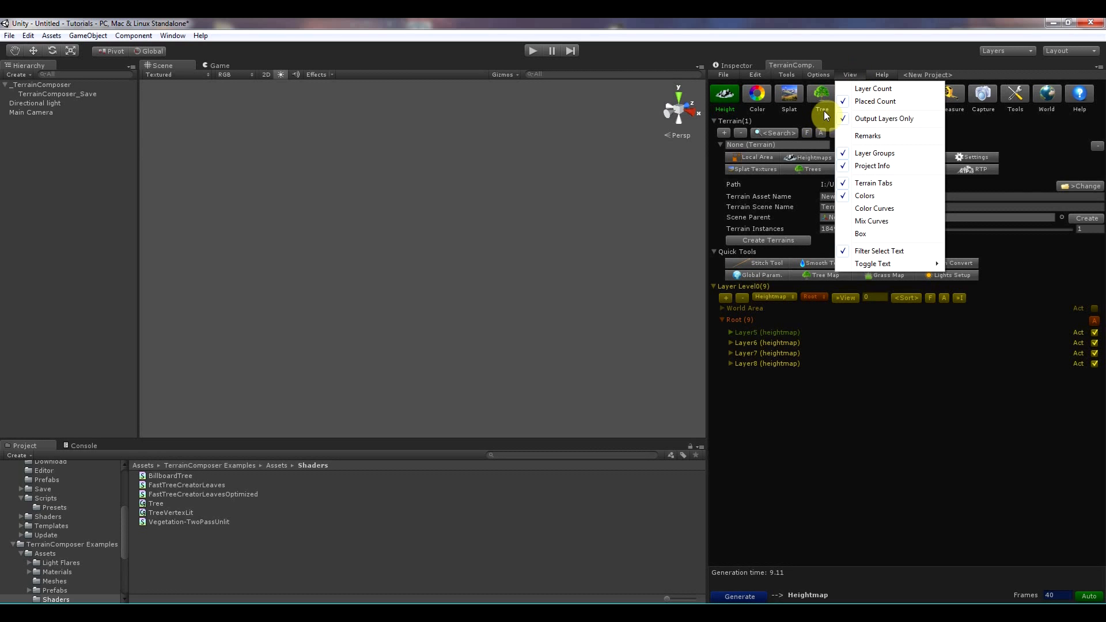
{"action": "left_click", "coordinate": [823, 96]}
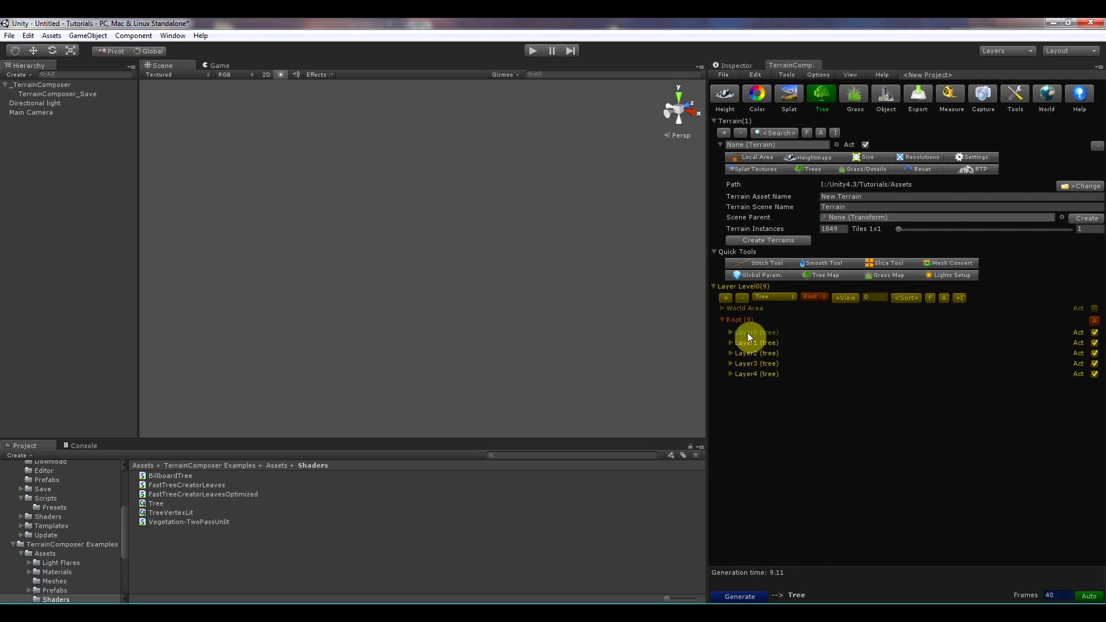
{"action": "left_click", "coordinate": [731, 333]}
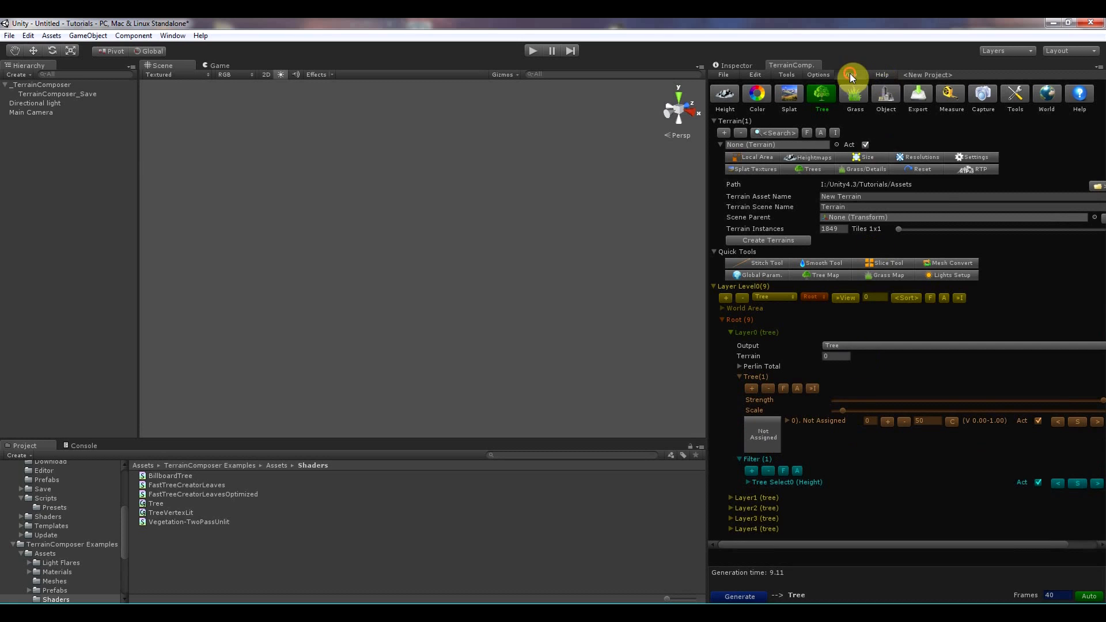
Cycle through Splat, Height and Tree outputs, ending on Height output.
{"action": "left_click", "coordinate": [850, 75]}
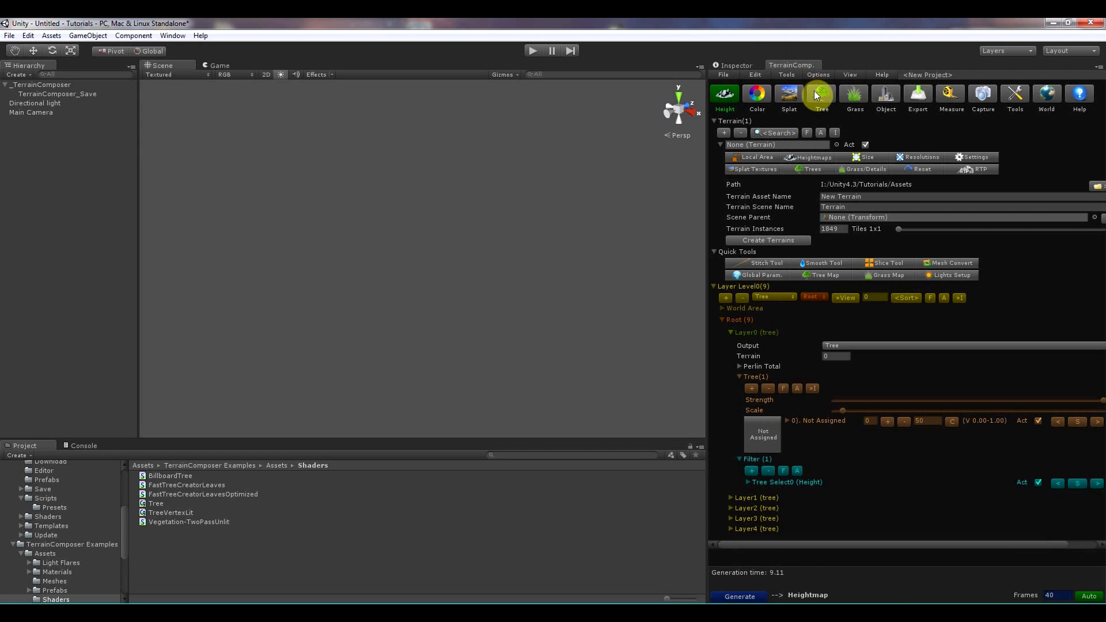
{"action": "left_click", "coordinate": [789, 95]}
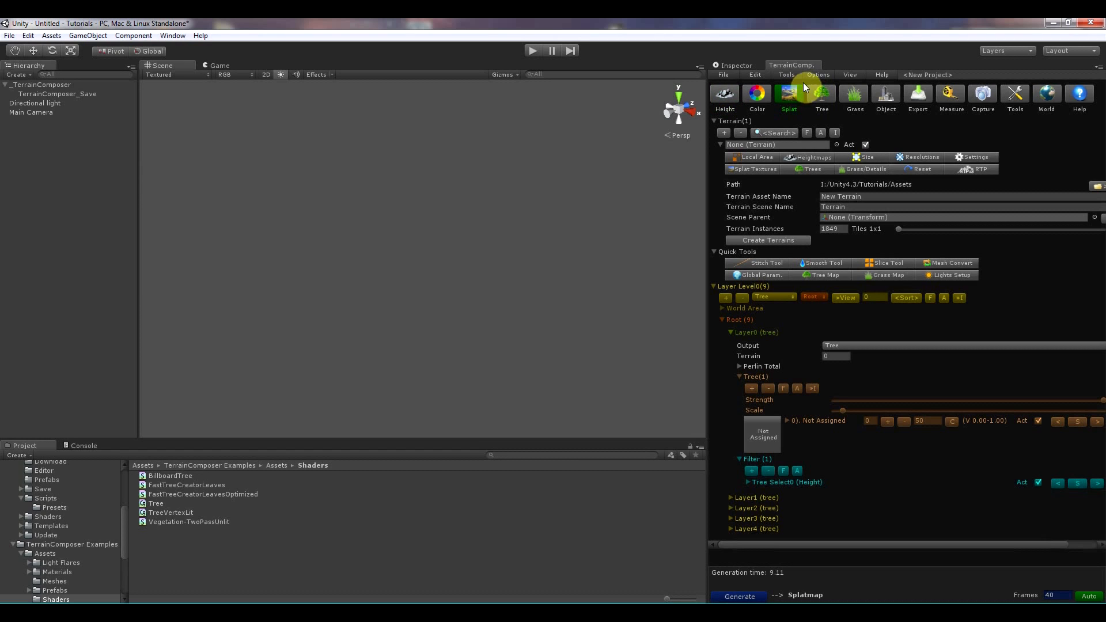
{"action": "left_click", "coordinate": [851, 75]}
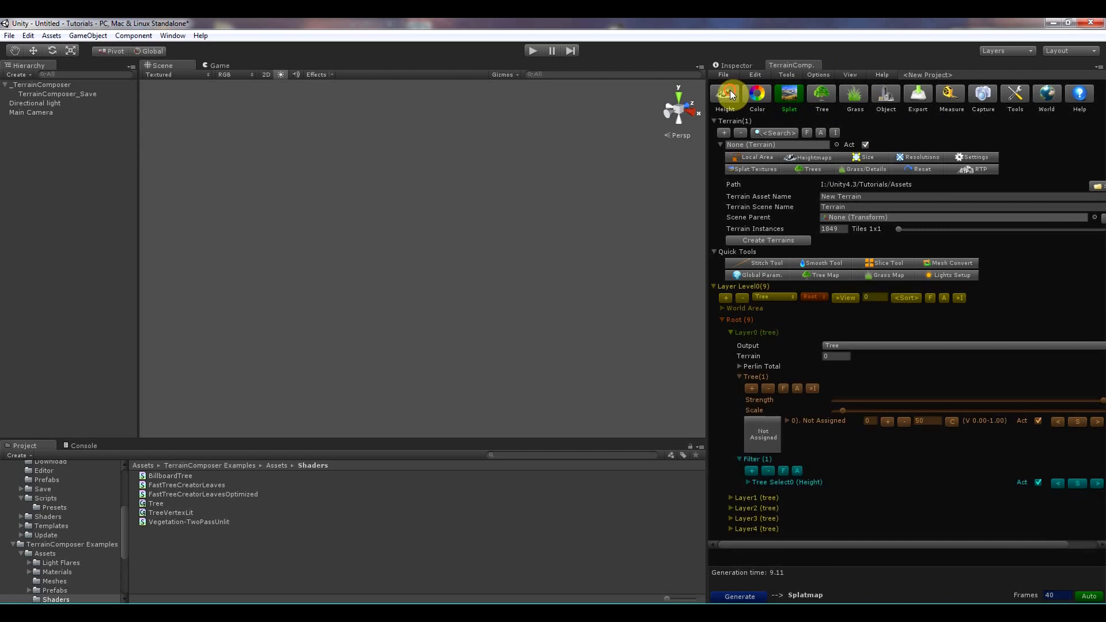
{"action": "left_click", "coordinate": [723, 95]}
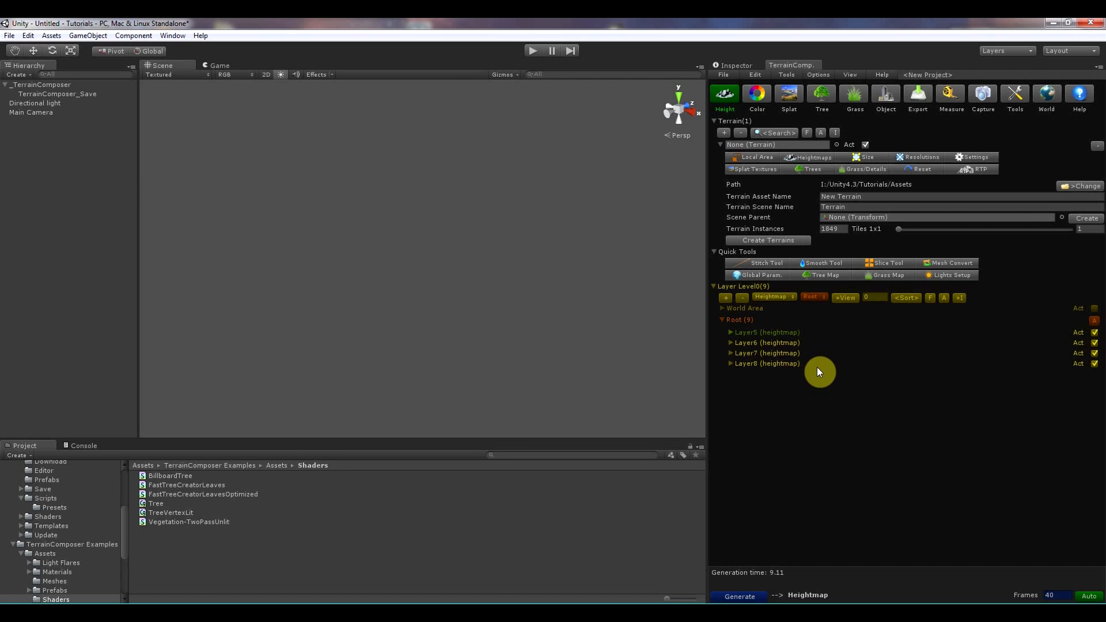
{"action": "left_click", "coordinate": [820, 94]}
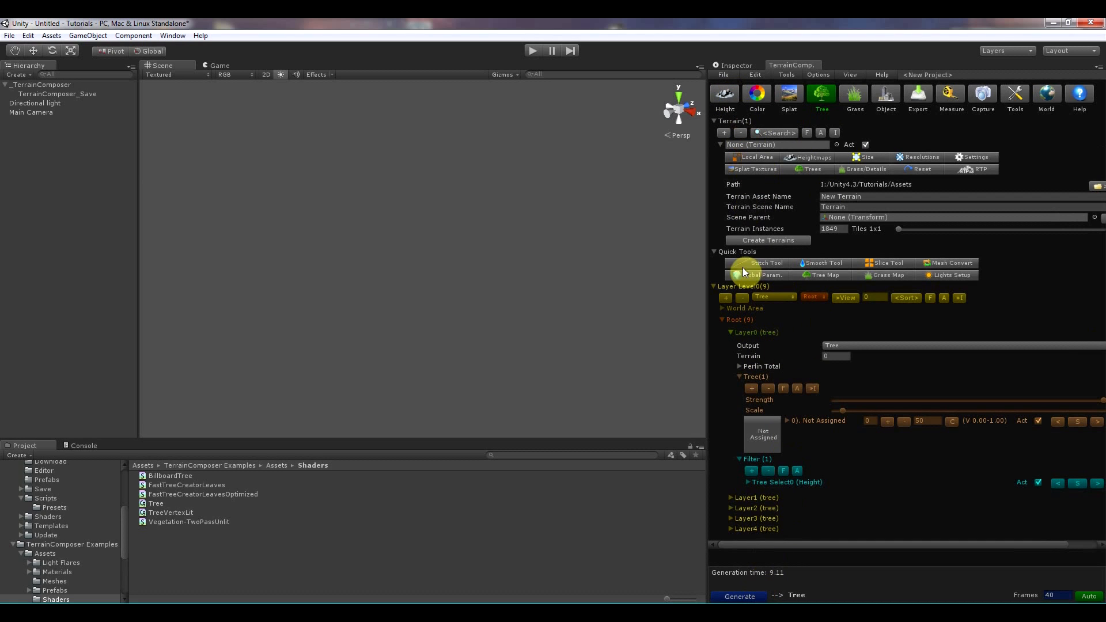
{"action": "mouse_move", "coordinate": [834, 302]}
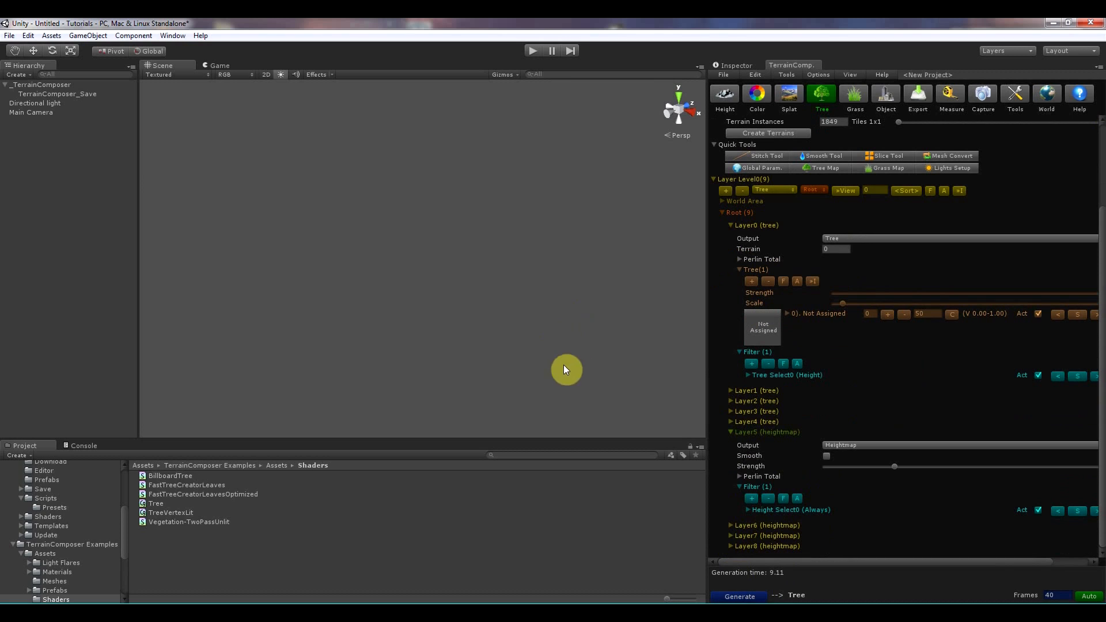
{"action": "mouse_move", "coordinate": [697, 352]}
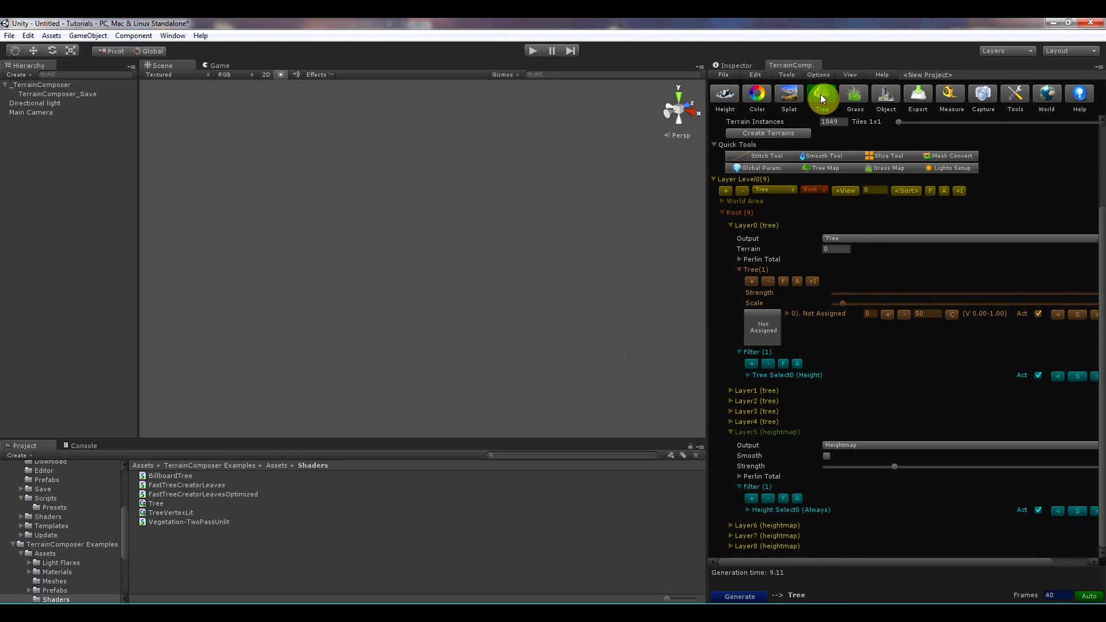
{"action": "left_click", "coordinate": [849, 75]}
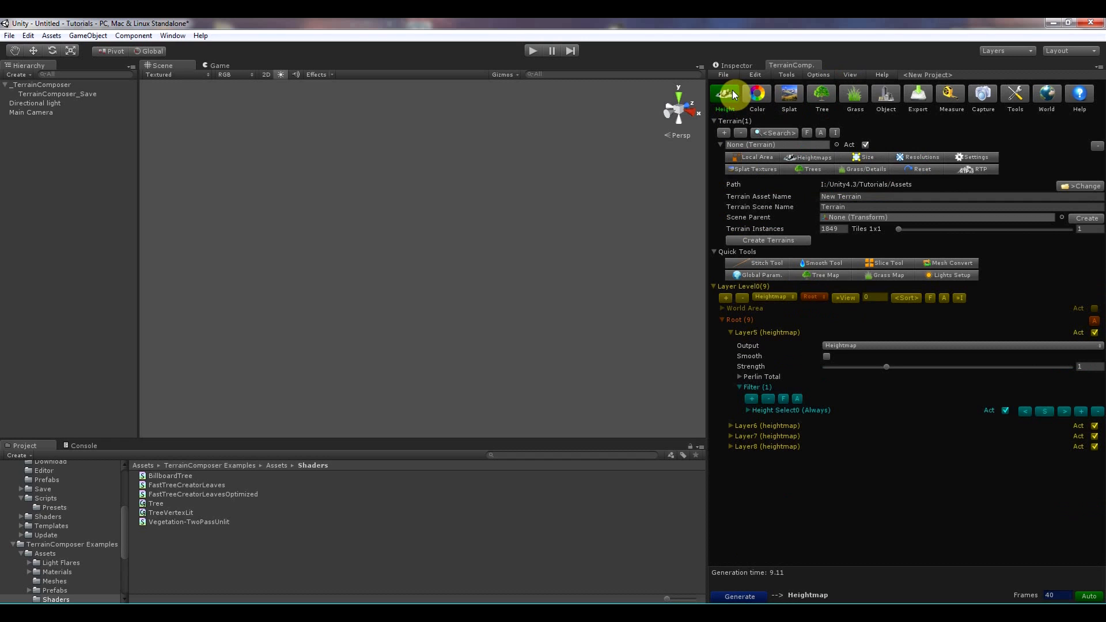
{"action": "left_click", "coordinate": [849, 75]}
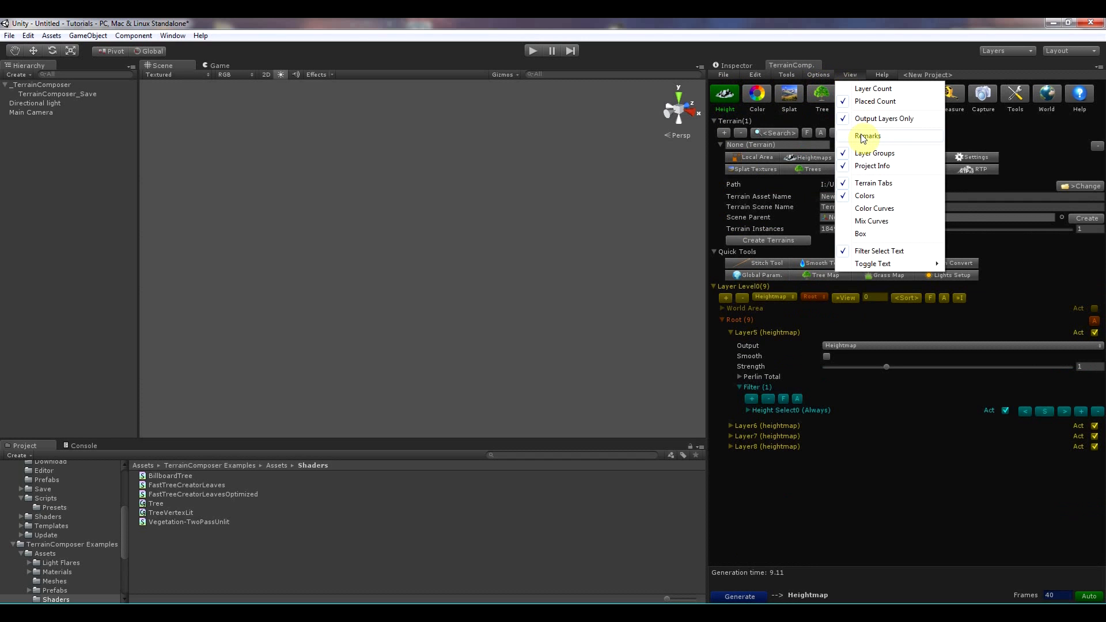
Show remarks and type 'adfgkj', then parent Layer8 into a new layer group.
{"action": "left_click", "coordinate": [867, 135]}
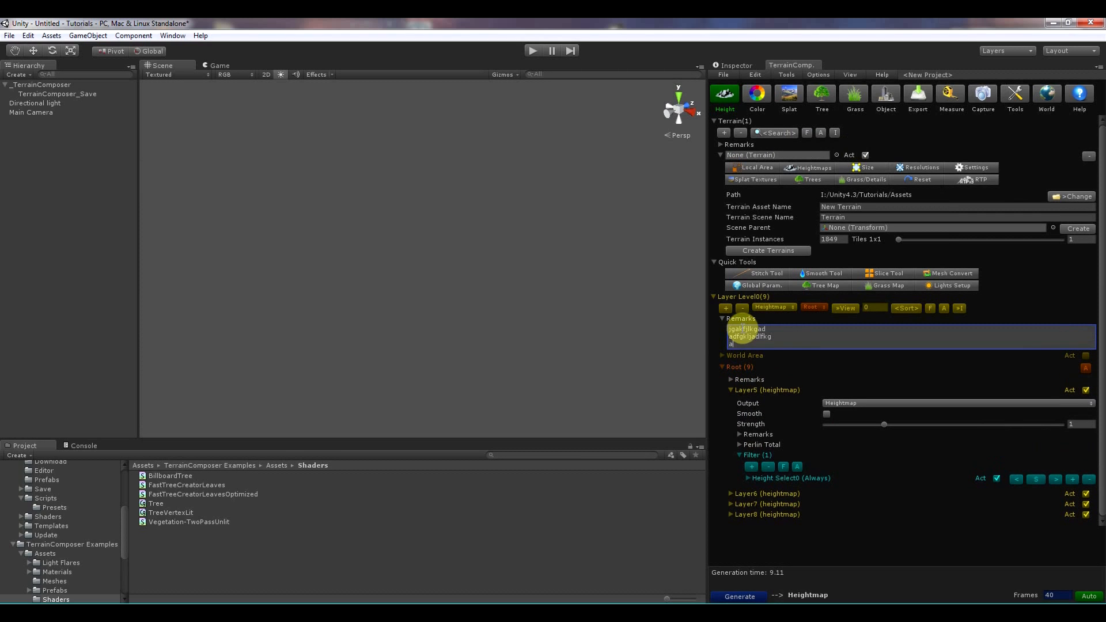
{"action": "type", "text": "adfgkj"}
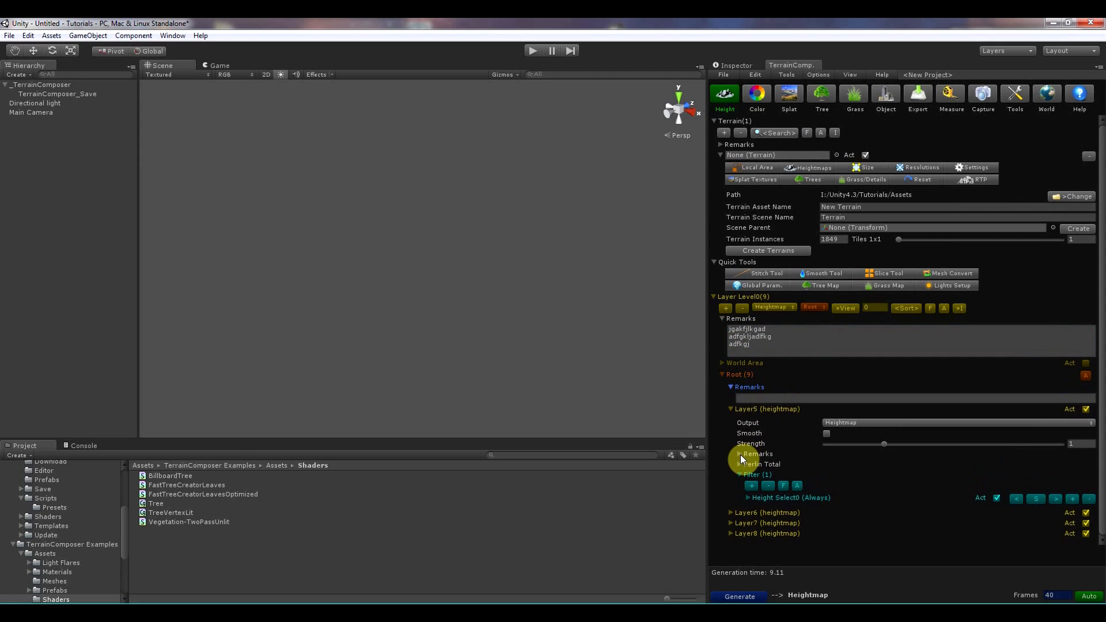
{"action": "left_click", "coordinate": [741, 453]}
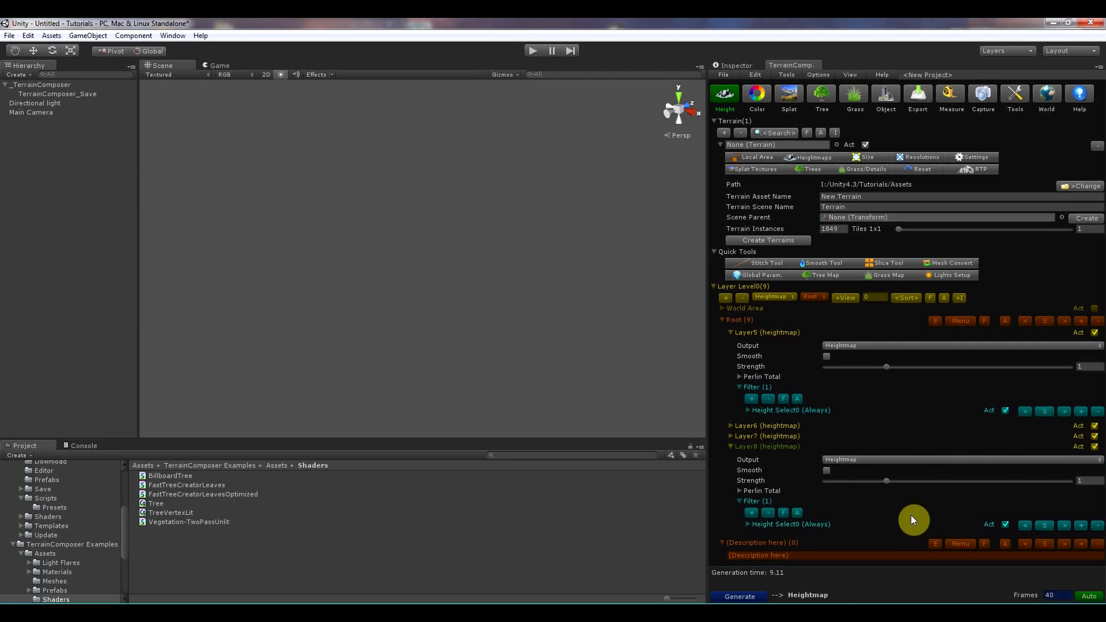
{"action": "mouse_move", "coordinate": [986, 308]}
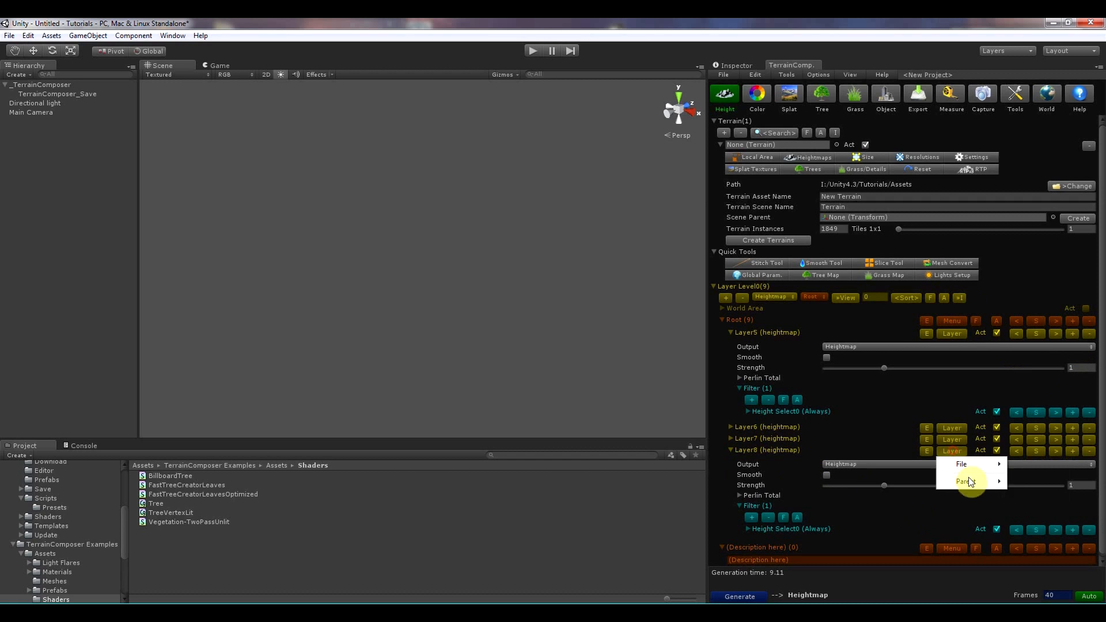
{"action": "left_click", "coordinate": [964, 481]}
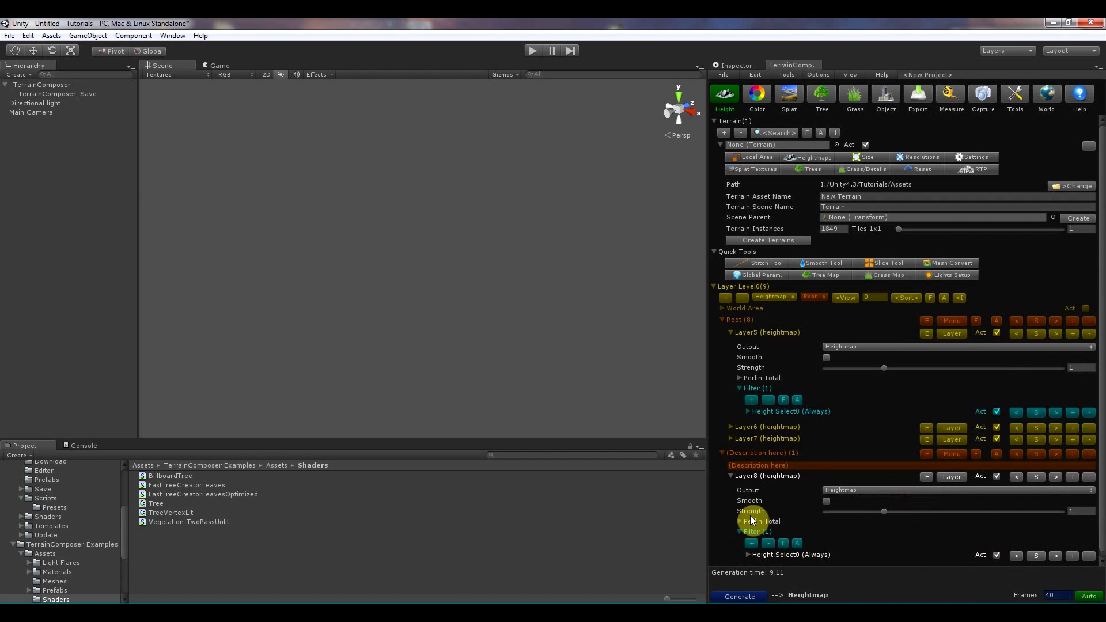
{"action": "left_click", "coordinate": [851, 75]}
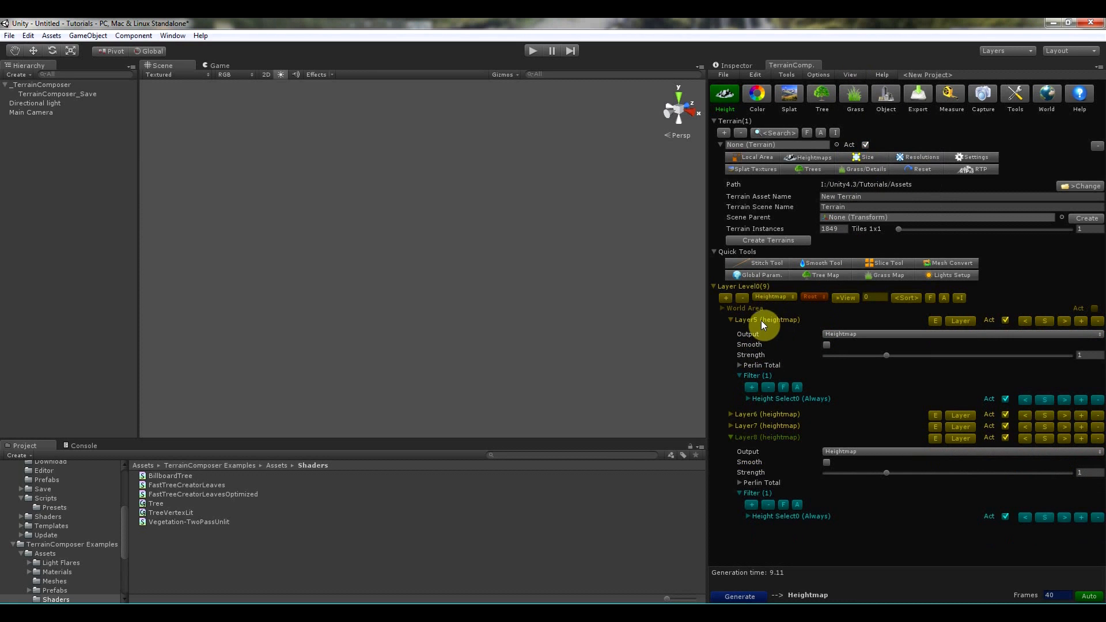
{"action": "mouse_move", "coordinate": [854, 211]}
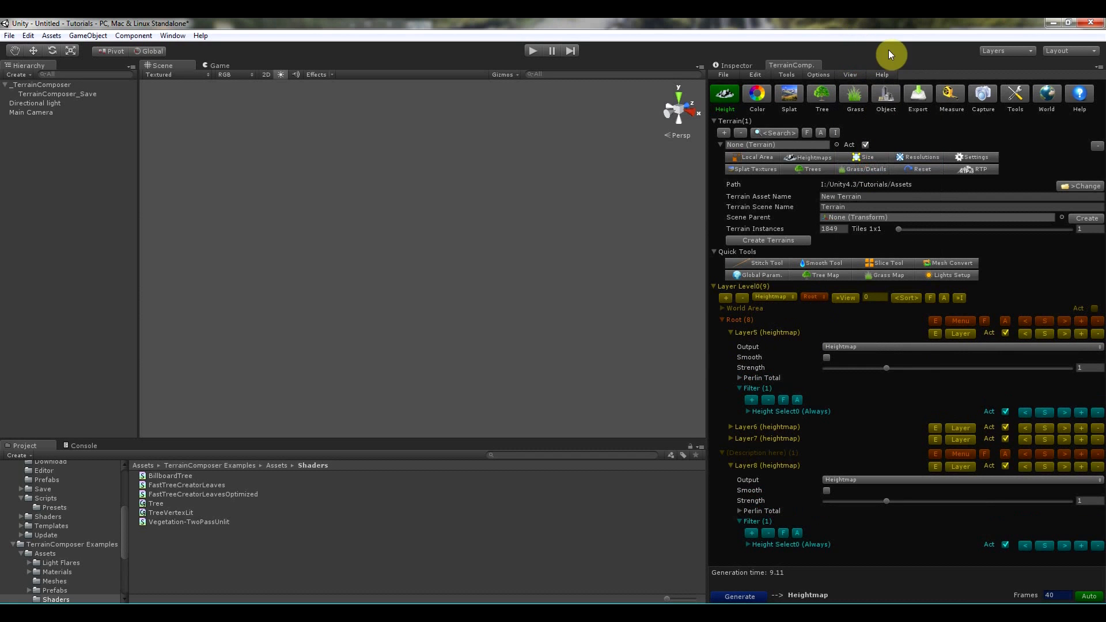
Use compact button rows for Data and Quick Tools, then switch to Splat output.
{"action": "left_click", "coordinate": [850, 75]}
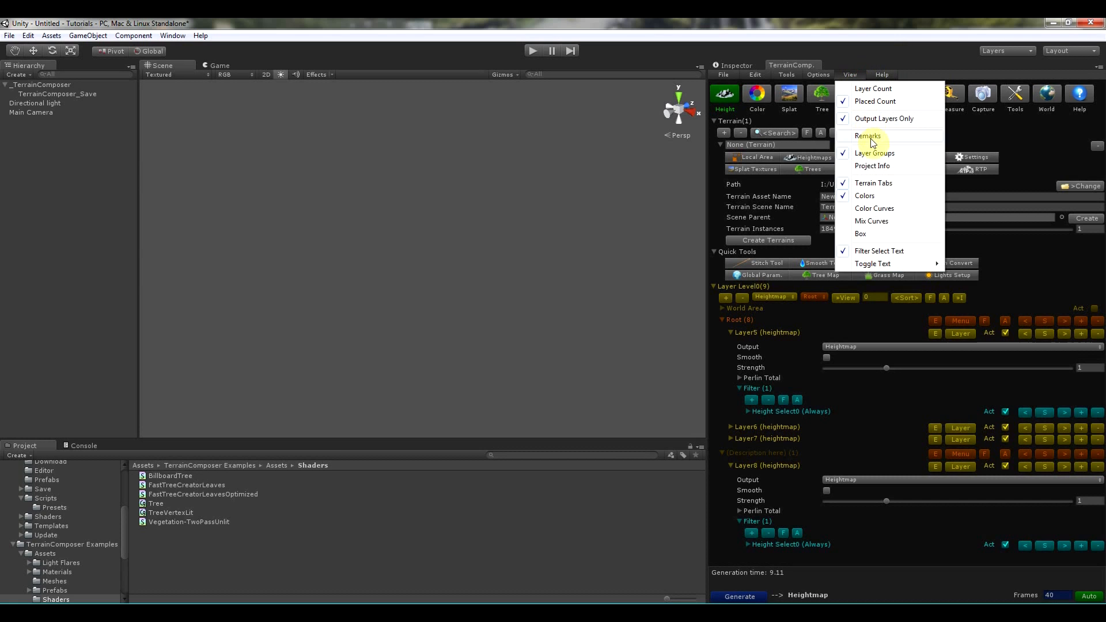
{"action": "mouse_move", "coordinate": [878, 177]}
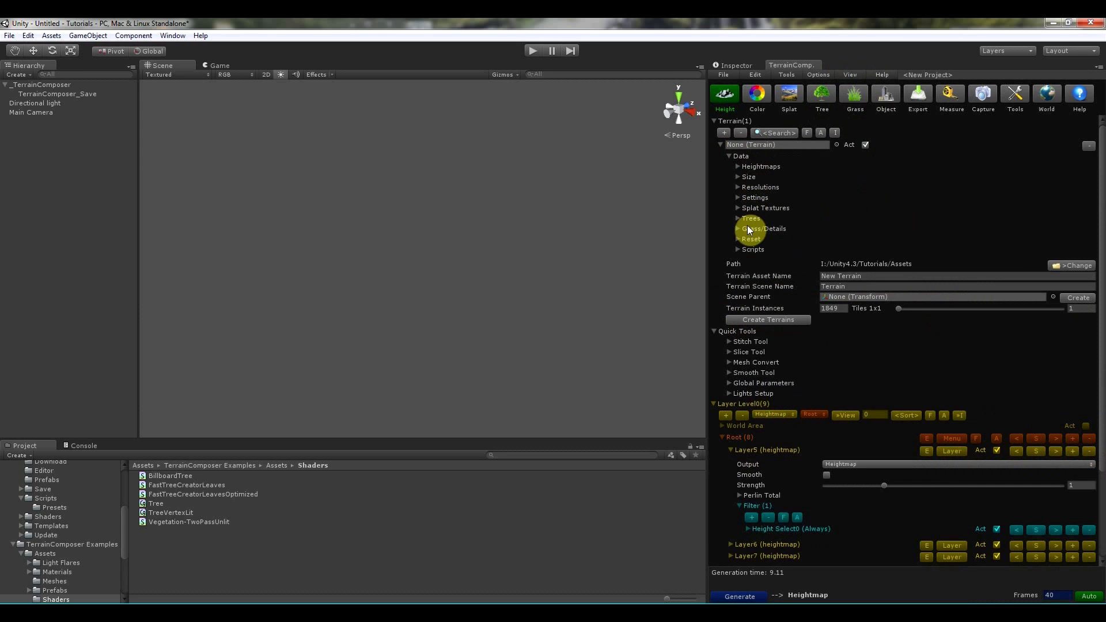
{"action": "mouse_move", "coordinate": [762, 159]}
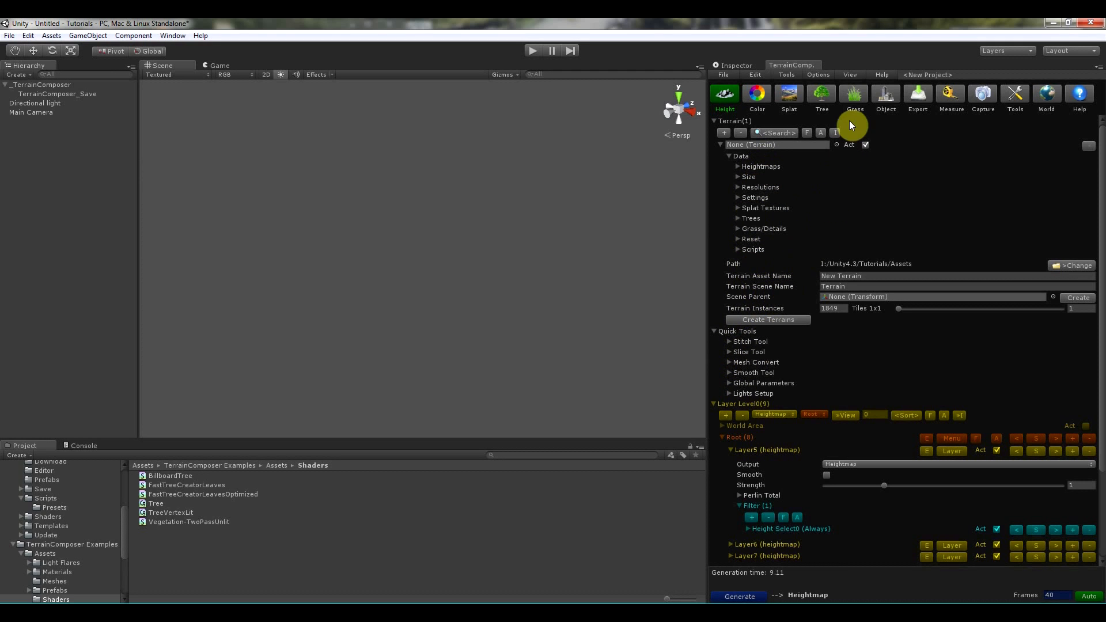
{"action": "left_click", "coordinate": [850, 75]}
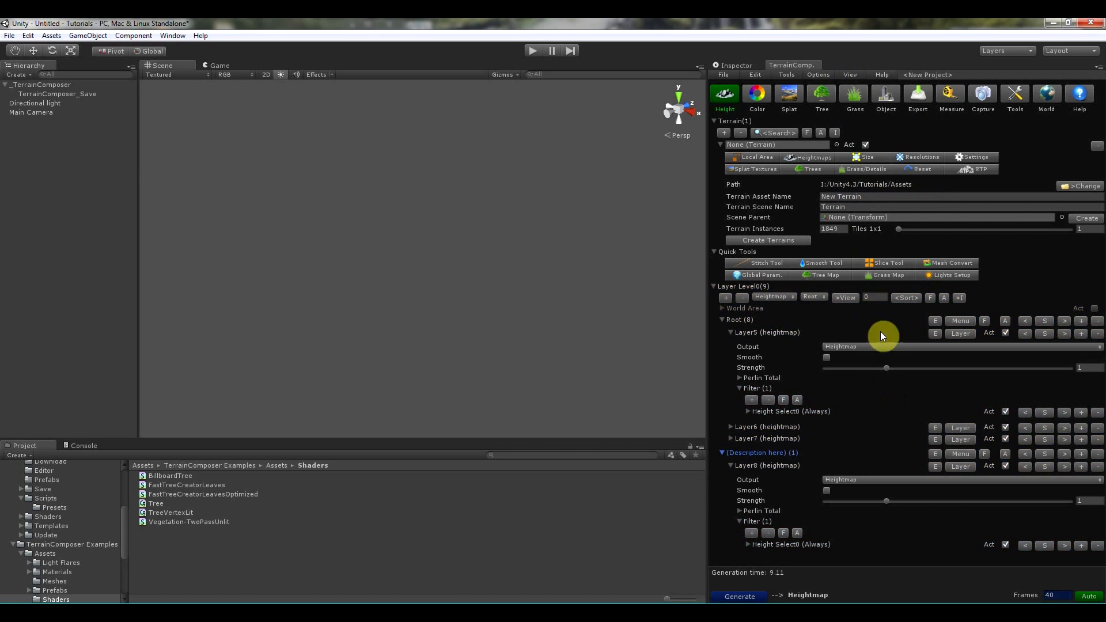
{"action": "left_click", "coordinate": [849, 75]}
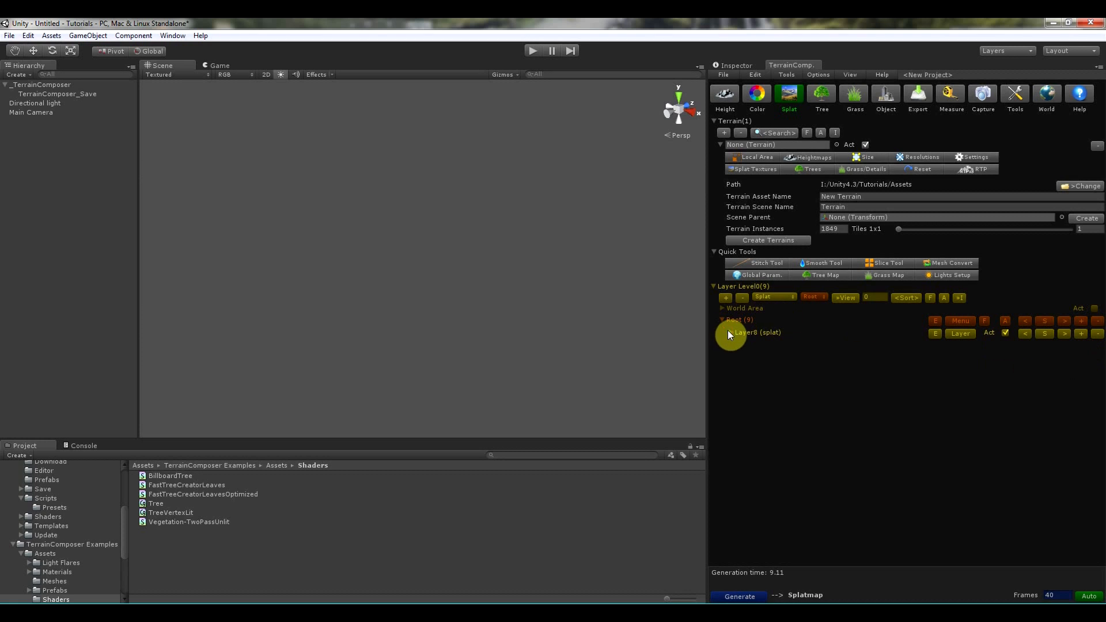
Unfold Layer8's splat settings and its Splat Select0 height filter, adding one mask to the filter.
{"action": "left_click", "coordinate": [723, 333]}
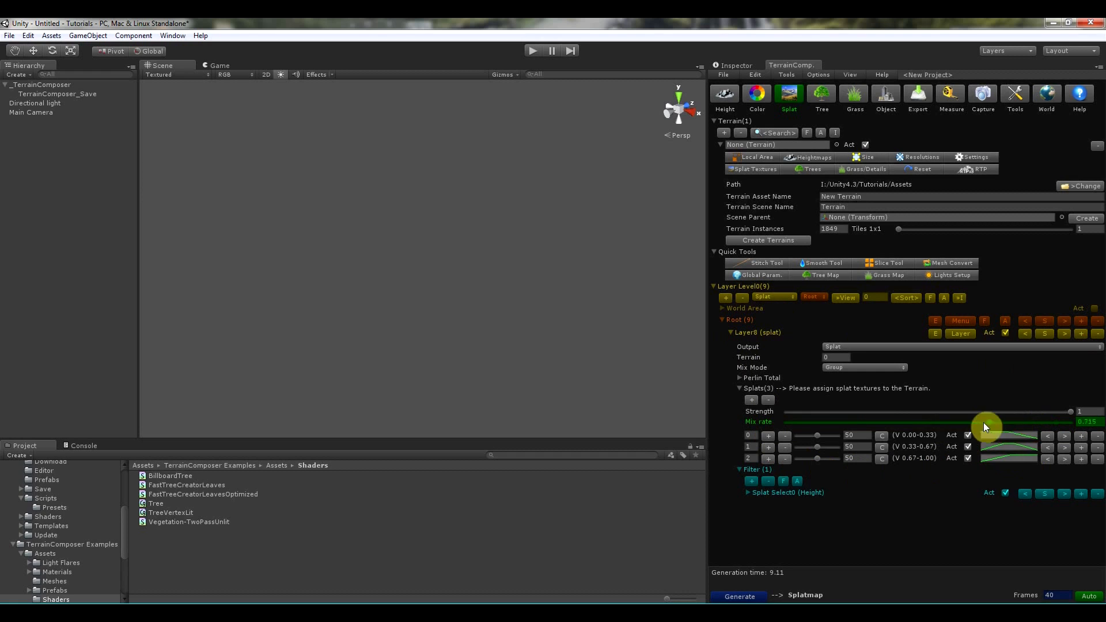
{"action": "left_click", "coordinate": [851, 75]}
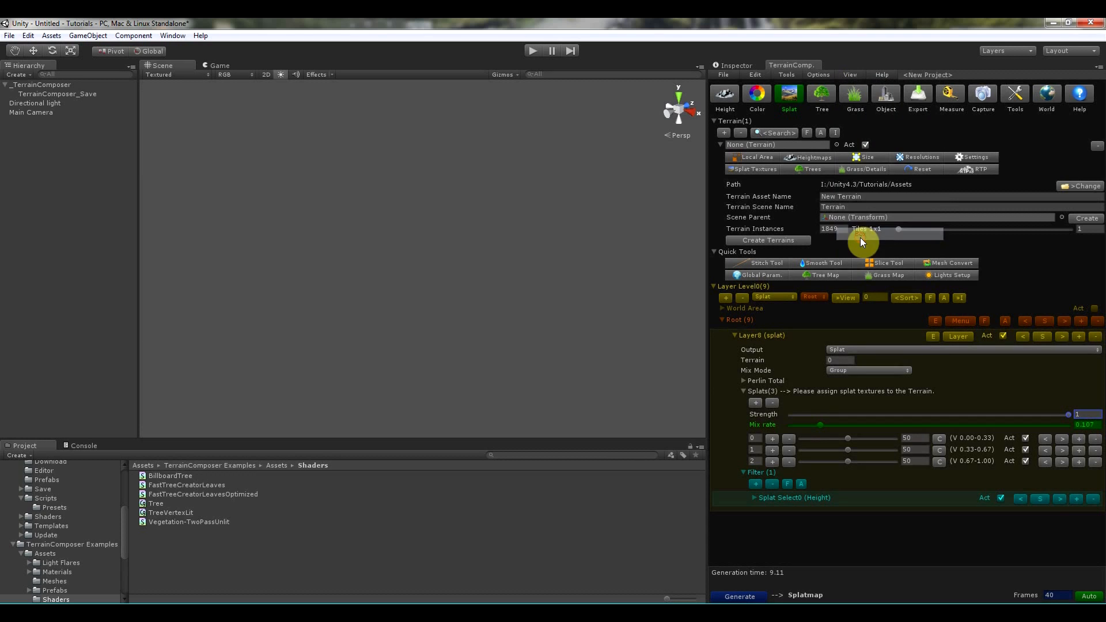
{"action": "mouse_move", "coordinate": [1085, 368]}
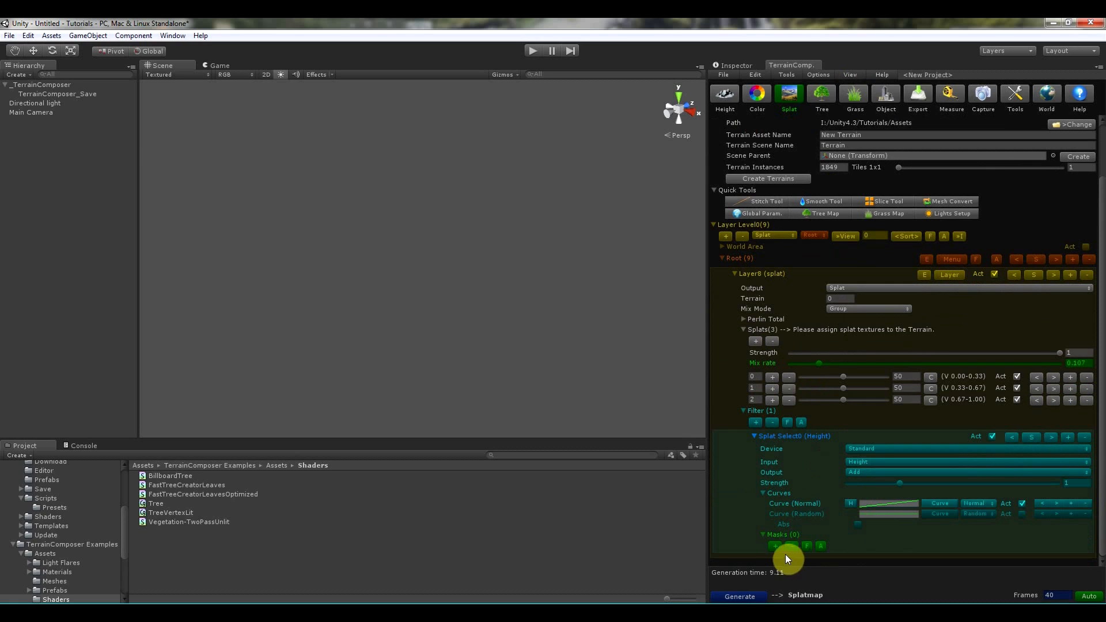
{"action": "left_click", "coordinate": [775, 546]}
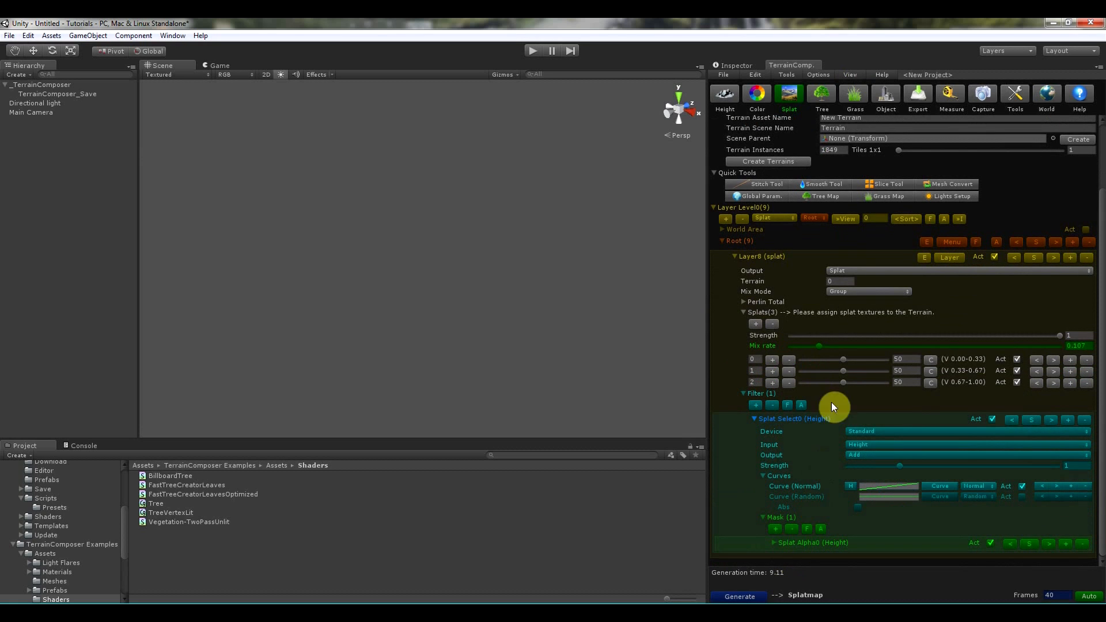
{"action": "left_click", "coordinate": [849, 74]}
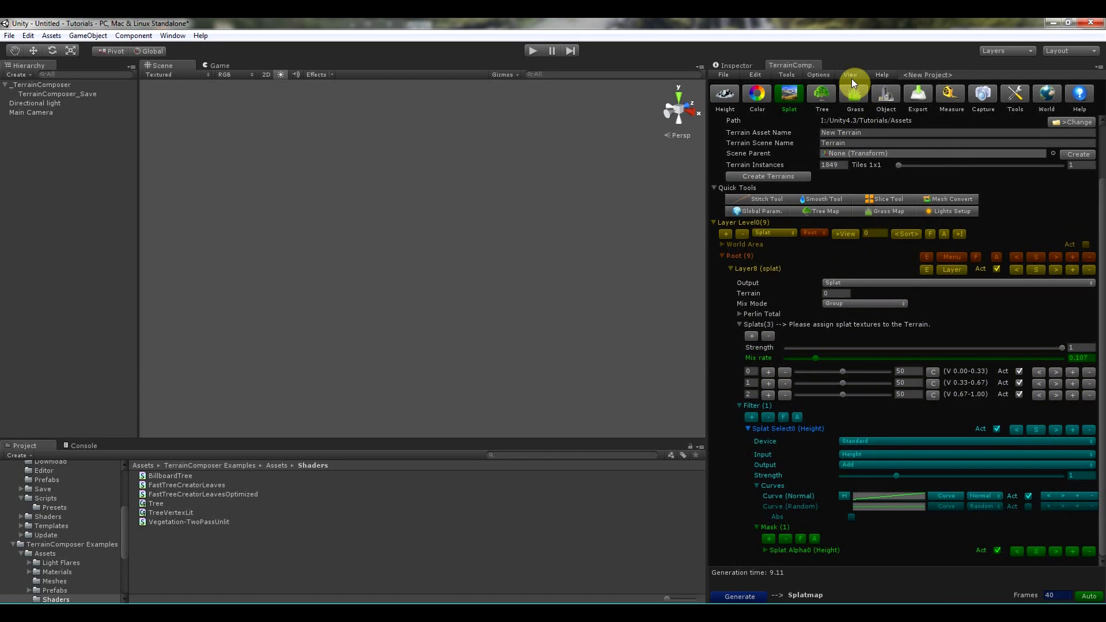
{"action": "left_click", "coordinate": [851, 75]}
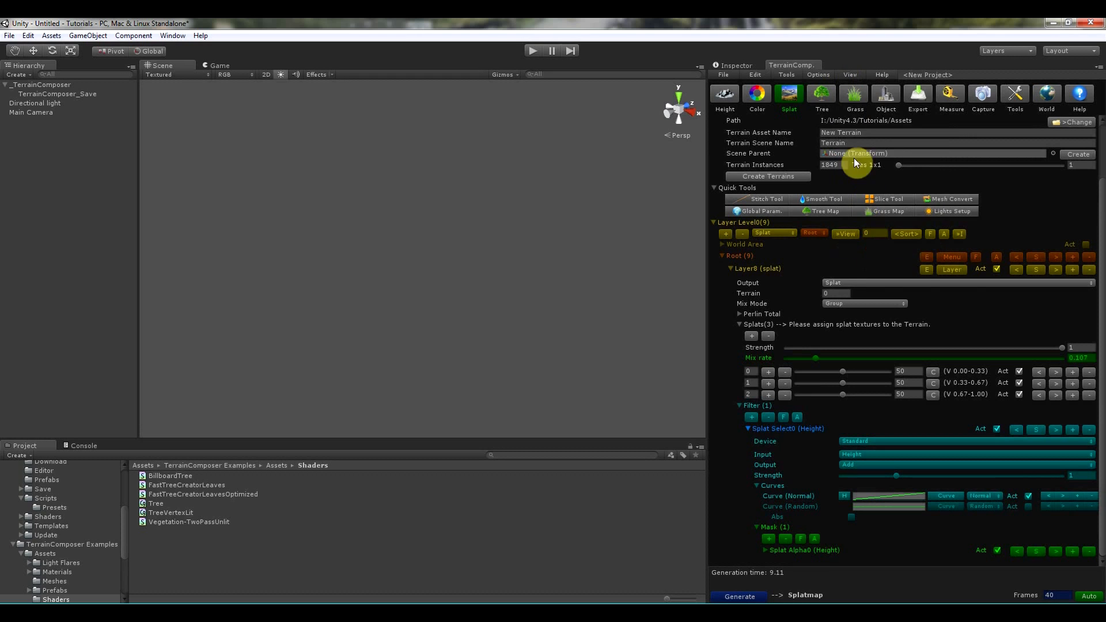
Switch to tree output and explore Layer0's height filter, a second tree, and the density mask.
{"action": "left_click", "coordinate": [821, 95]}
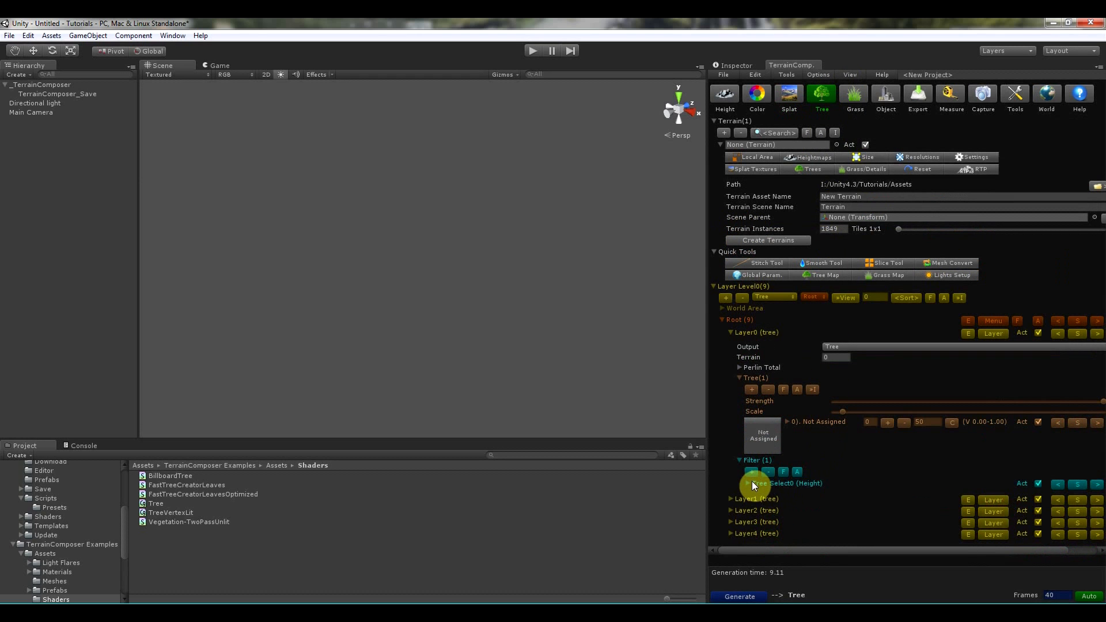
{"action": "left_click", "coordinate": [749, 484]}
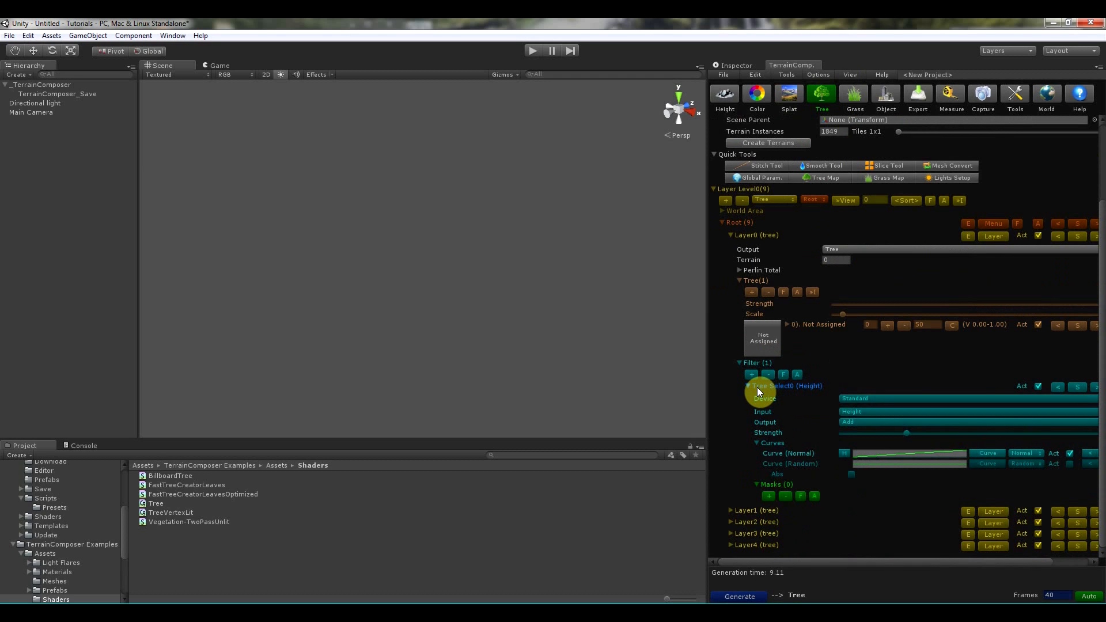
{"action": "mouse_move", "coordinate": [785, 315]}
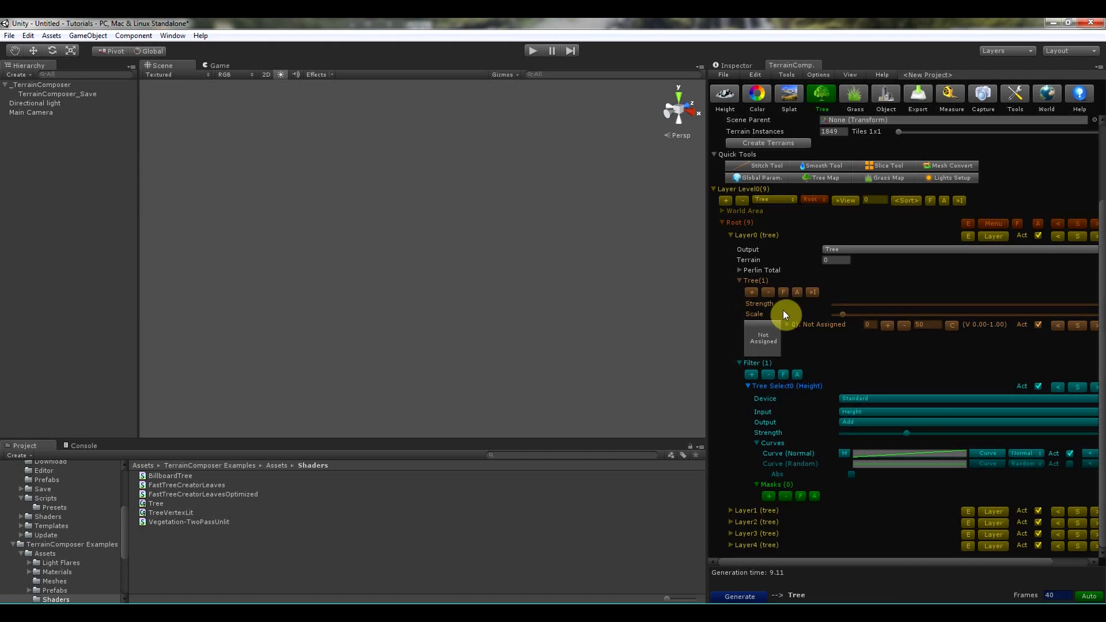
{"action": "left_click", "coordinate": [751, 292]}
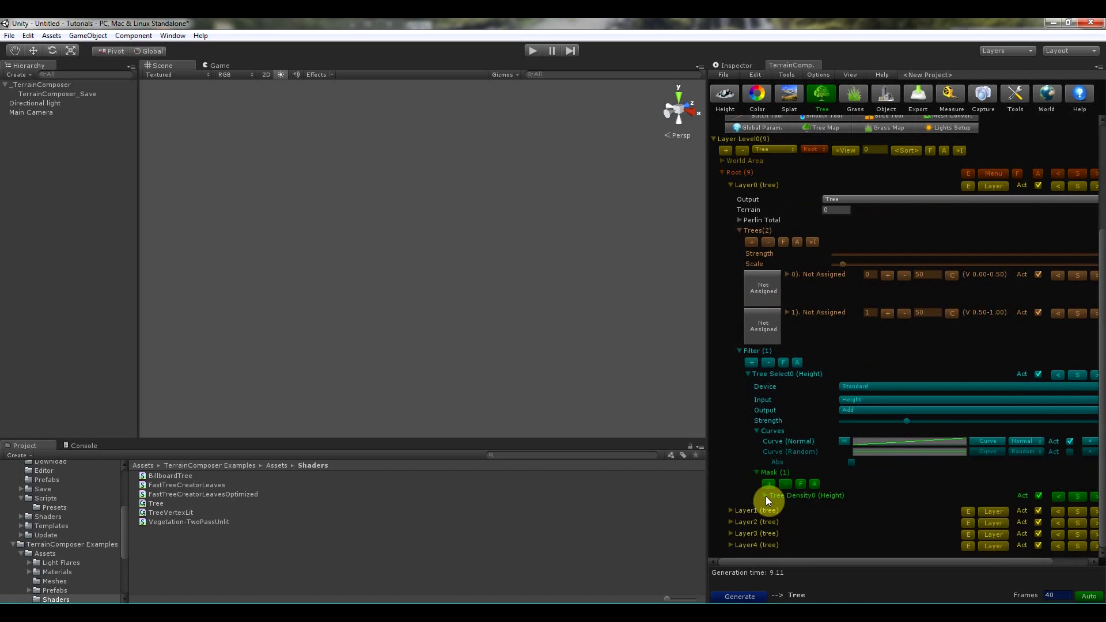
{"action": "left_click", "coordinate": [758, 495]}
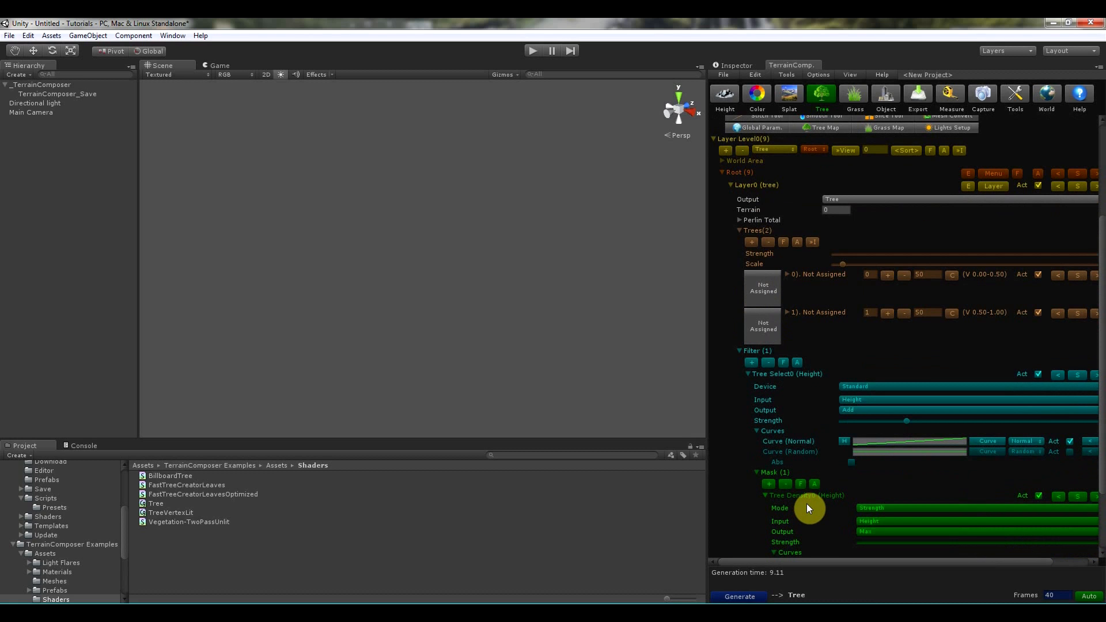
{"action": "mouse_move", "coordinate": [851, 75]}
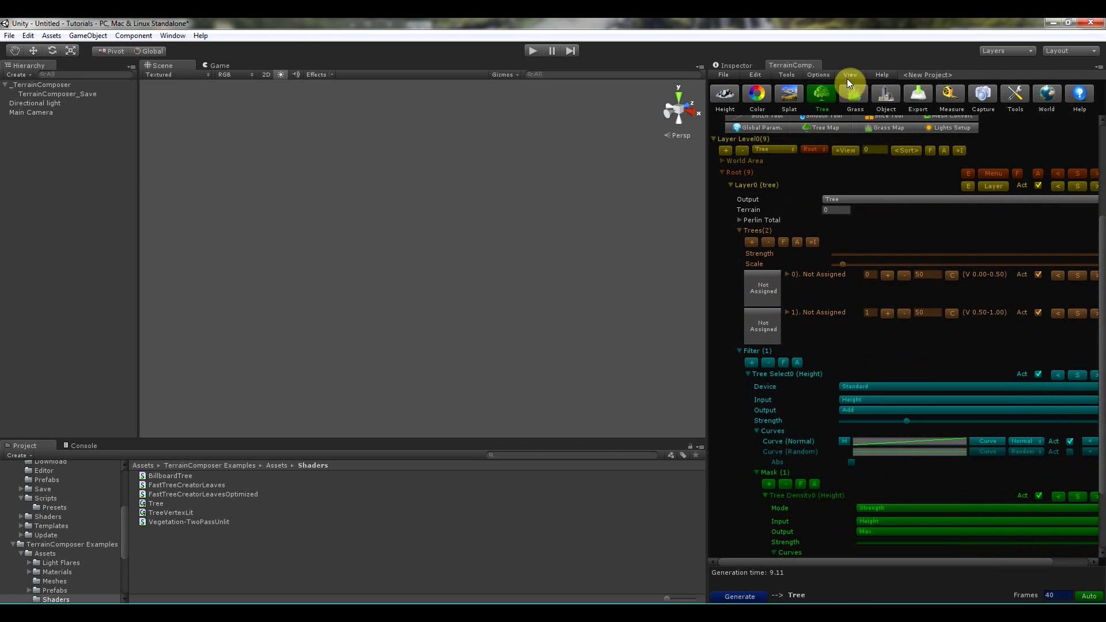
Turn on long labels for the toggles with View > Toggle Text.
{"action": "left_click", "coordinate": [850, 75]}
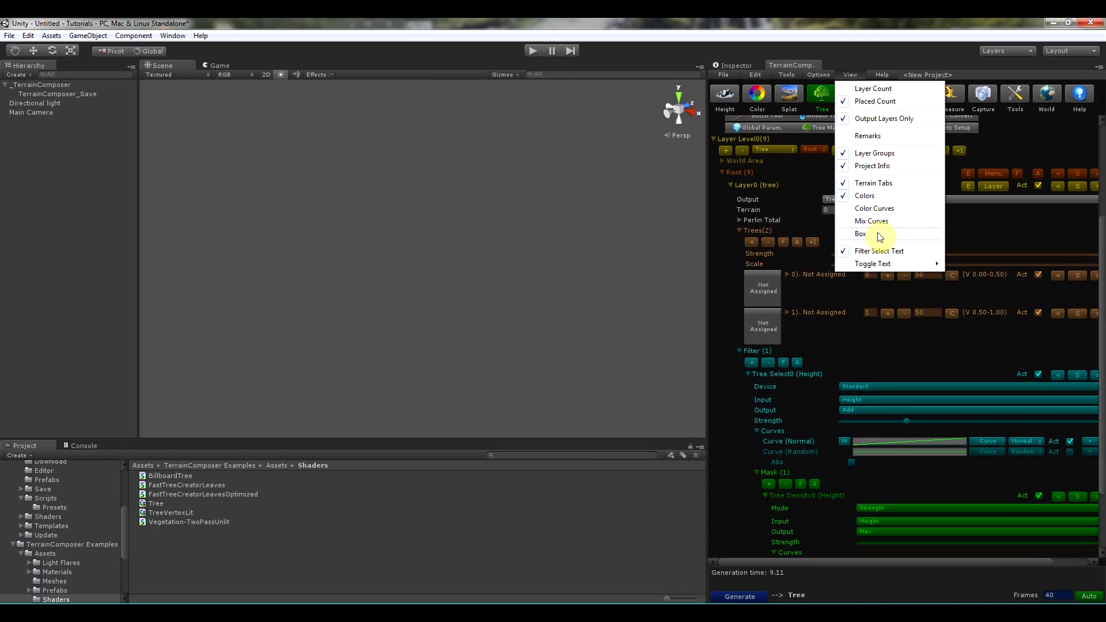
{"action": "mouse_move", "coordinate": [873, 263]}
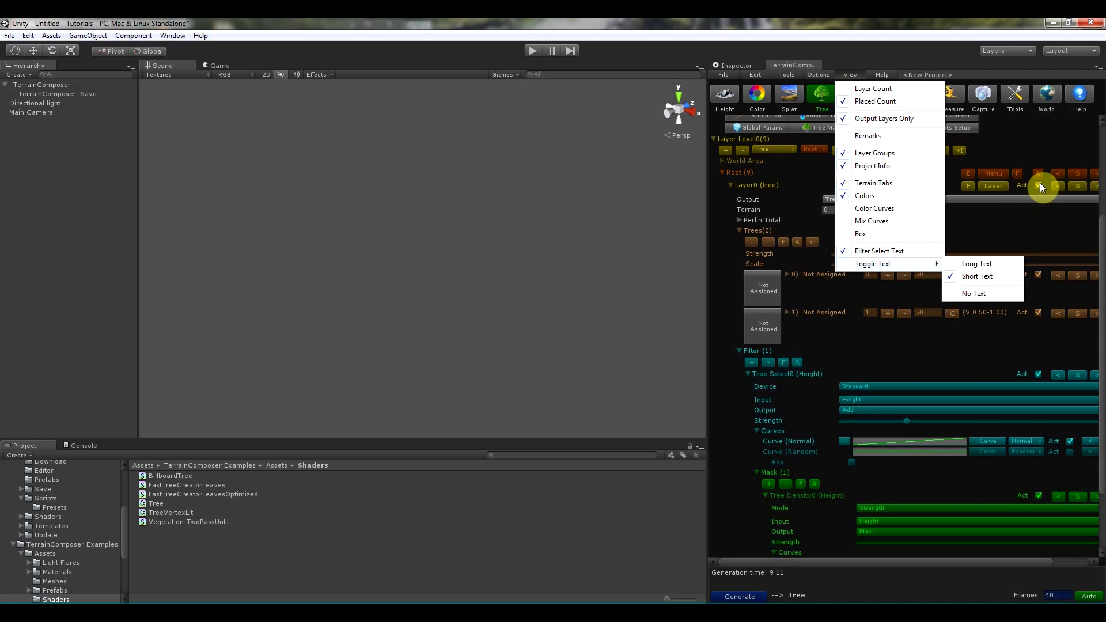
{"action": "left_click", "coordinate": [977, 264]}
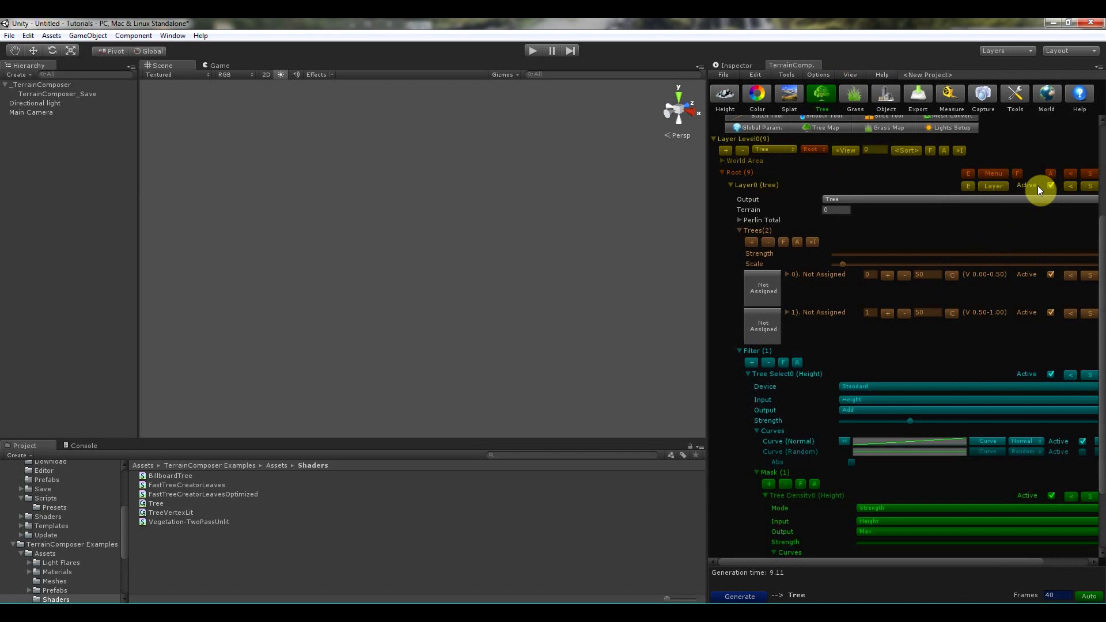
{"action": "left_click", "coordinate": [849, 75]}
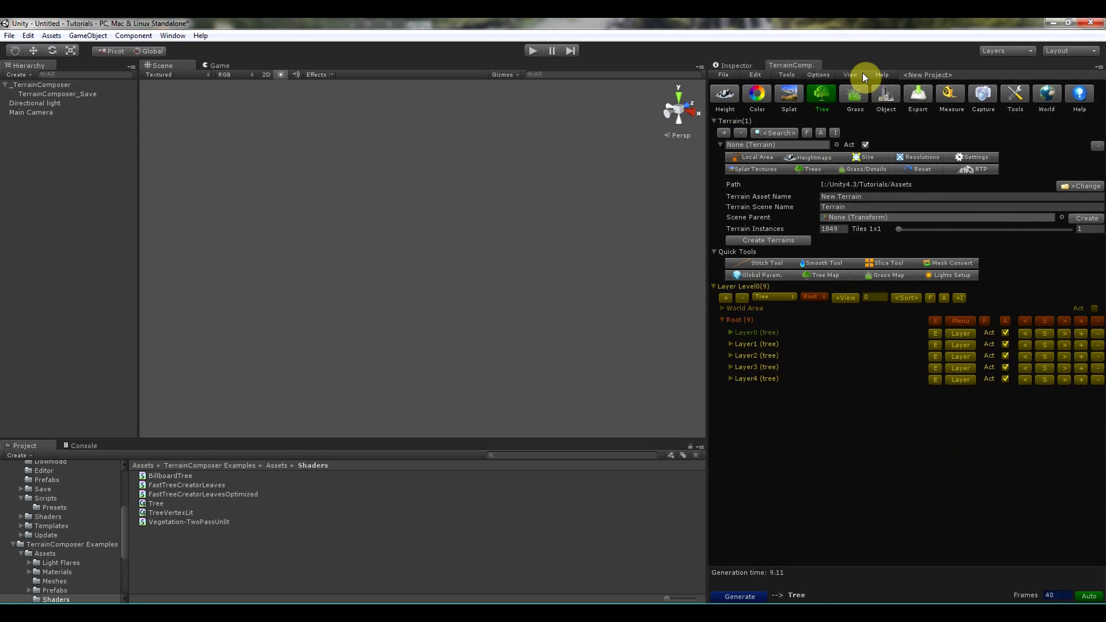
Check the TerrainComposer version in Help > About and show the manual and forum links panel.
{"action": "left_click", "coordinate": [881, 75]}
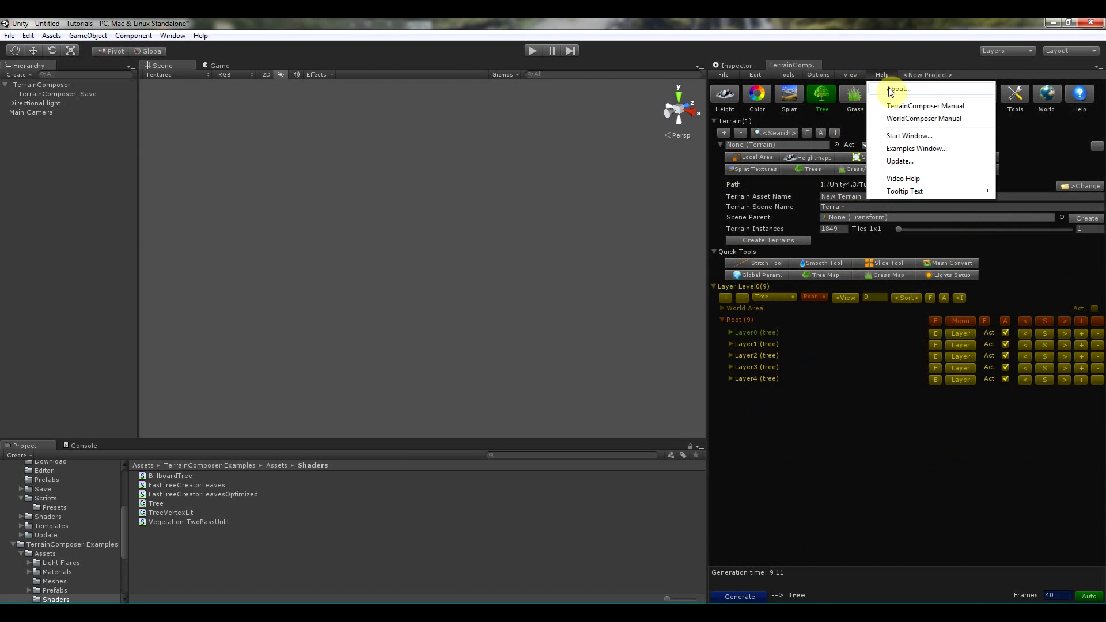
{"action": "left_click", "coordinate": [899, 88]}
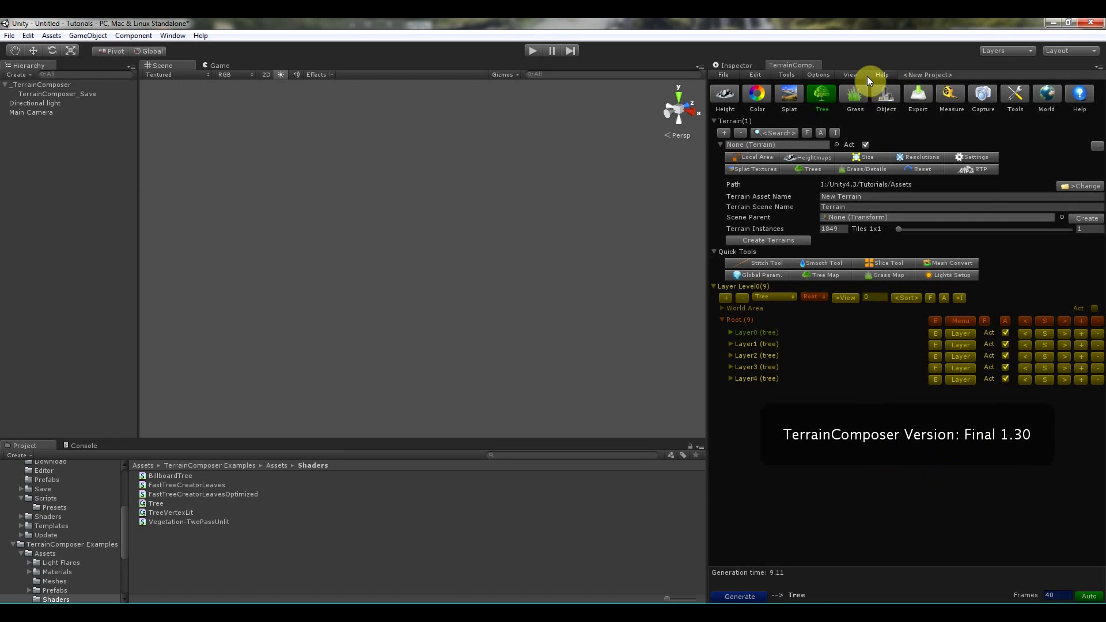
{"action": "left_click", "coordinate": [881, 75]}
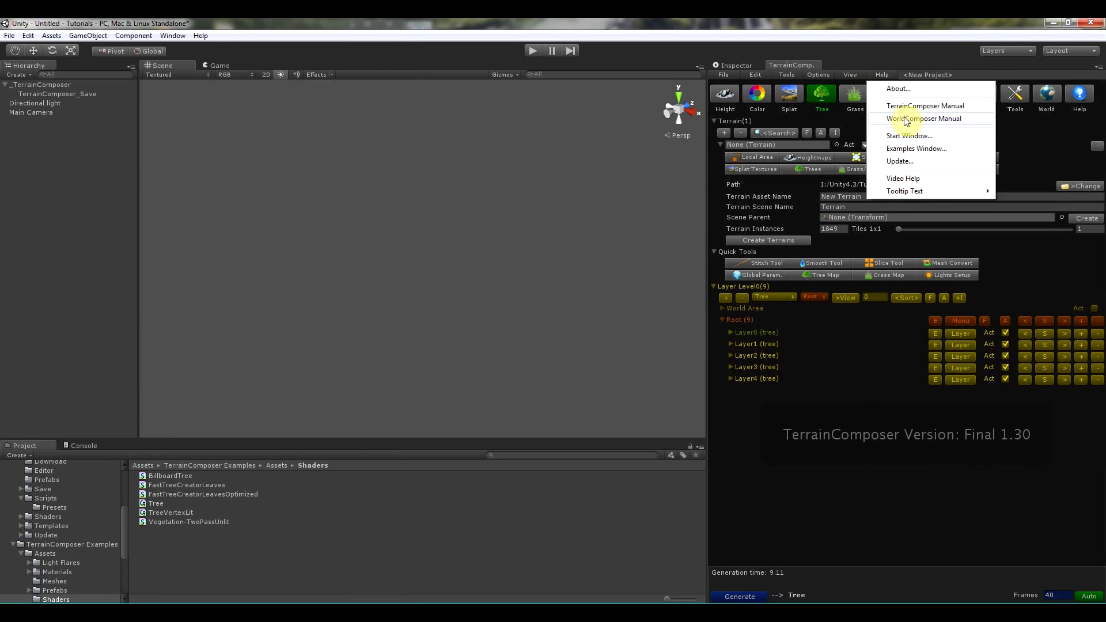
{"action": "left_click", "coordinate": [922, 117]}
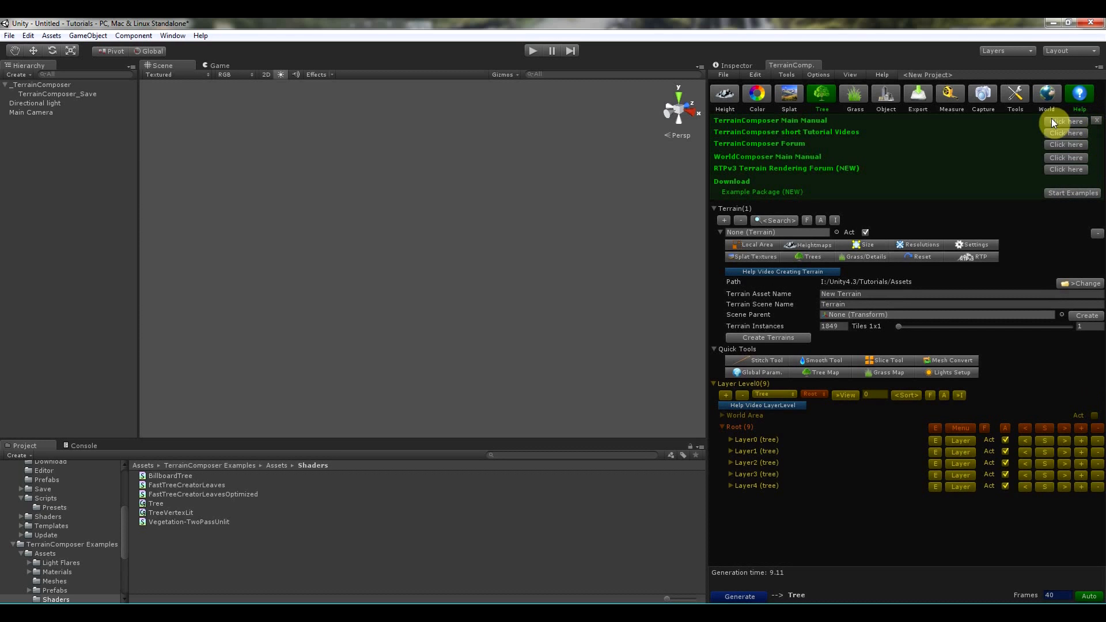
Show the Examples panel and go to the Help menu's tooltip options.
{"action": "left_click", "coordinate": [881, 75]}
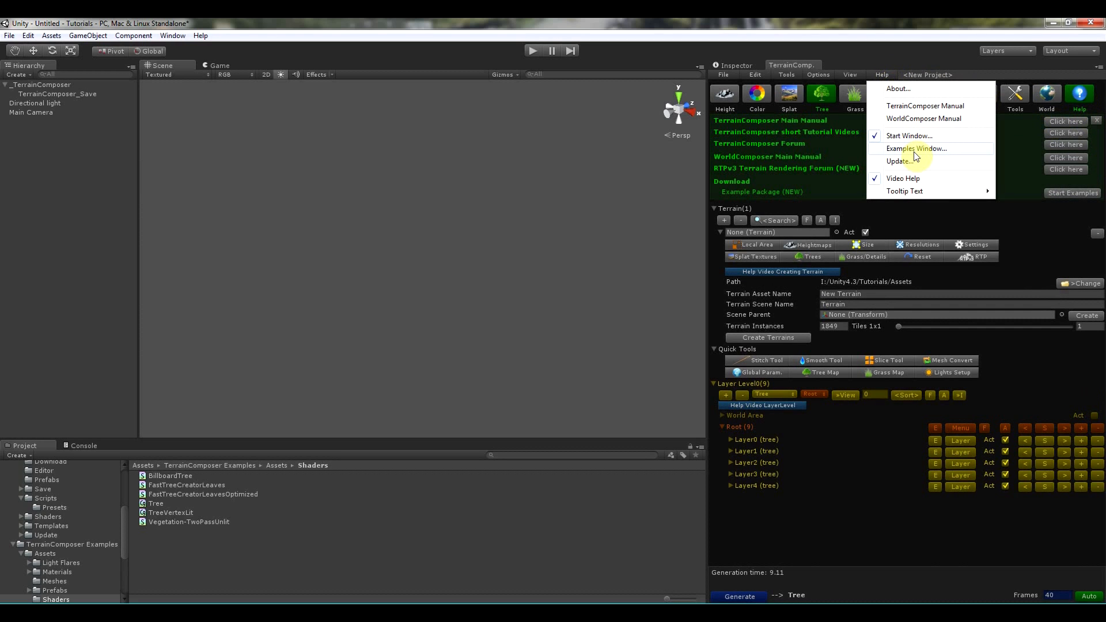
{"action": "left_click", "coordinate": [915, 148]}
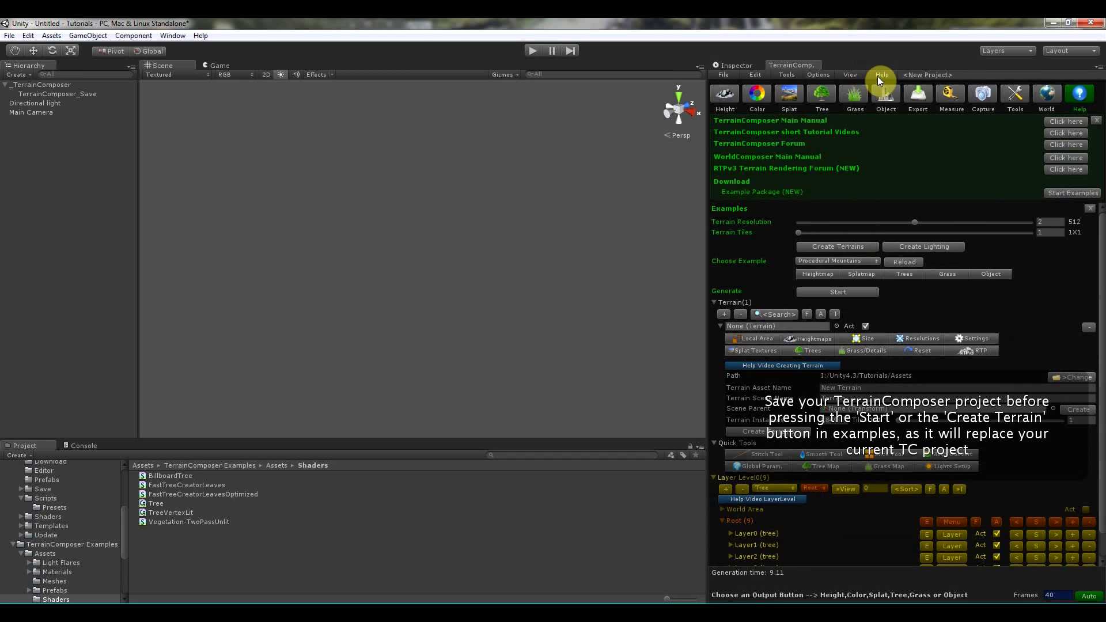
{"action": "left_click", "coordinate": [881, 75]}
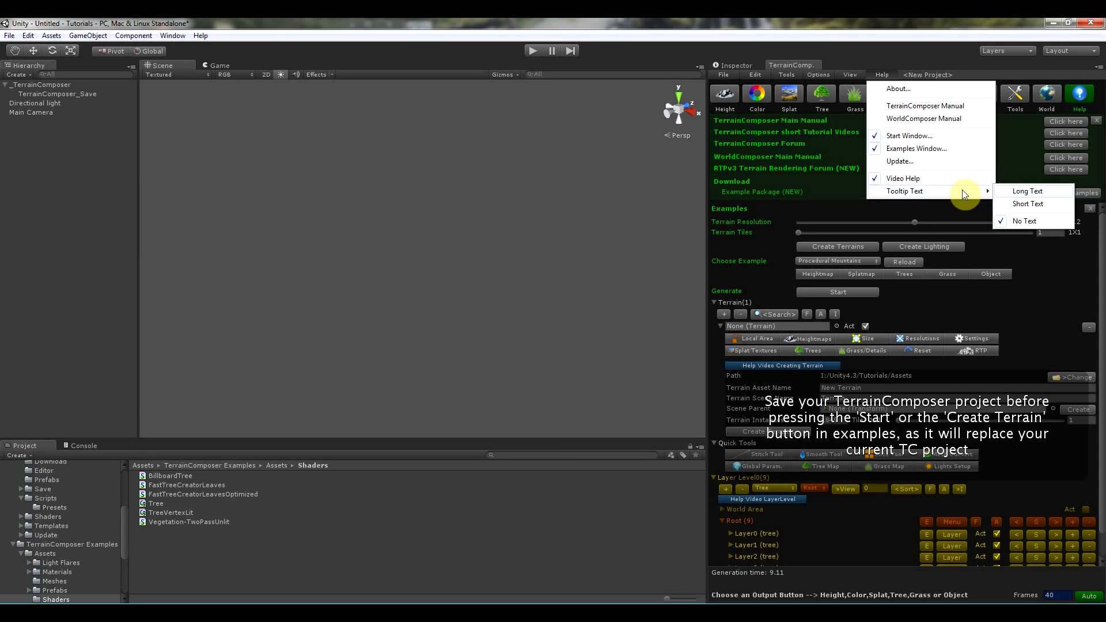
{"action": "mouse_move", "coordinate": [987, 195]}
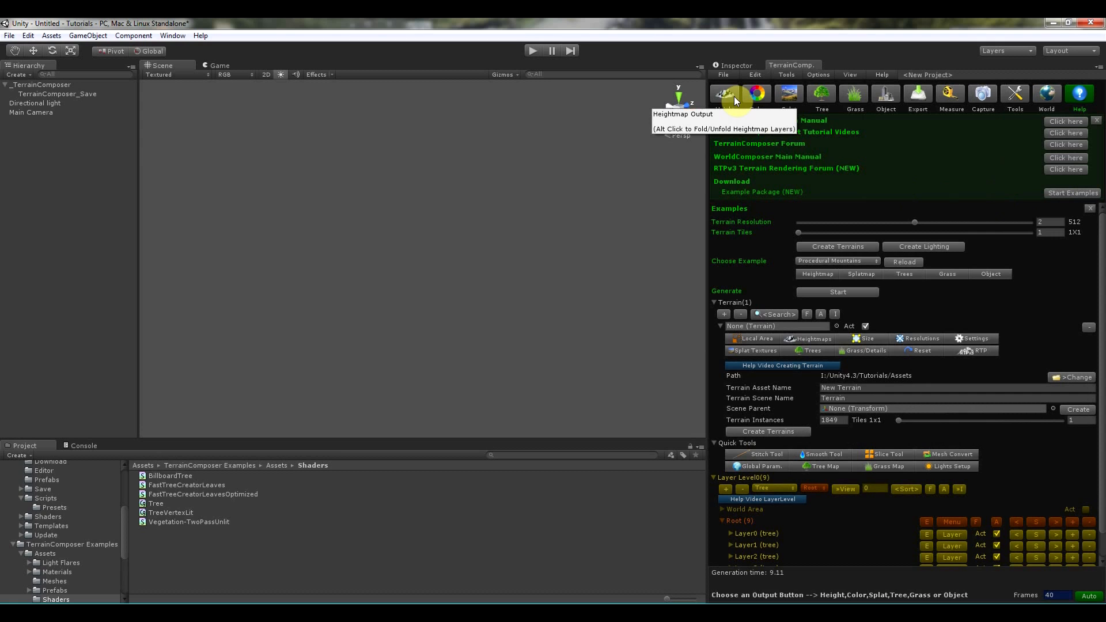
{"action": "mouse_move", "coordinate": [835, 94]}
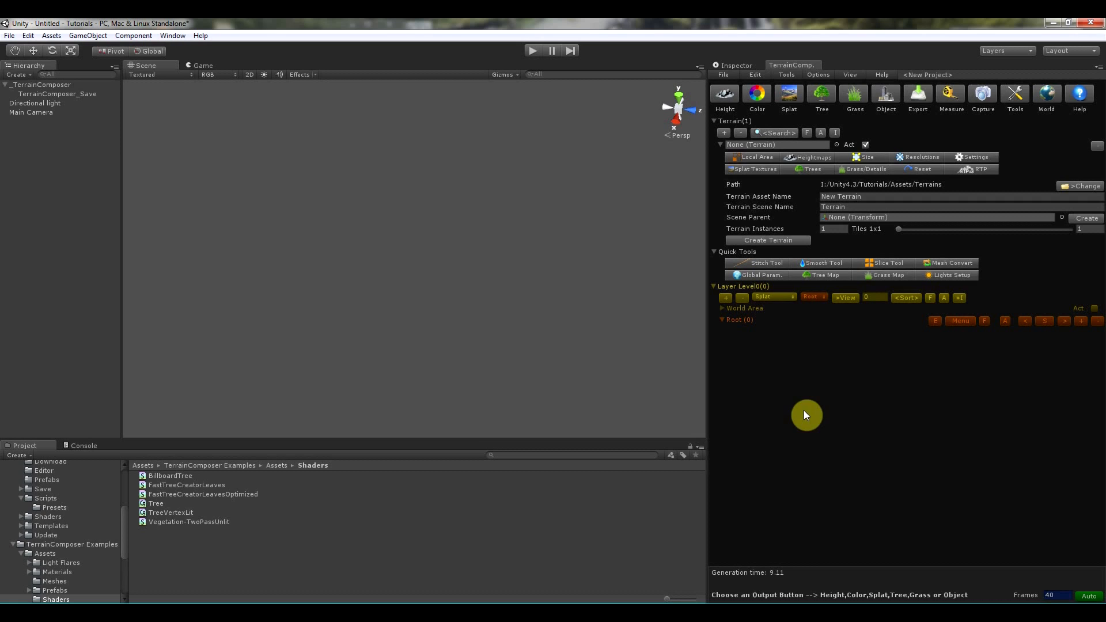
Collapse the Terrain foldout in the fresh project to hide the terrain settings.
{"action": "left_click", "coordinate": [717, 145]}
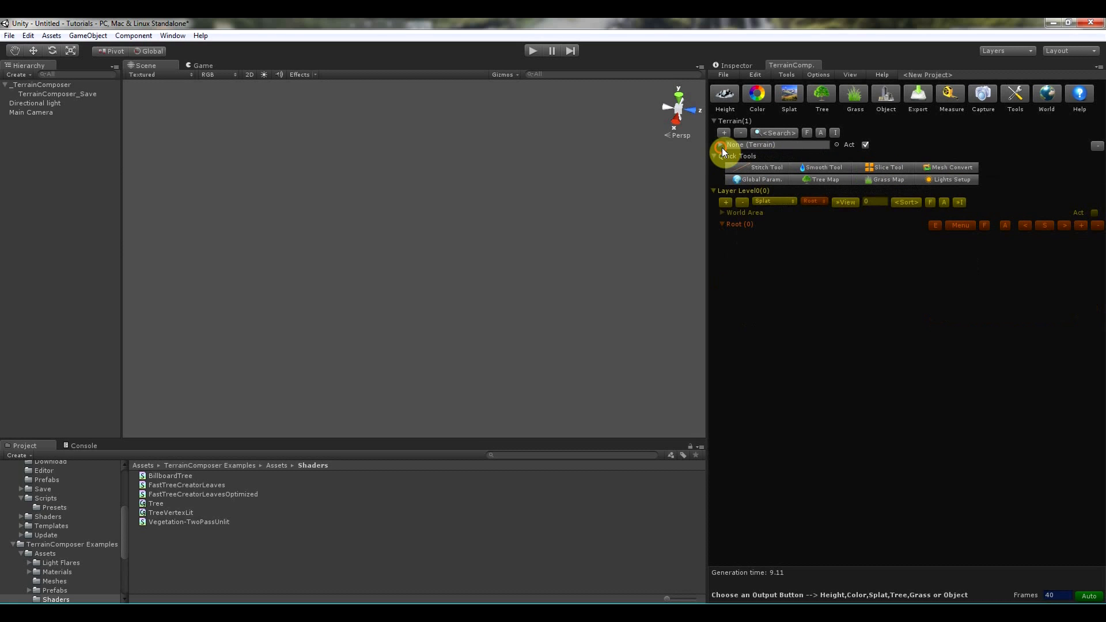